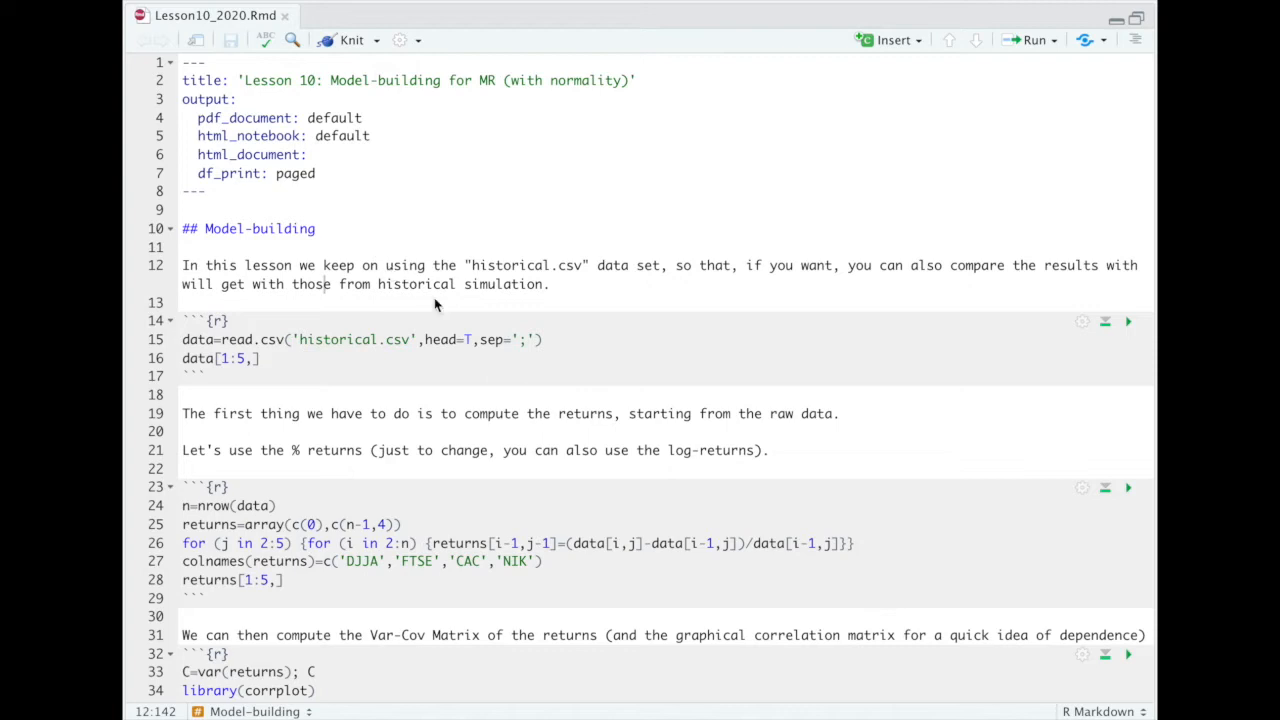
mouse_move(447, 309)
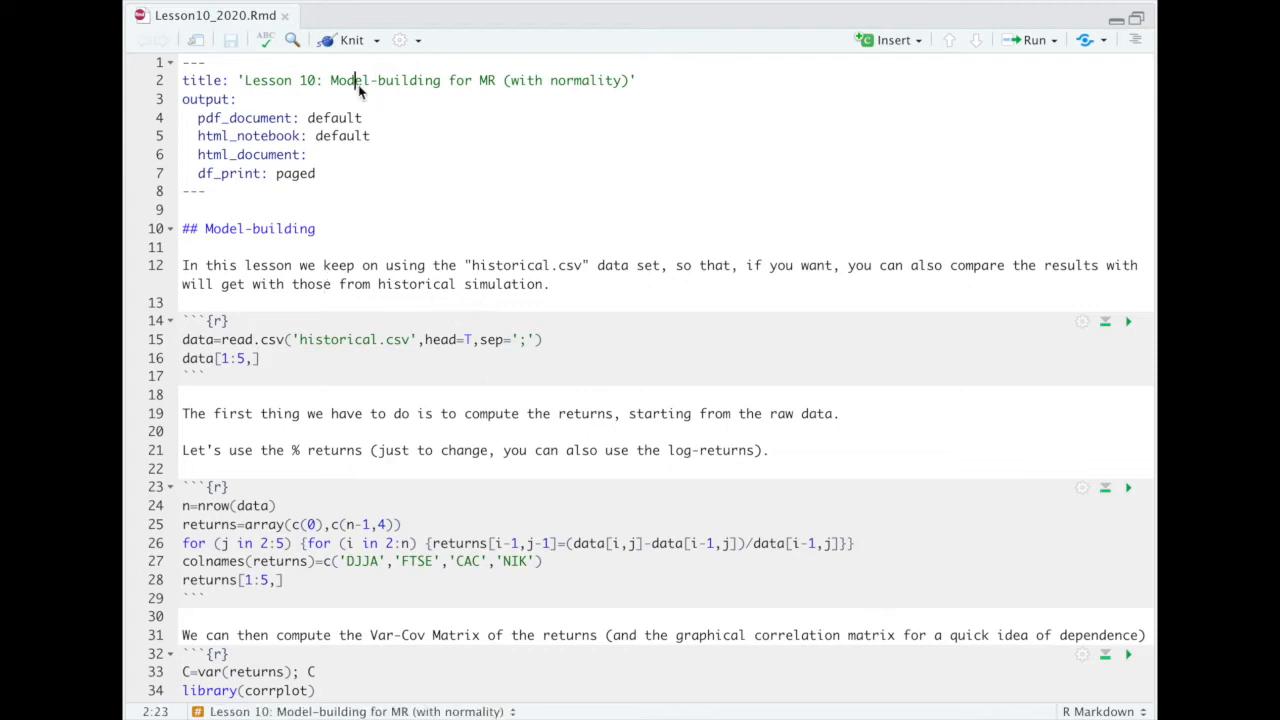
Highlight 'Model' and 'normality' in the title and the historical.csv dataset name
double_click(350, 80)
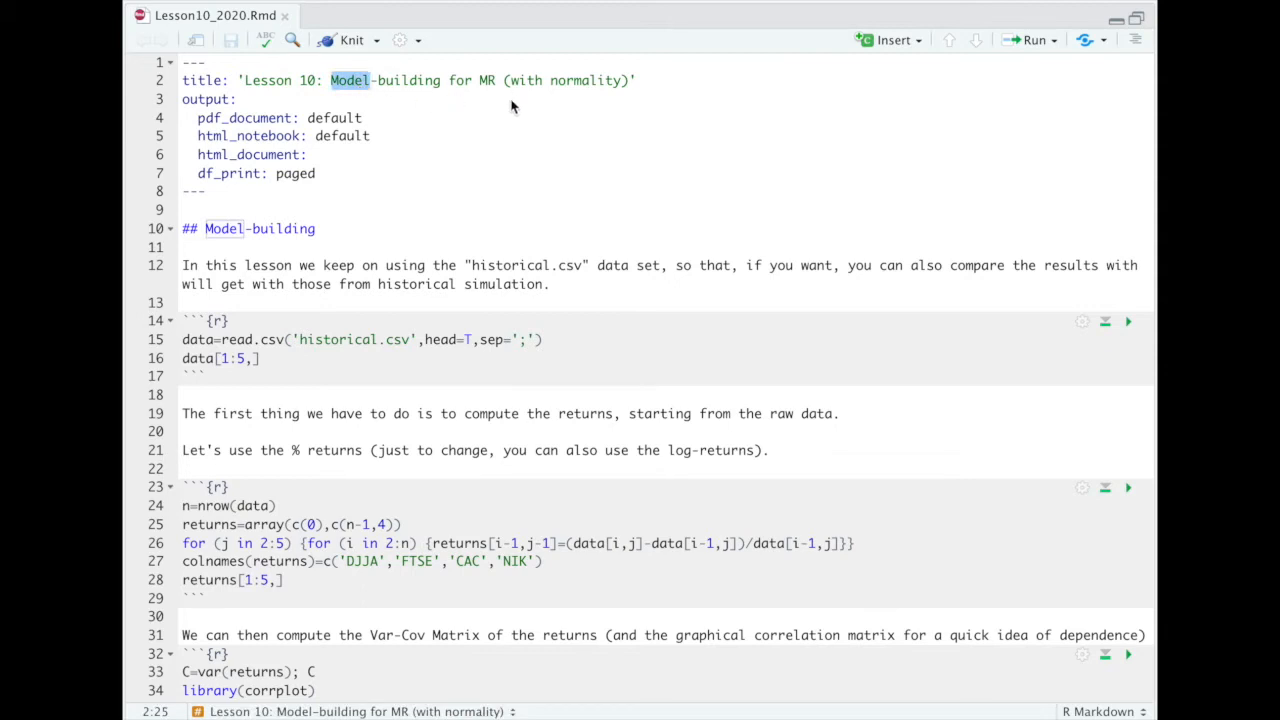
mouse_move(522, 114)
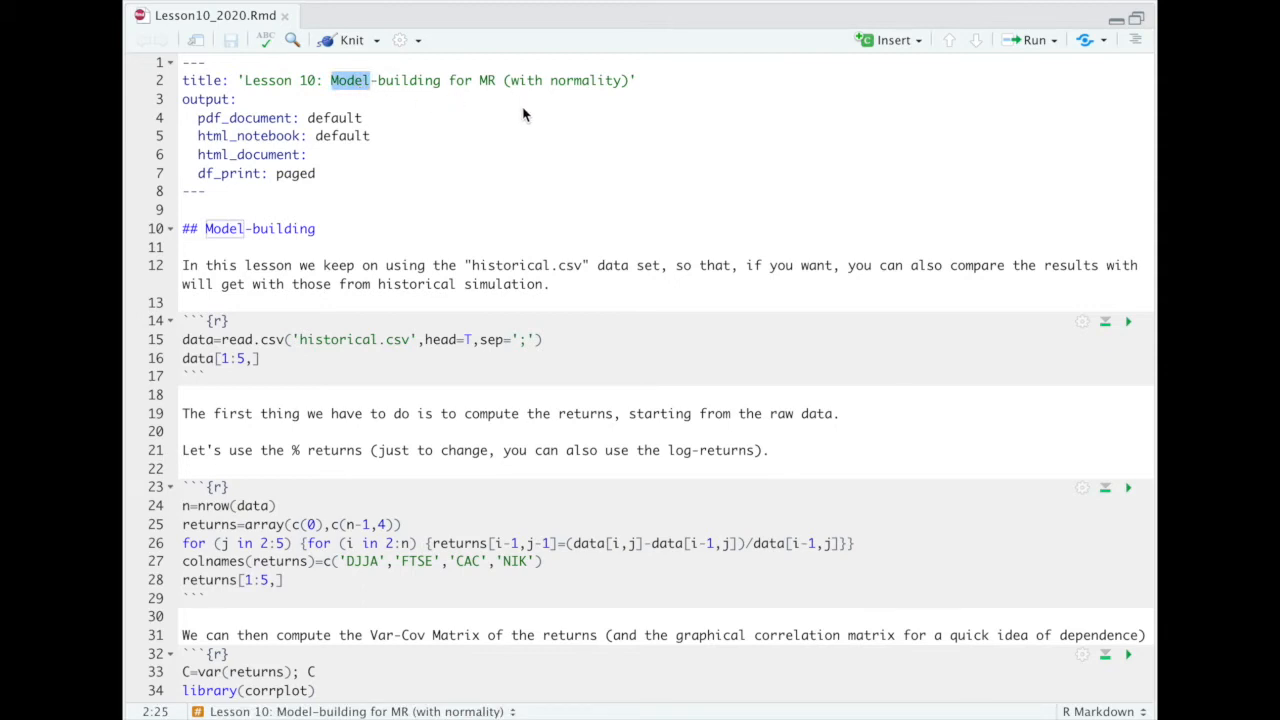
mouse_move(605, 90)
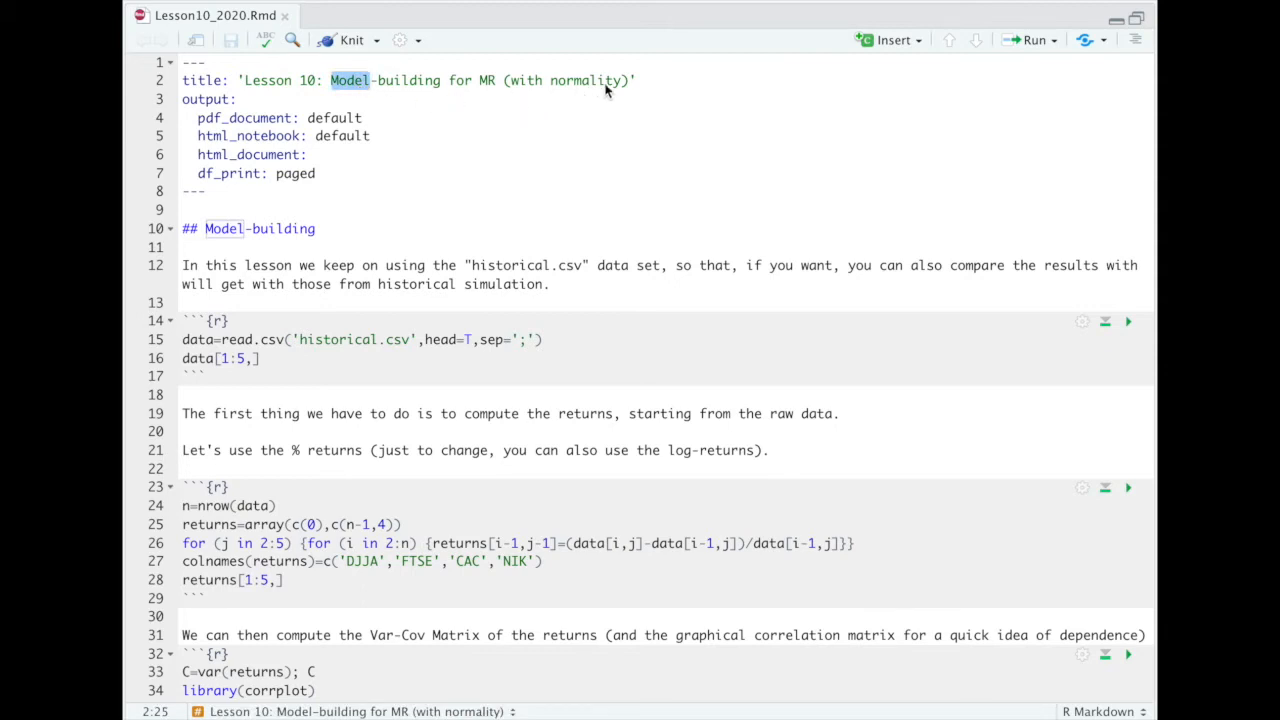
double_click(588, 80)
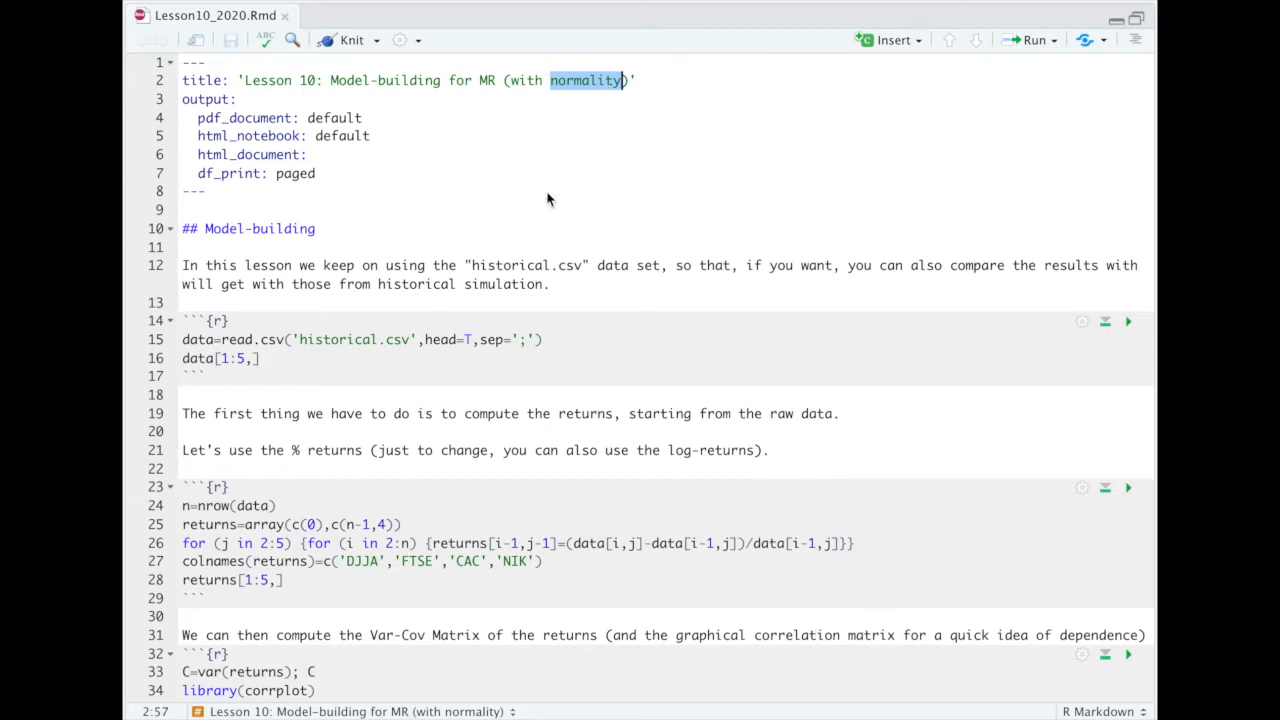
double_click(525, 265)
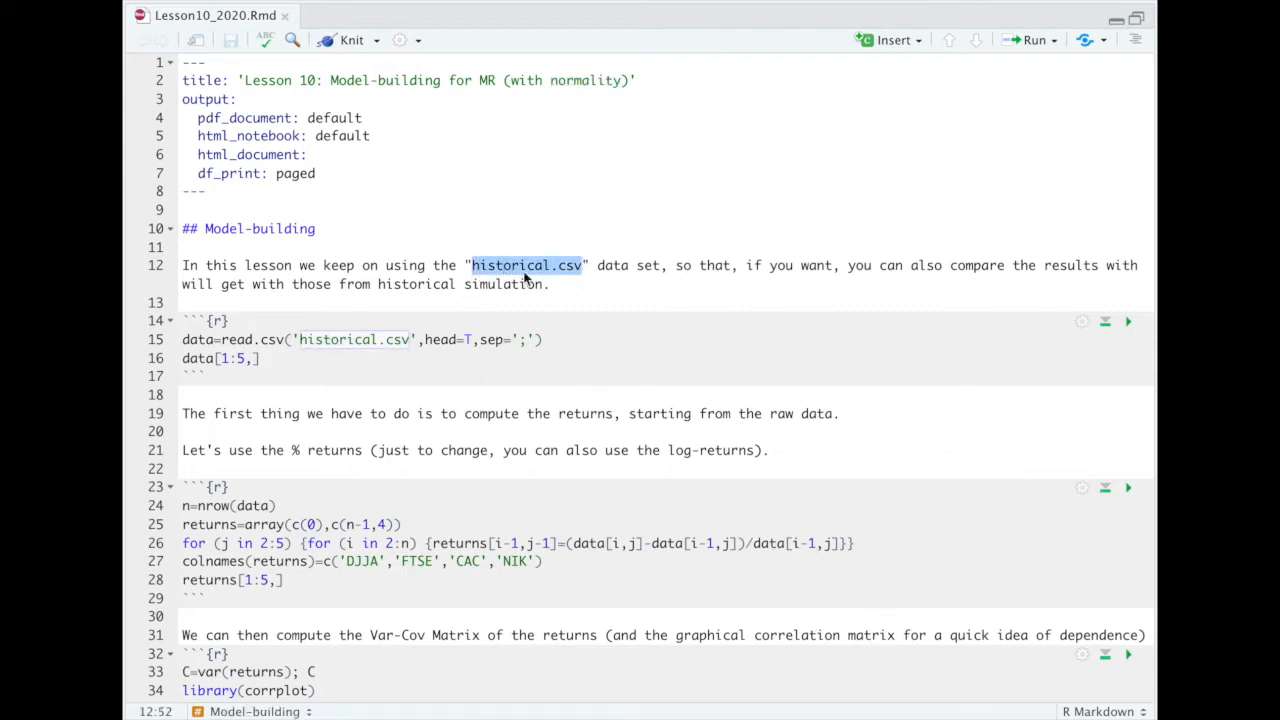
mouse_move(575, 280)
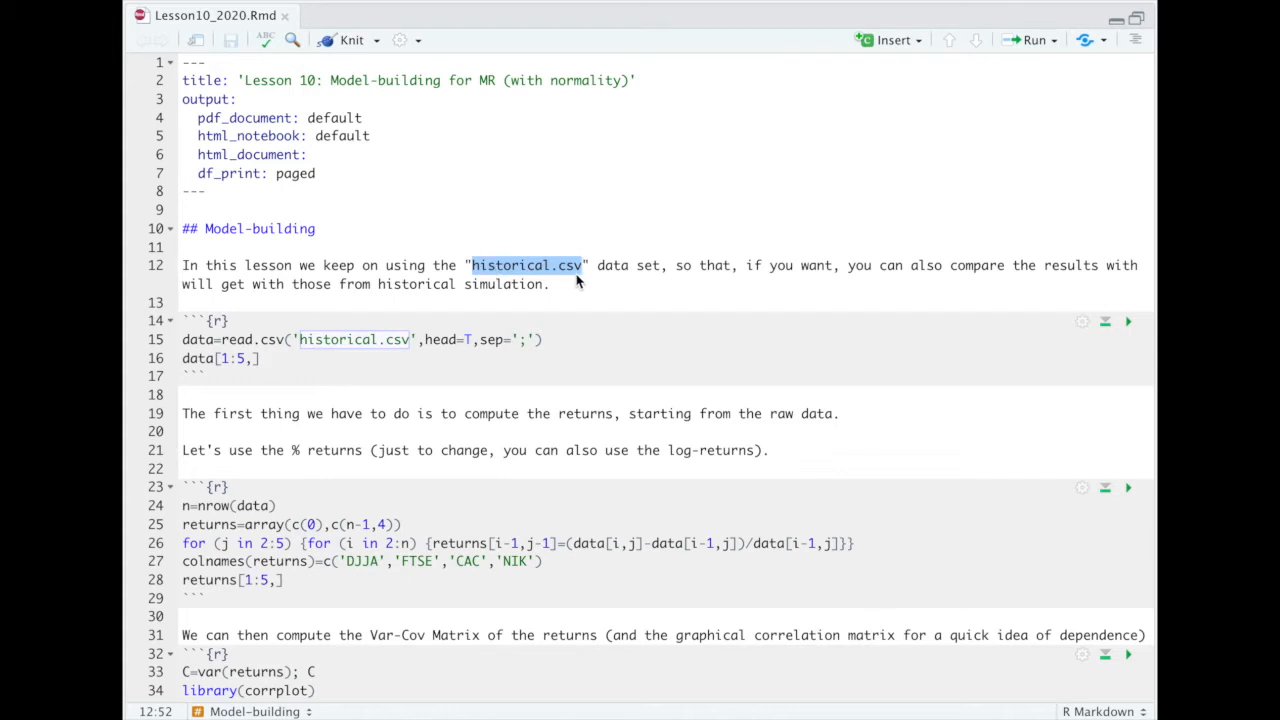
Run the data-loading chunk to preview five price rows, then point out 'returns' on line 25
click(258, 358)
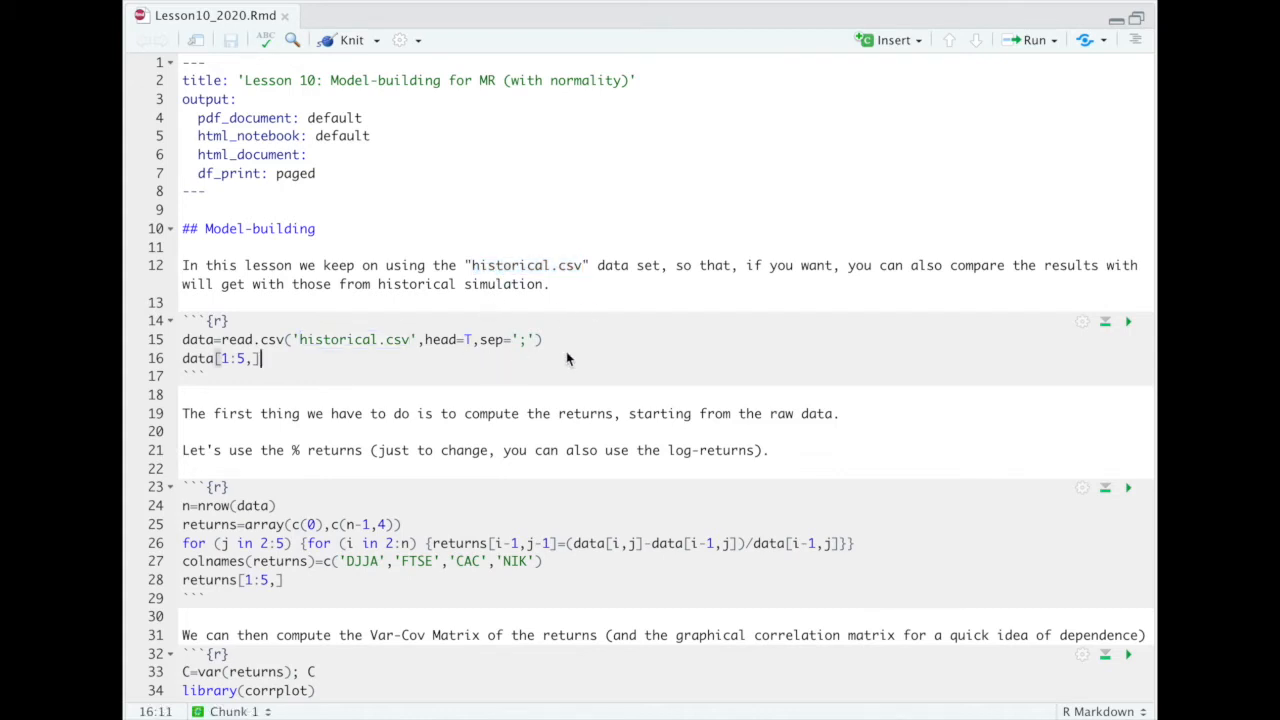
click(1128, 321)
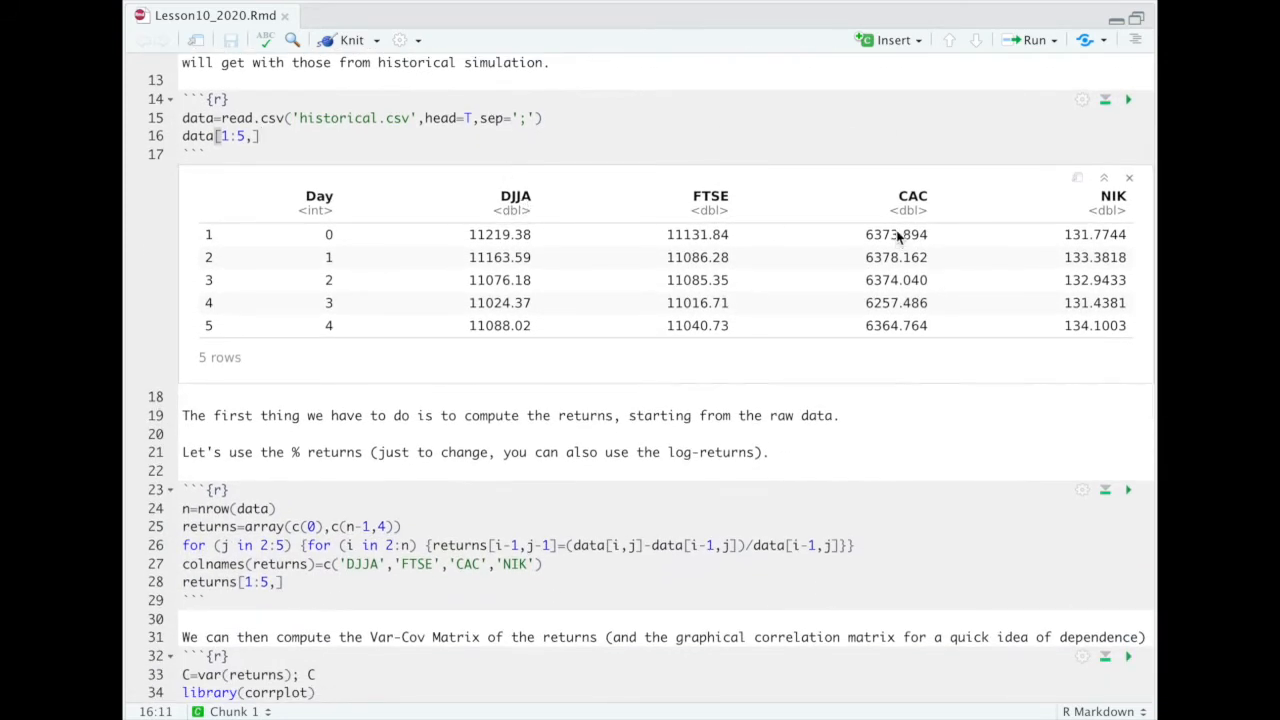
mouse_move(930, 312)
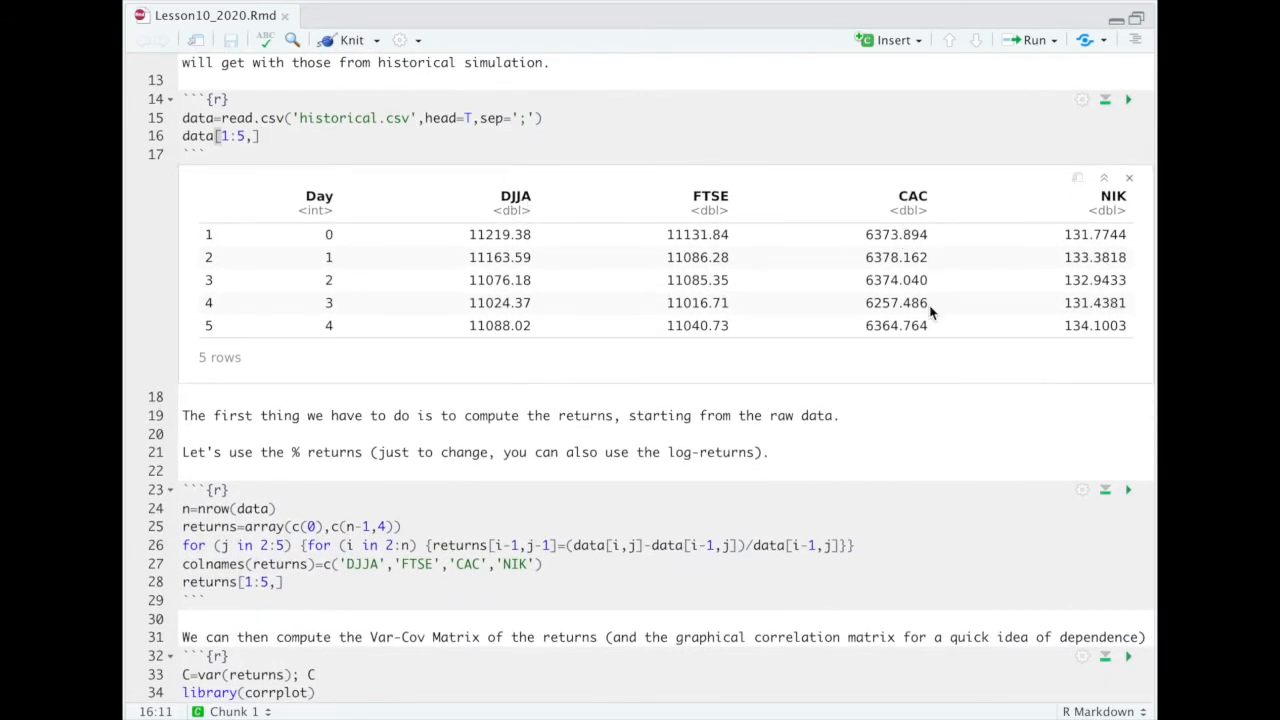
scroll(down, 3)
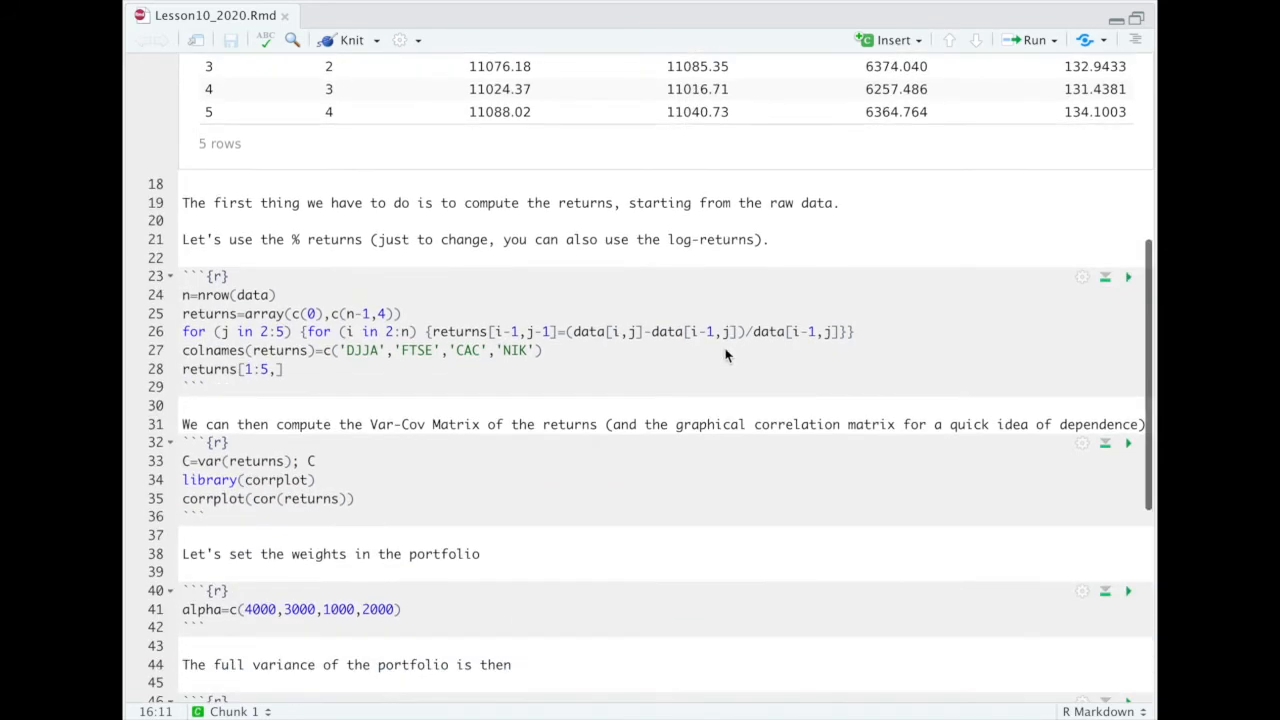
double_click(210, 313)
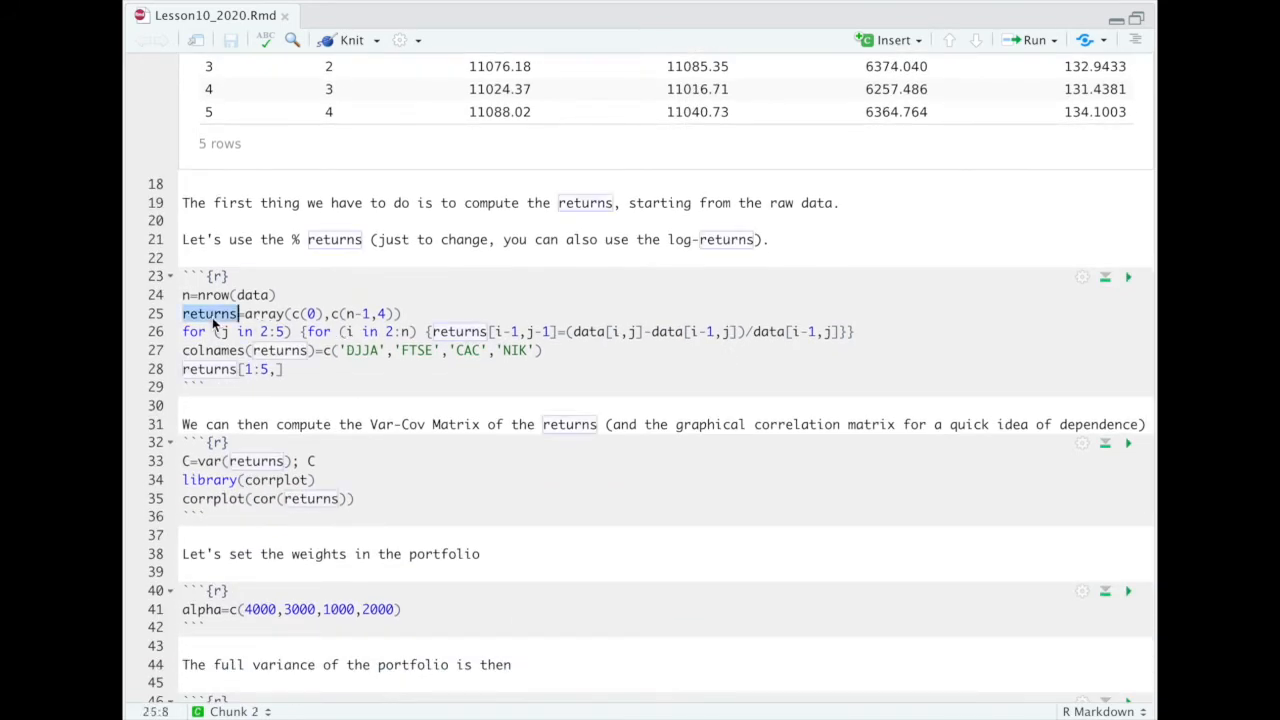
mouse_move(1123, 287)
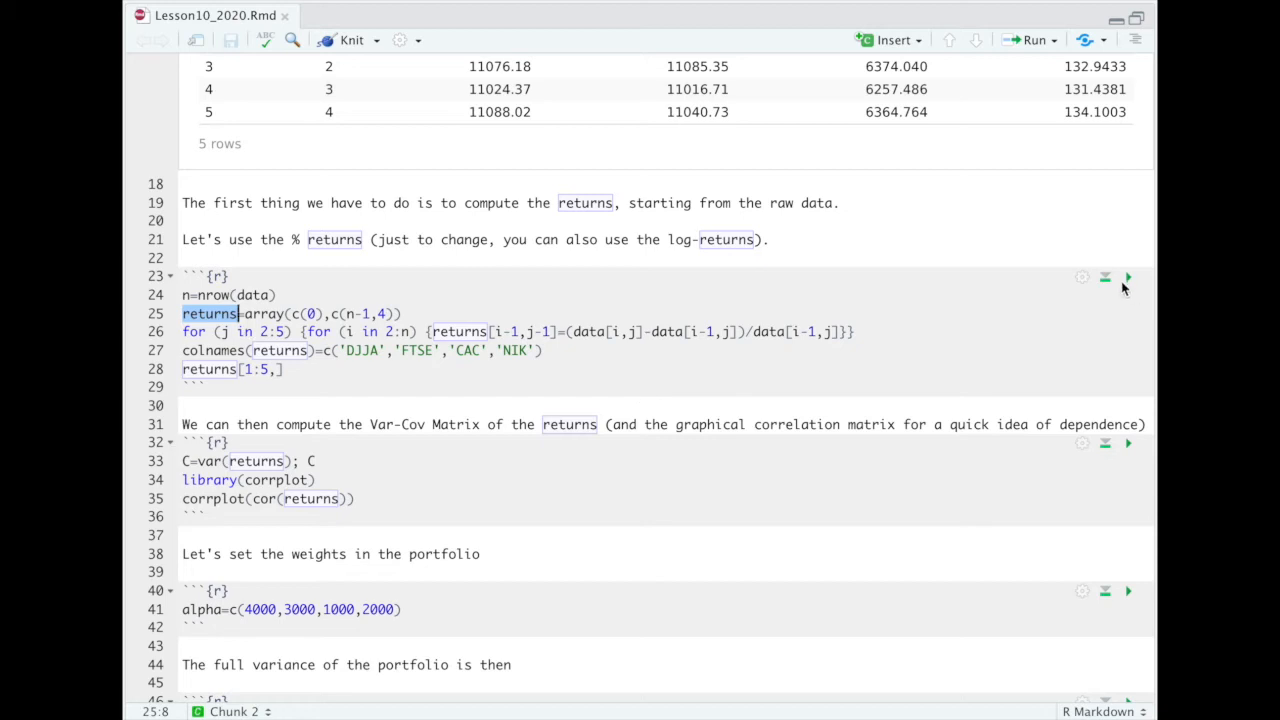
Run the returns chunk to list five percentage returns and highlight the returns array
click(1128, 277)
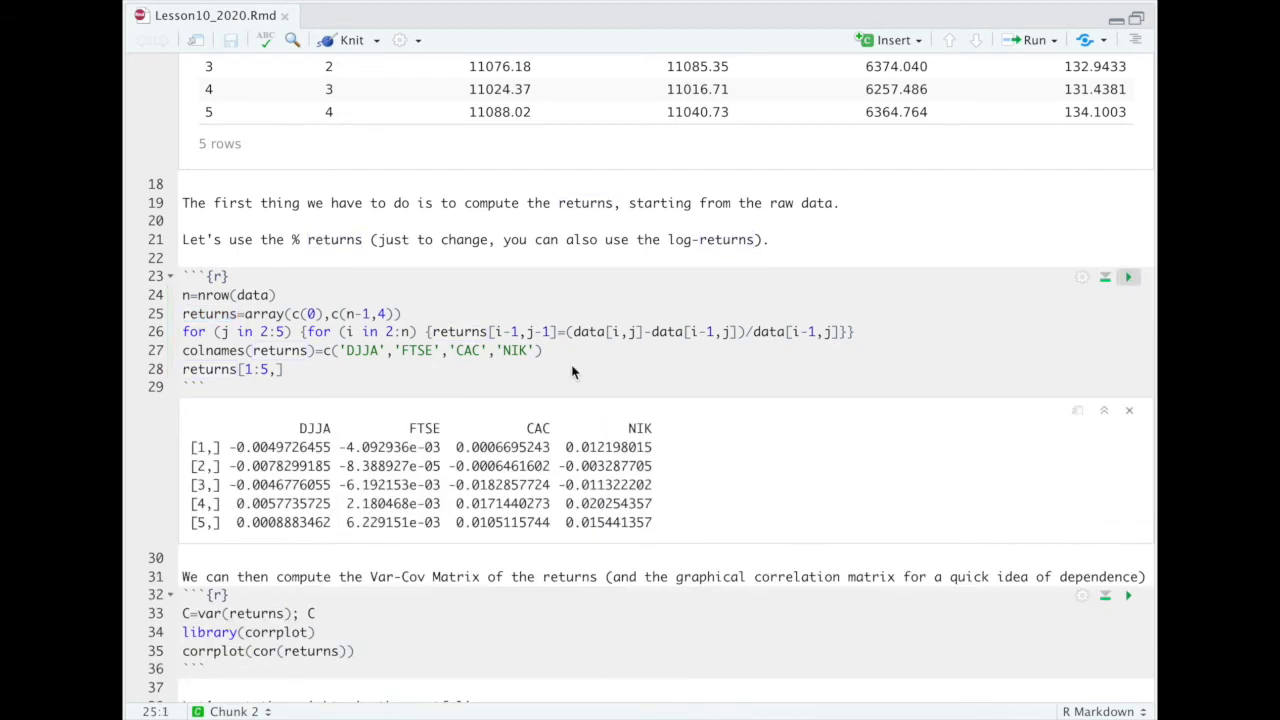
mouse_move(627, 351)
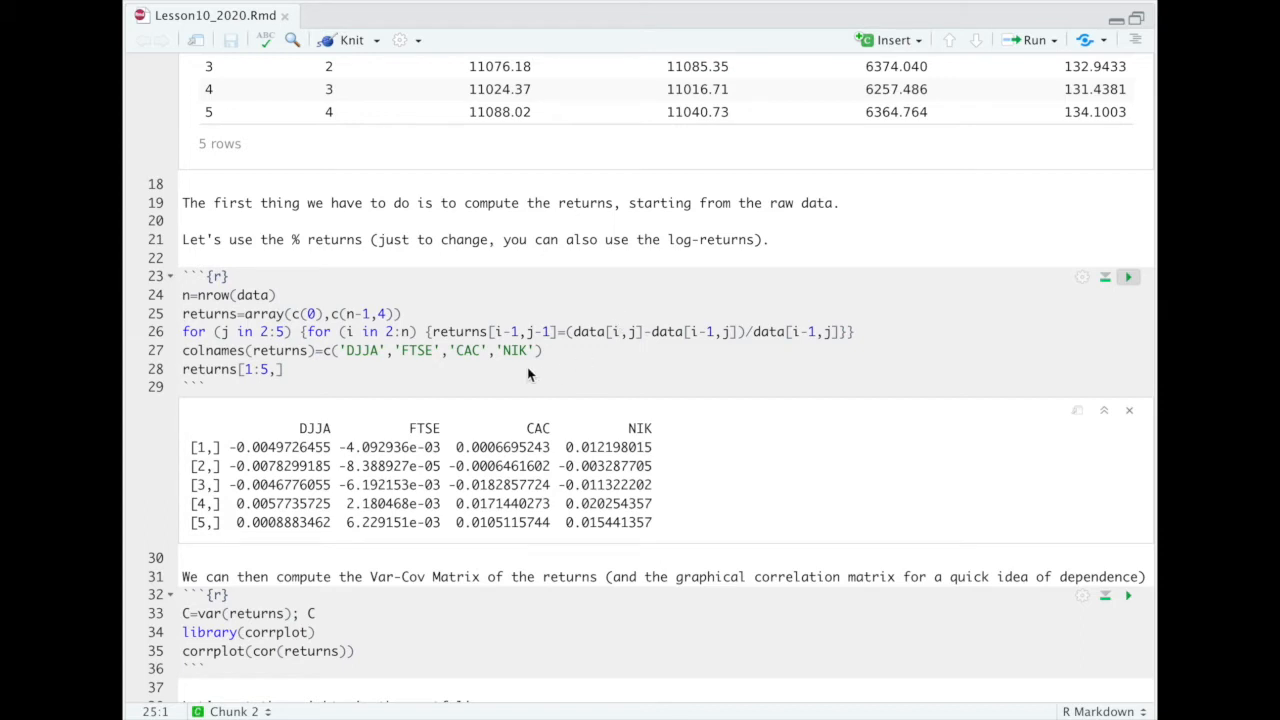
mouse_move(527, 361)
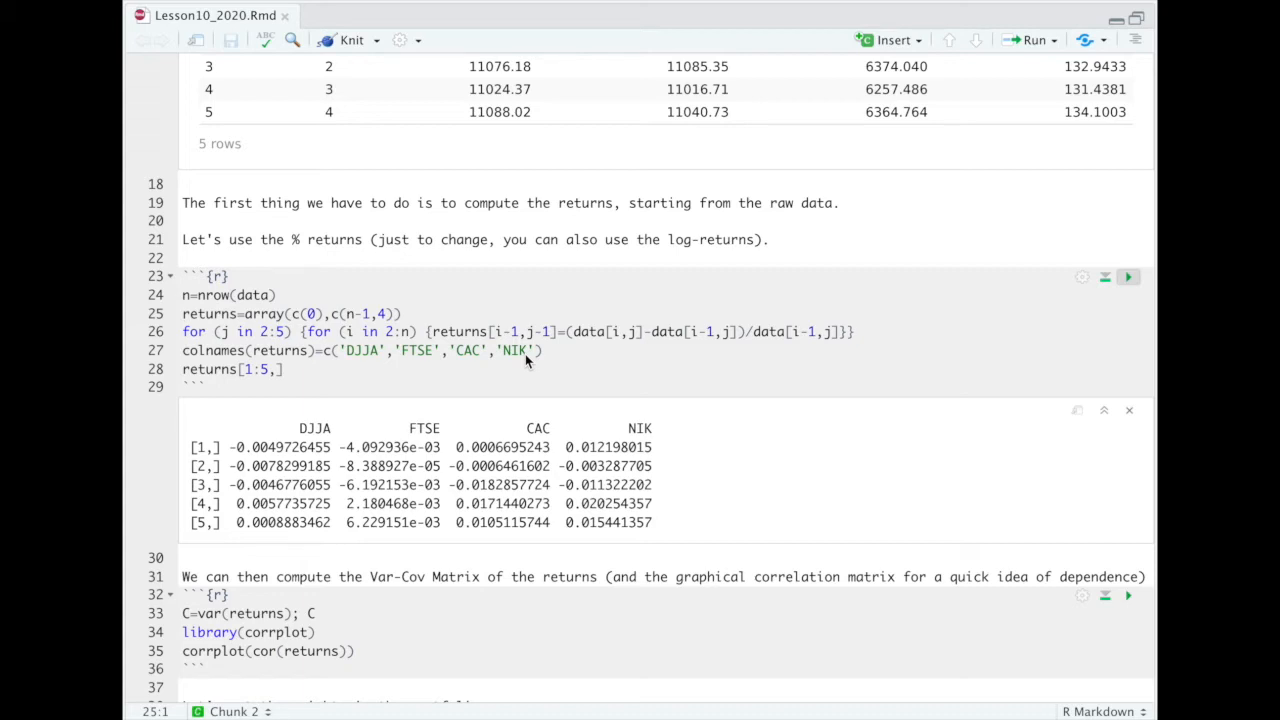
mouse_move(547, 359)
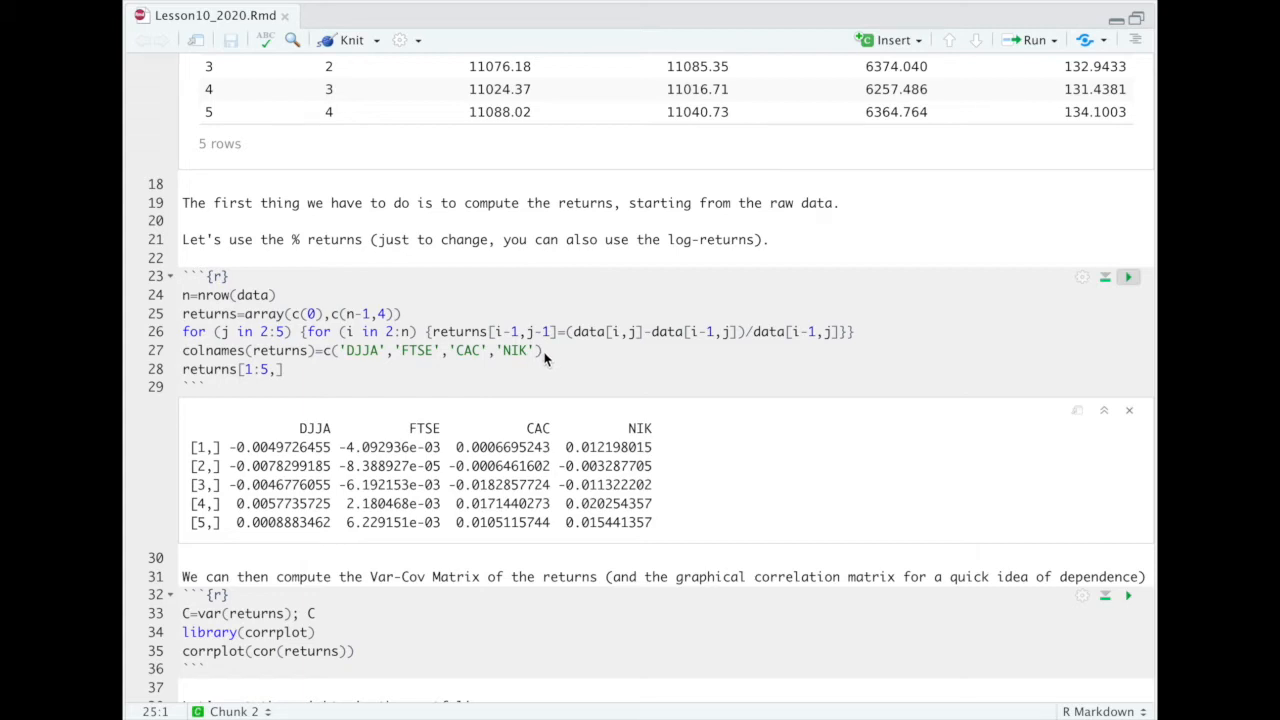
mouse_move(360, 366)
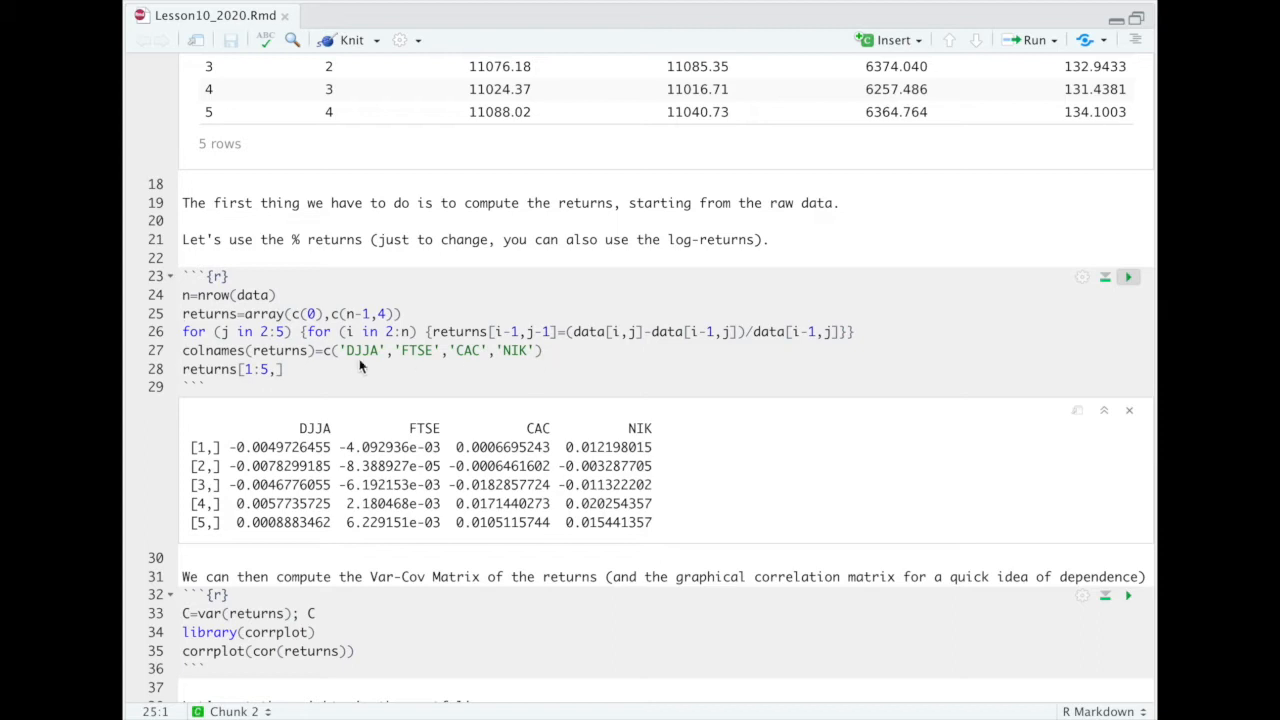
mouse_move(248, 488)
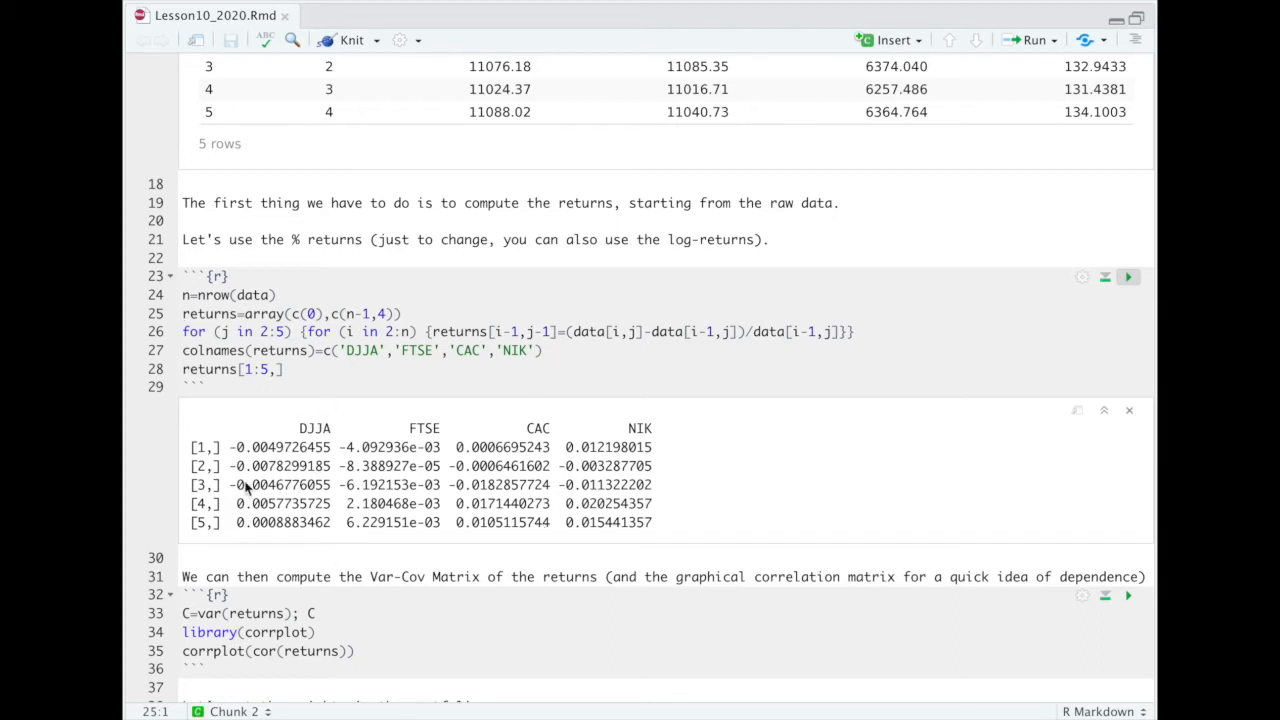
mouse_move(310, 430)
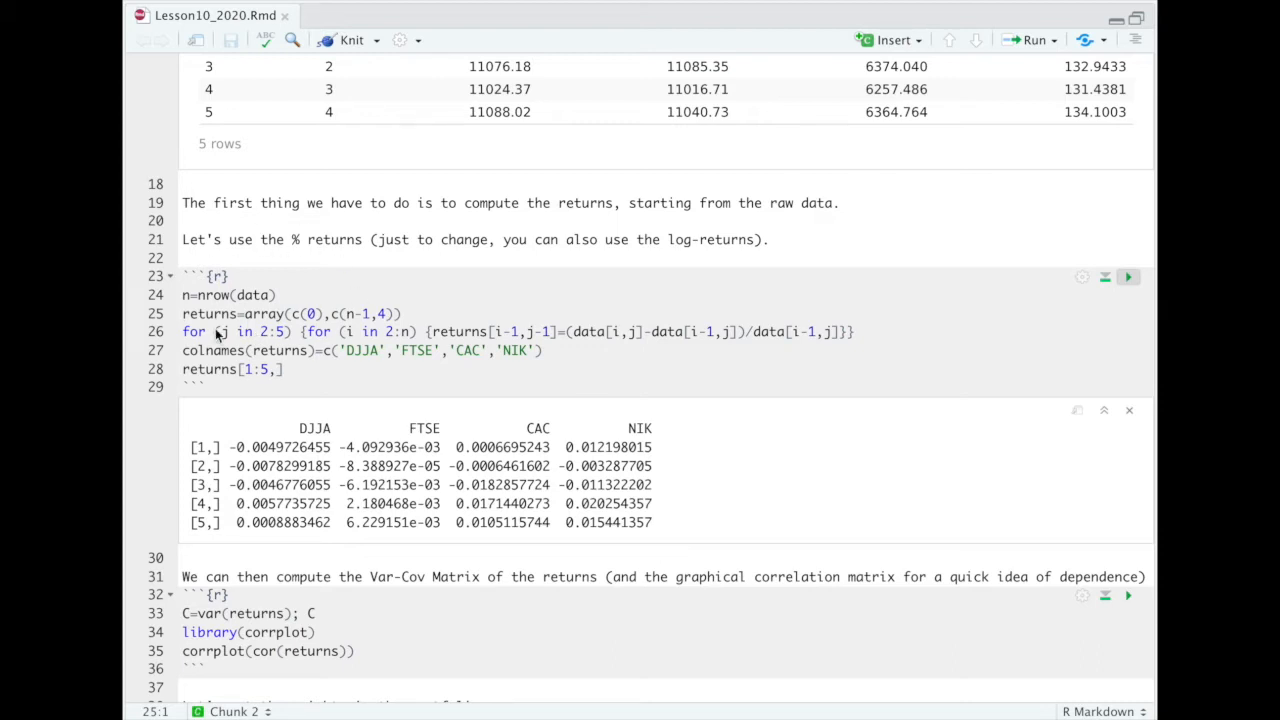
double_click(209, 313)
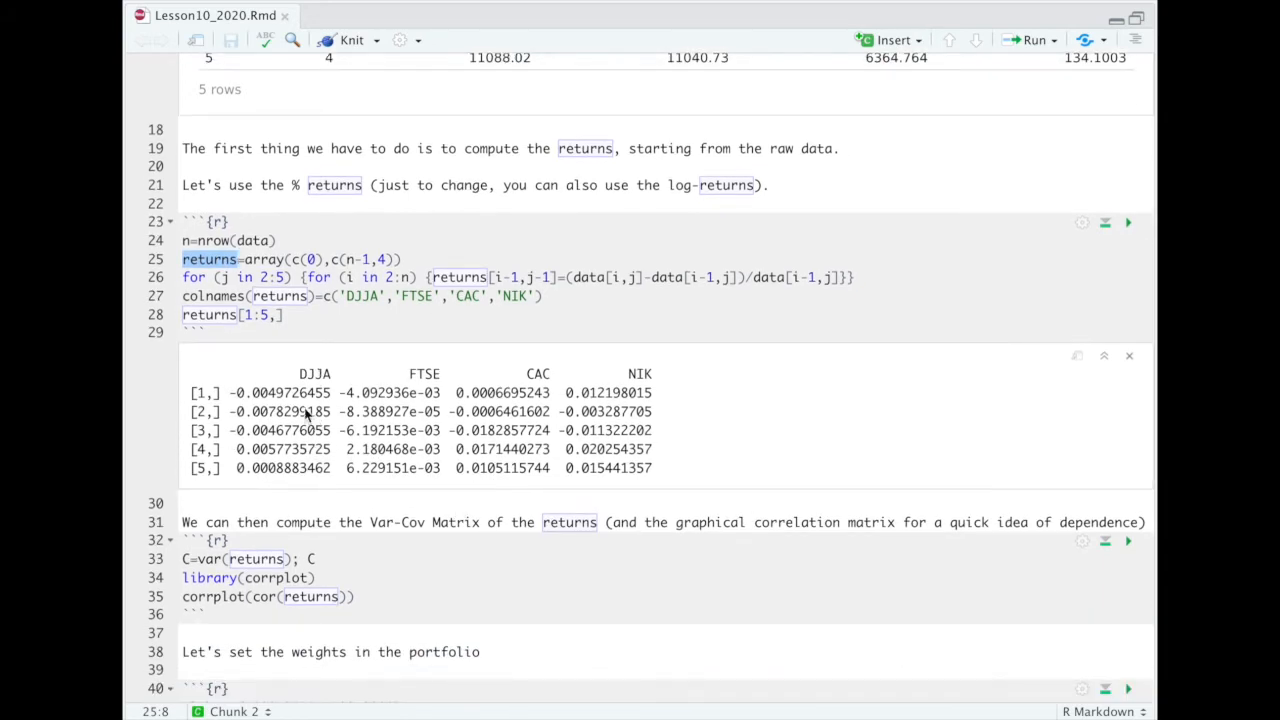
scroll(down, 3)
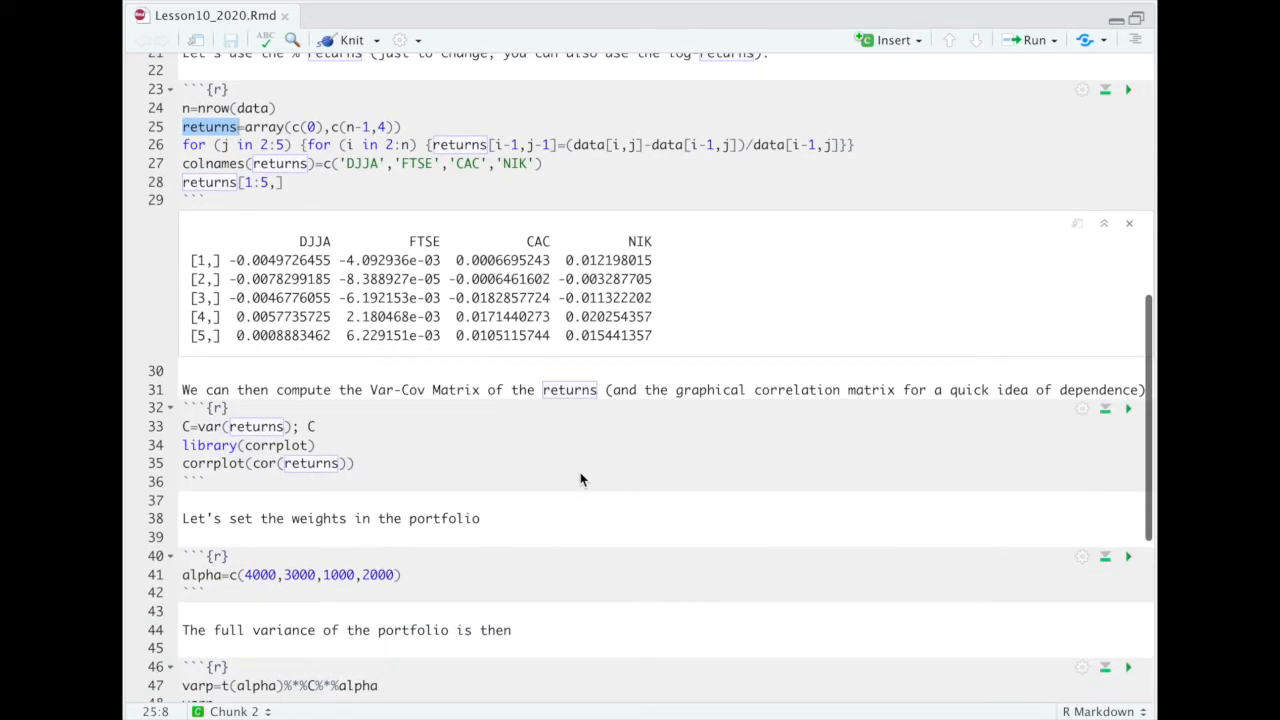
mouse_move(258, 419)
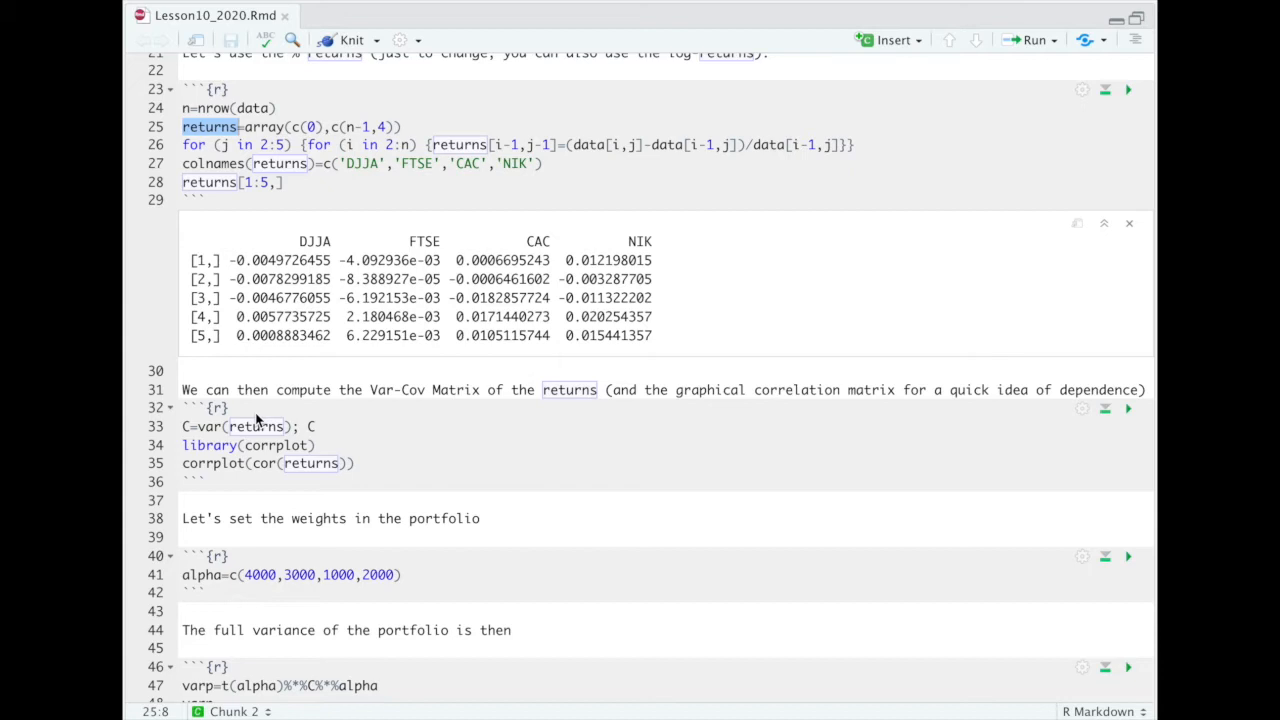
mouse_move(263, 417)
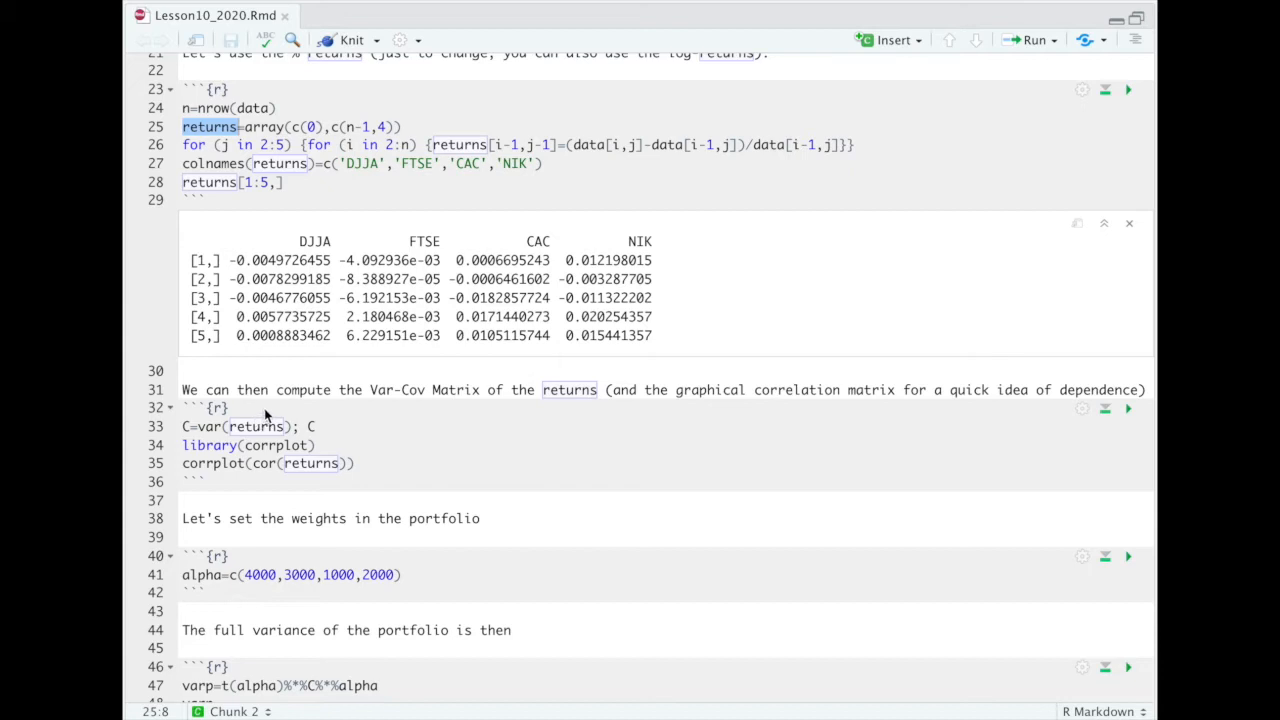
mouse_move(267, 417)
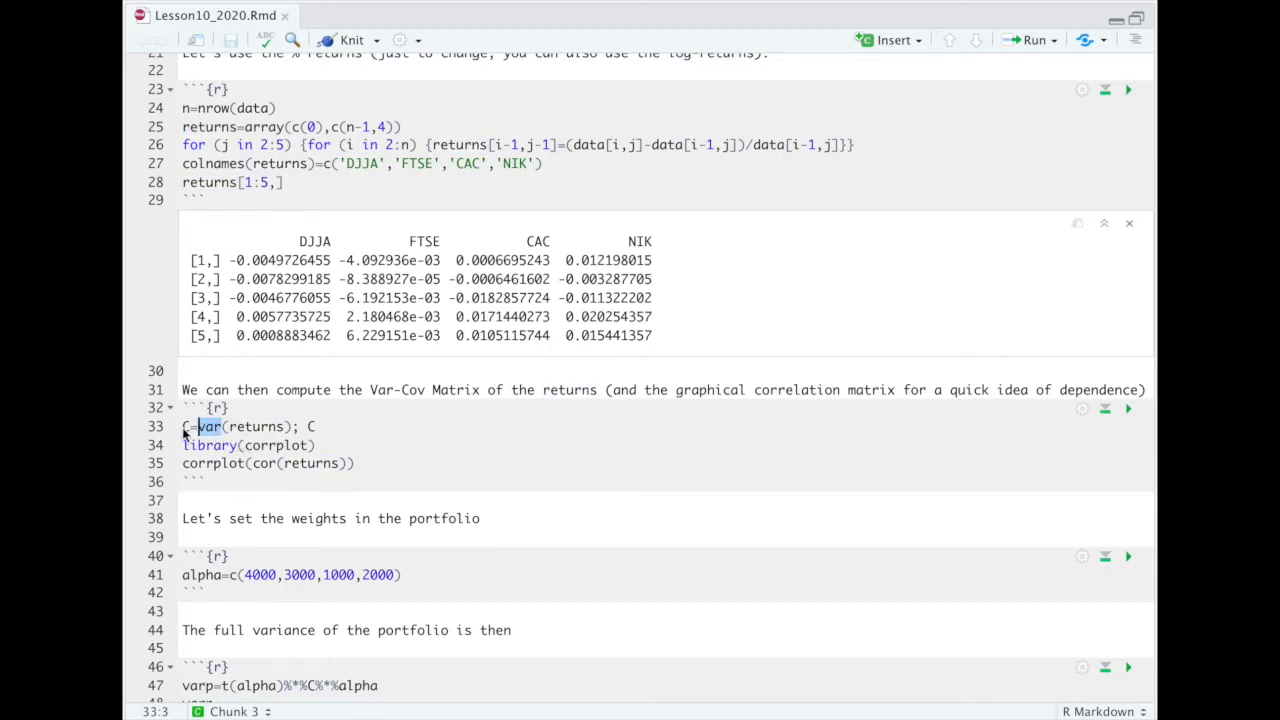
drag(182, 426, 318, 426)
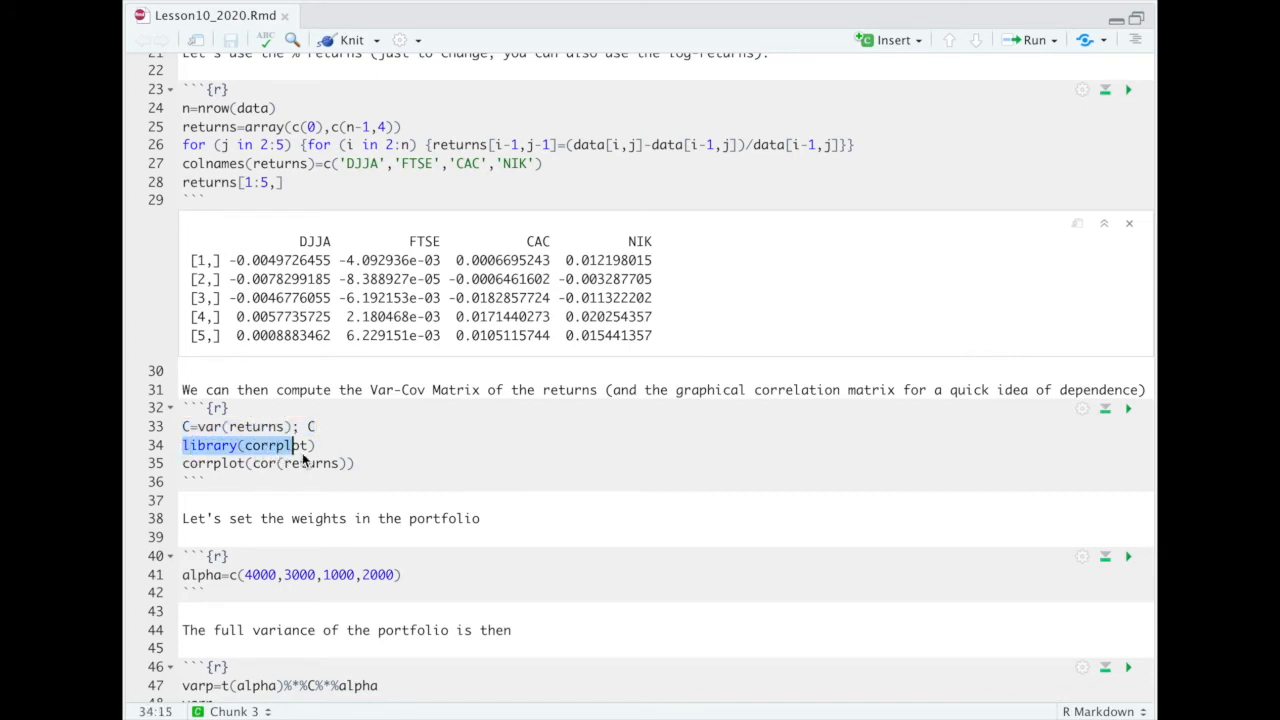
drag(182, 445, 357, 463)
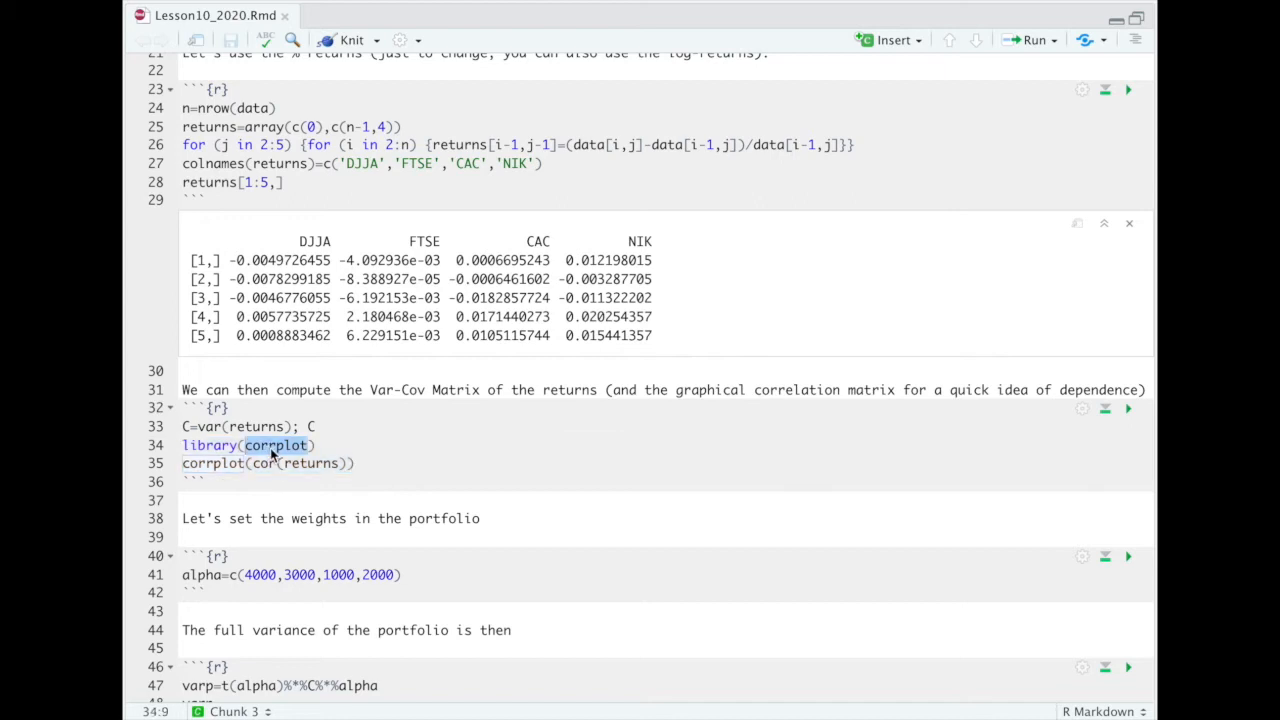
double_click(214, 463)
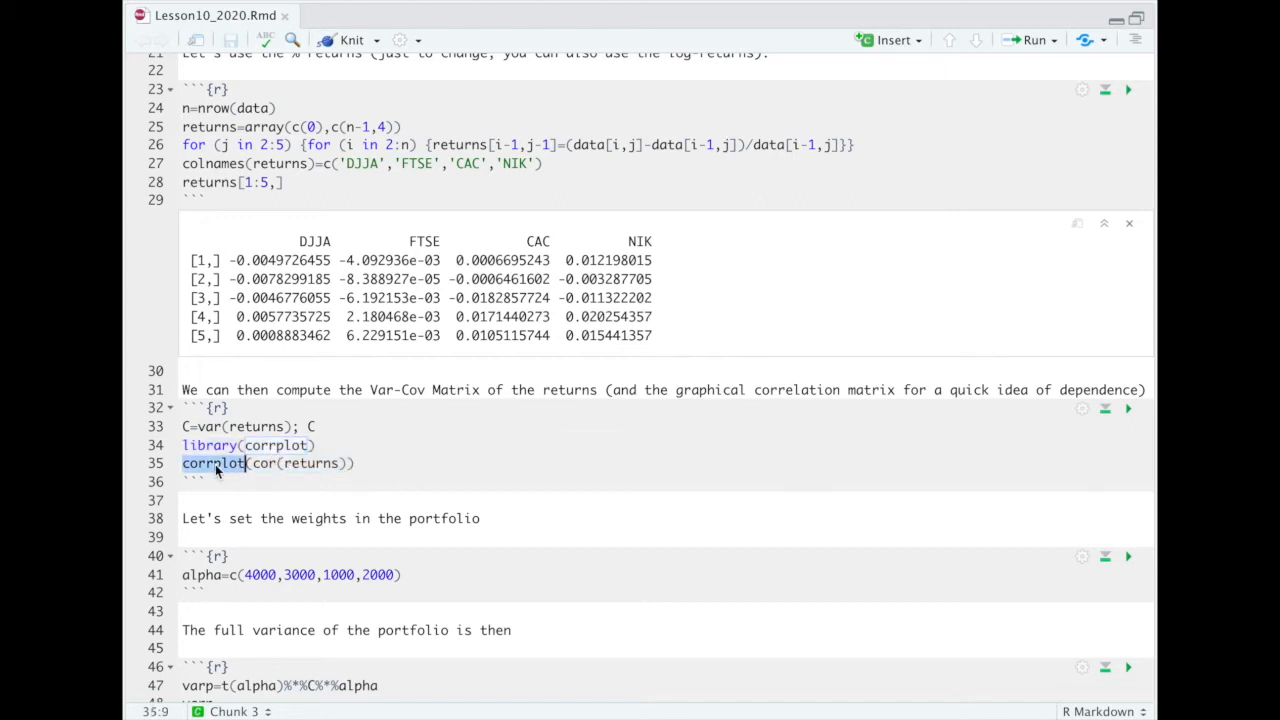
click(210, 463)
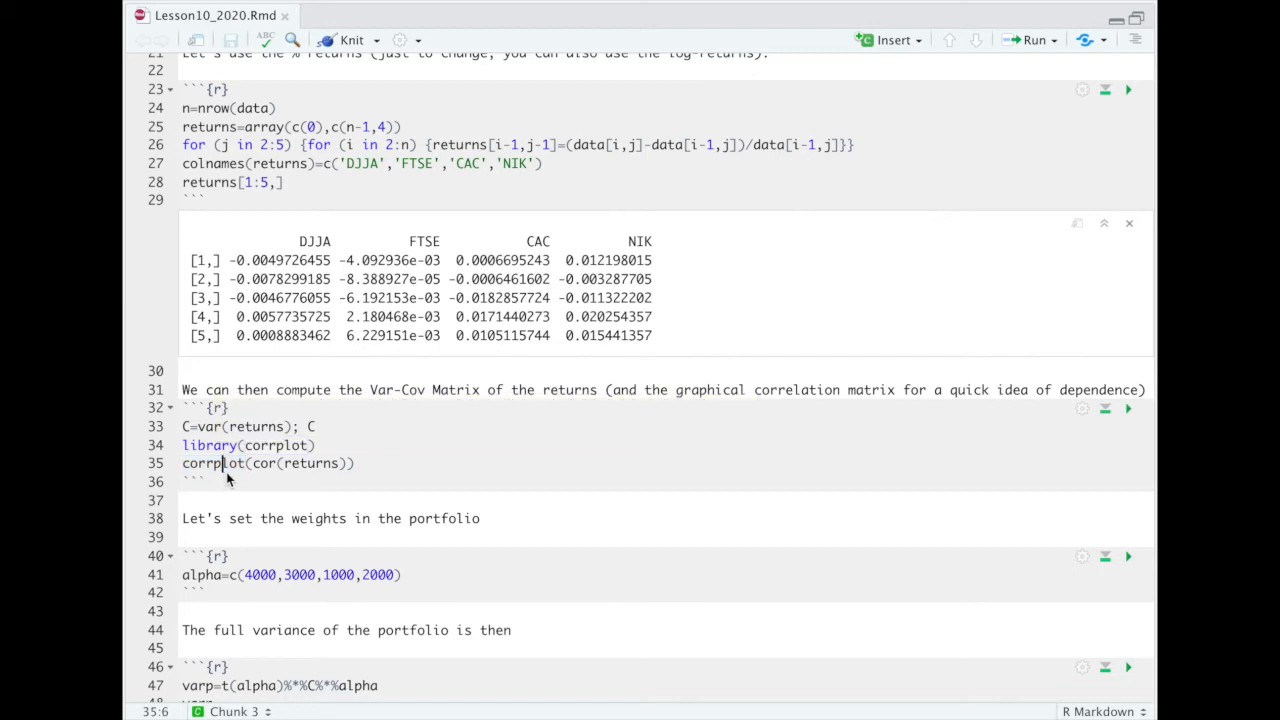
double_click(263, 463)
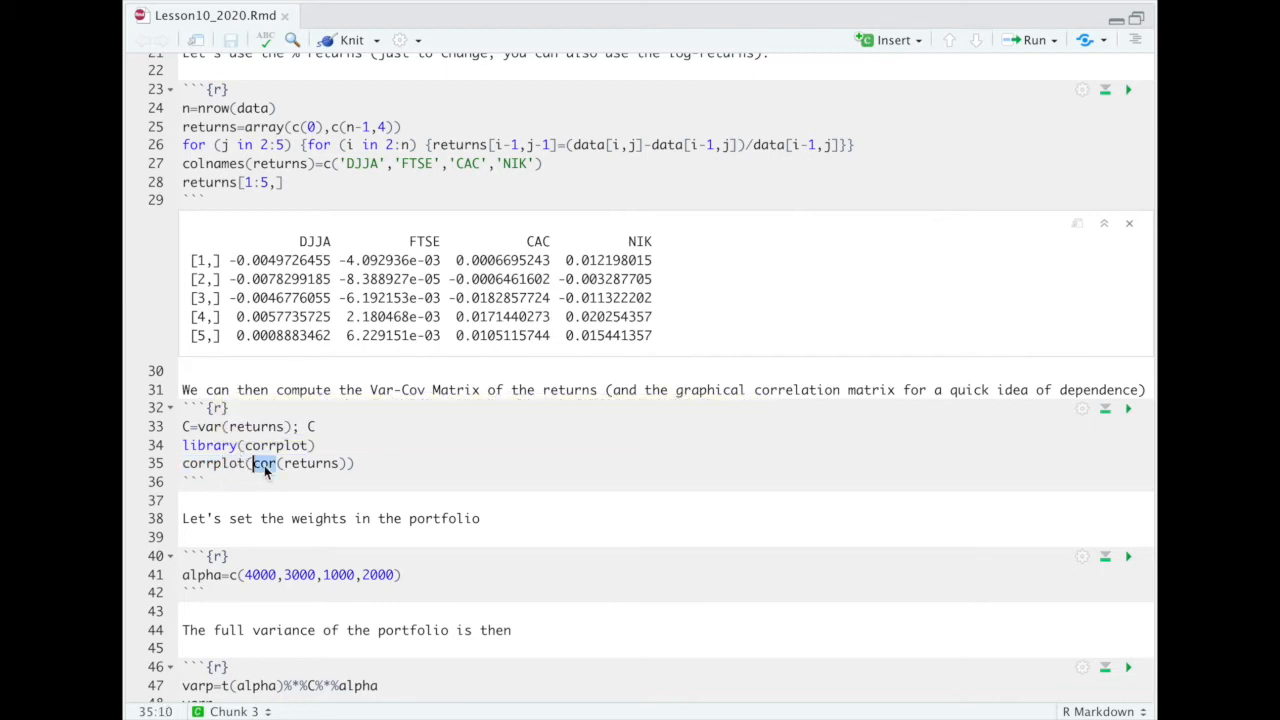
mouse_move(265, 463)
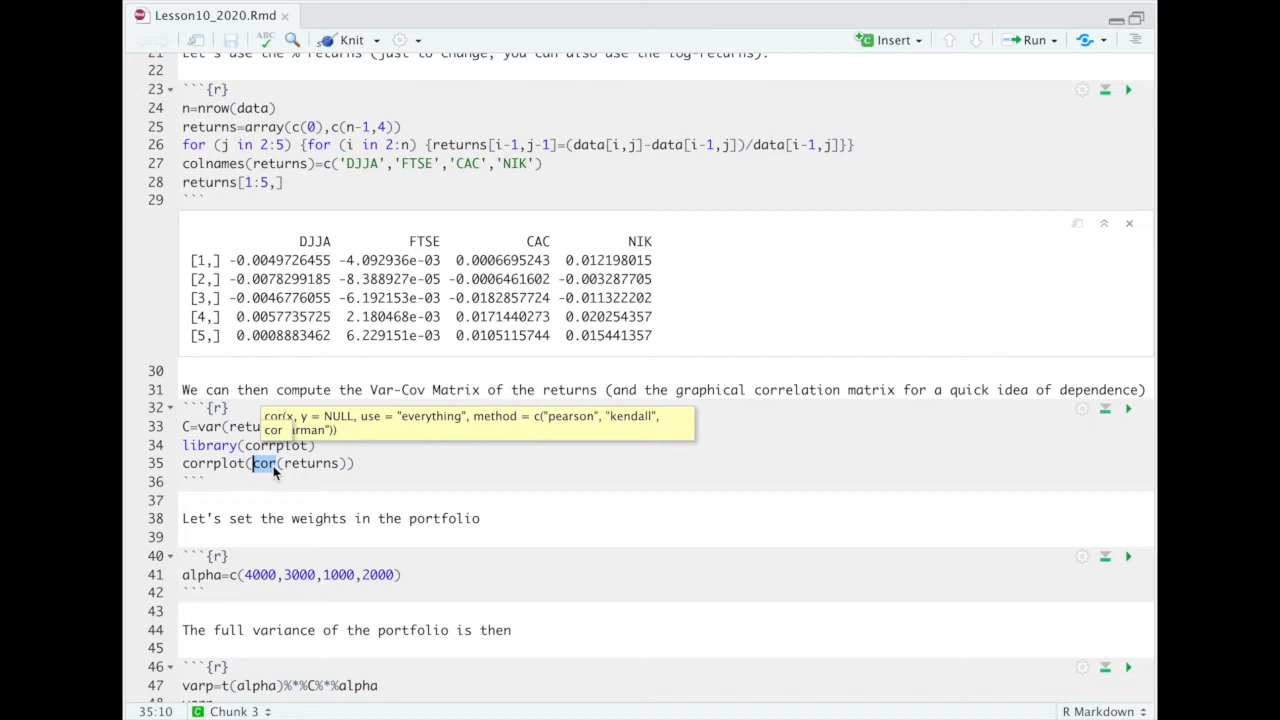
mouse_move(1130, 415)
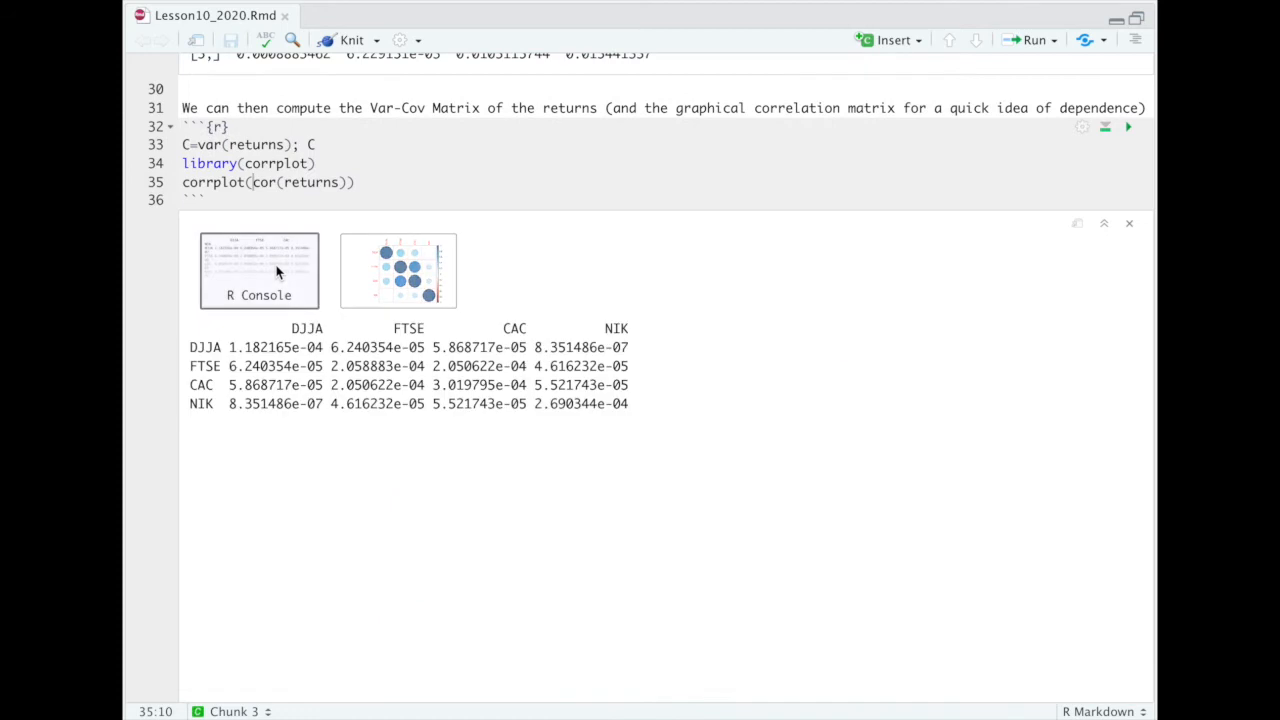
mouse_move(513, 350)
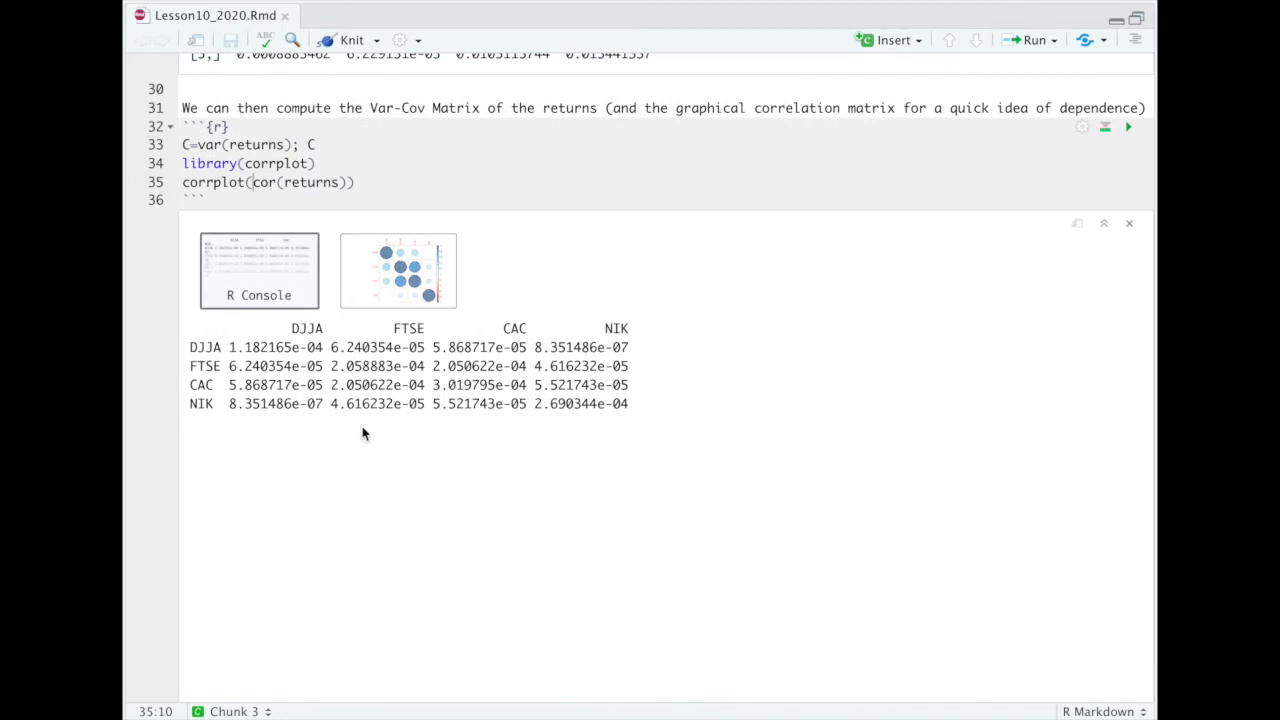
mouse_move(674, 454)
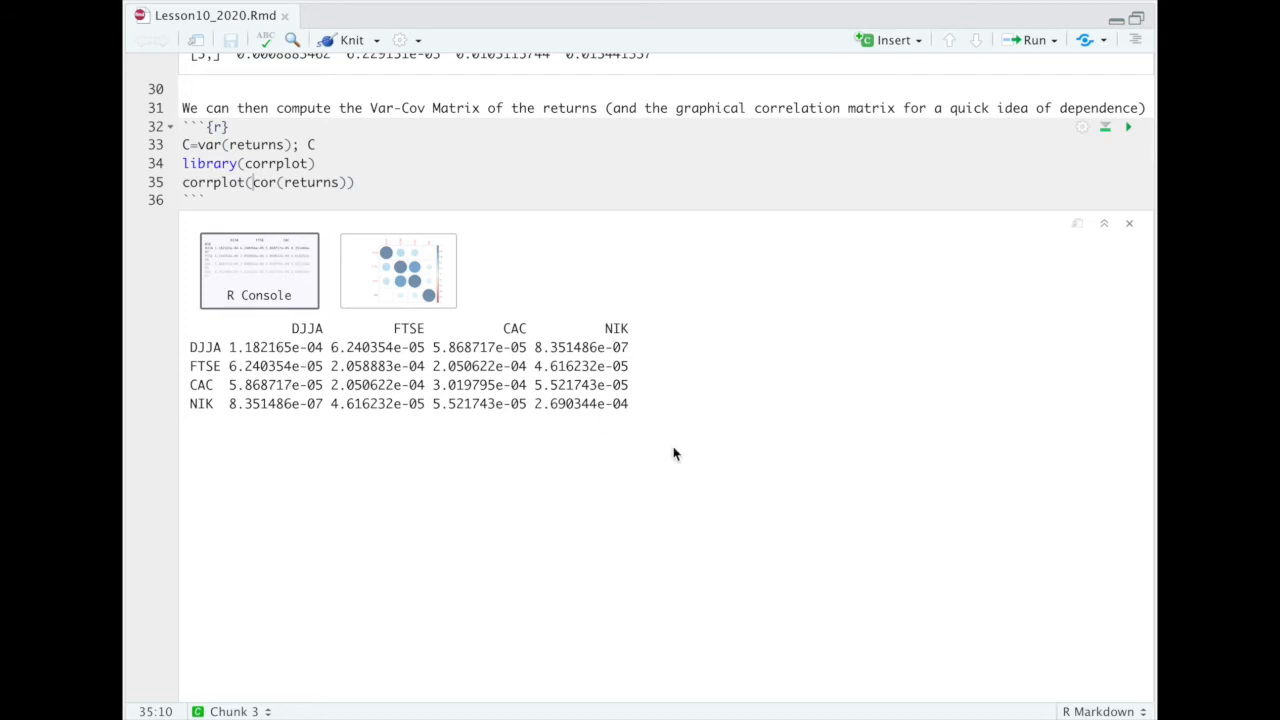
mouse_move(615, 435)
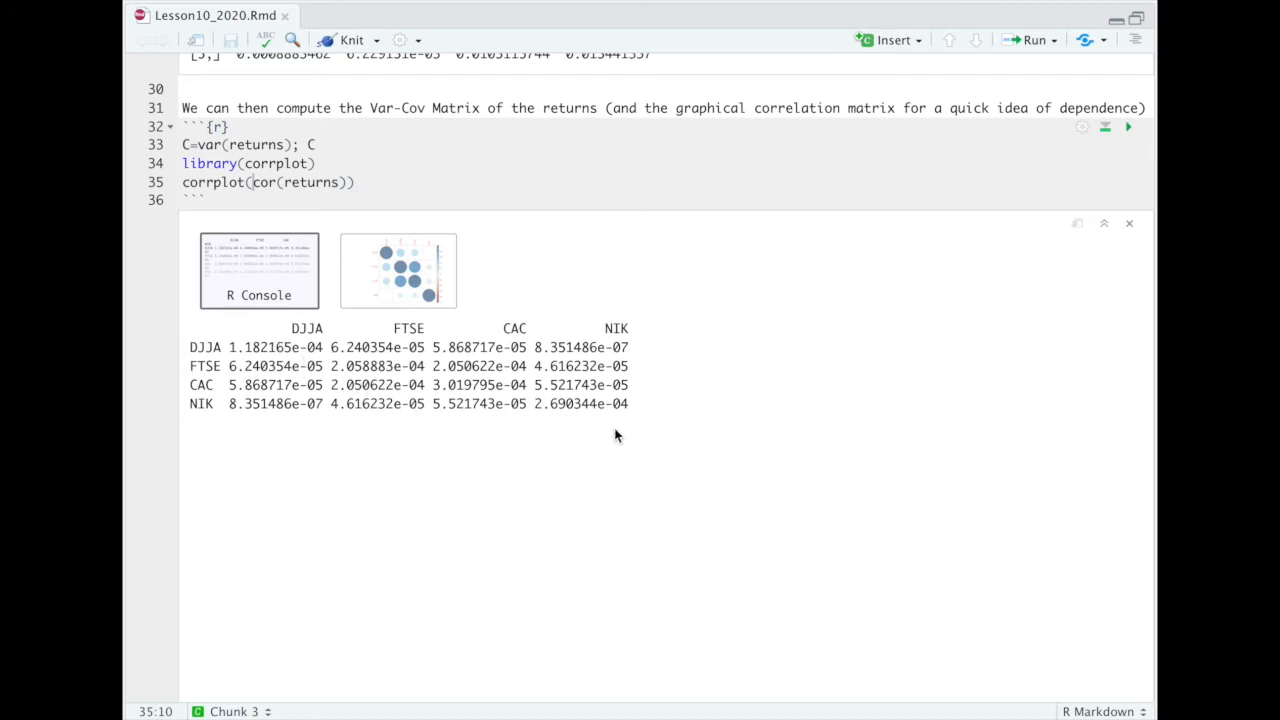
mouse_move(333, 451)
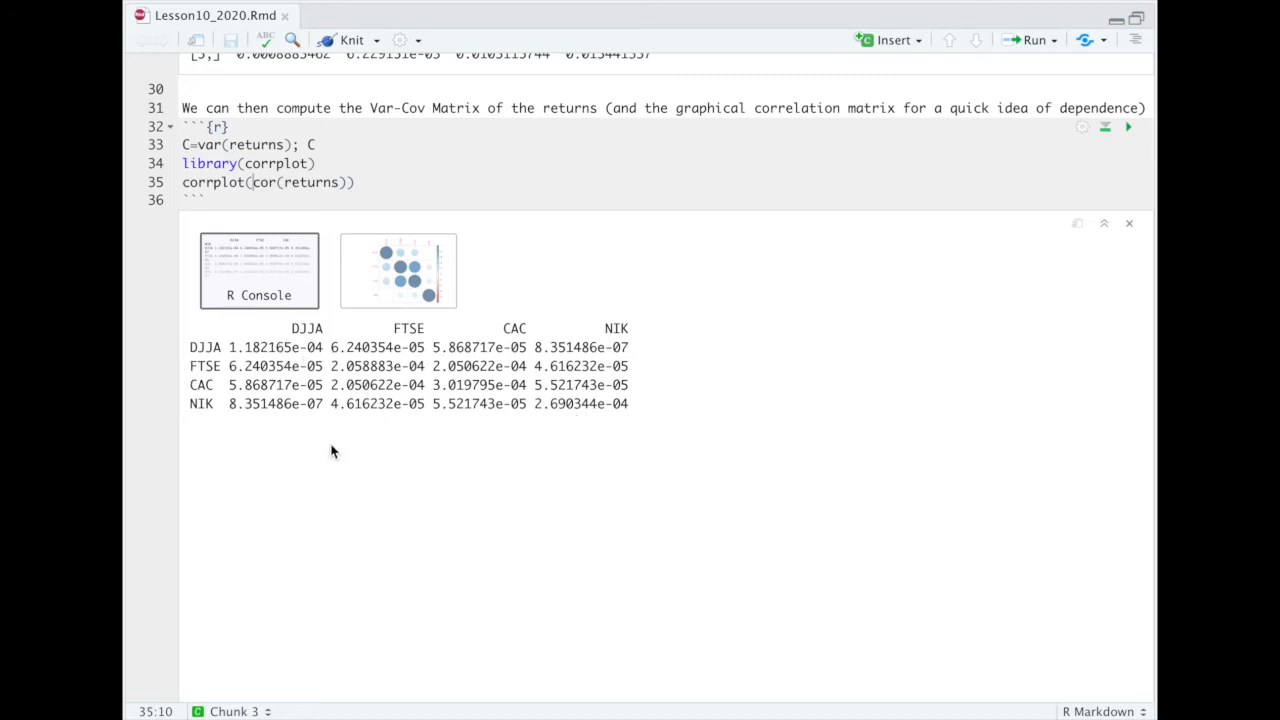
mouse_move(385, 361)
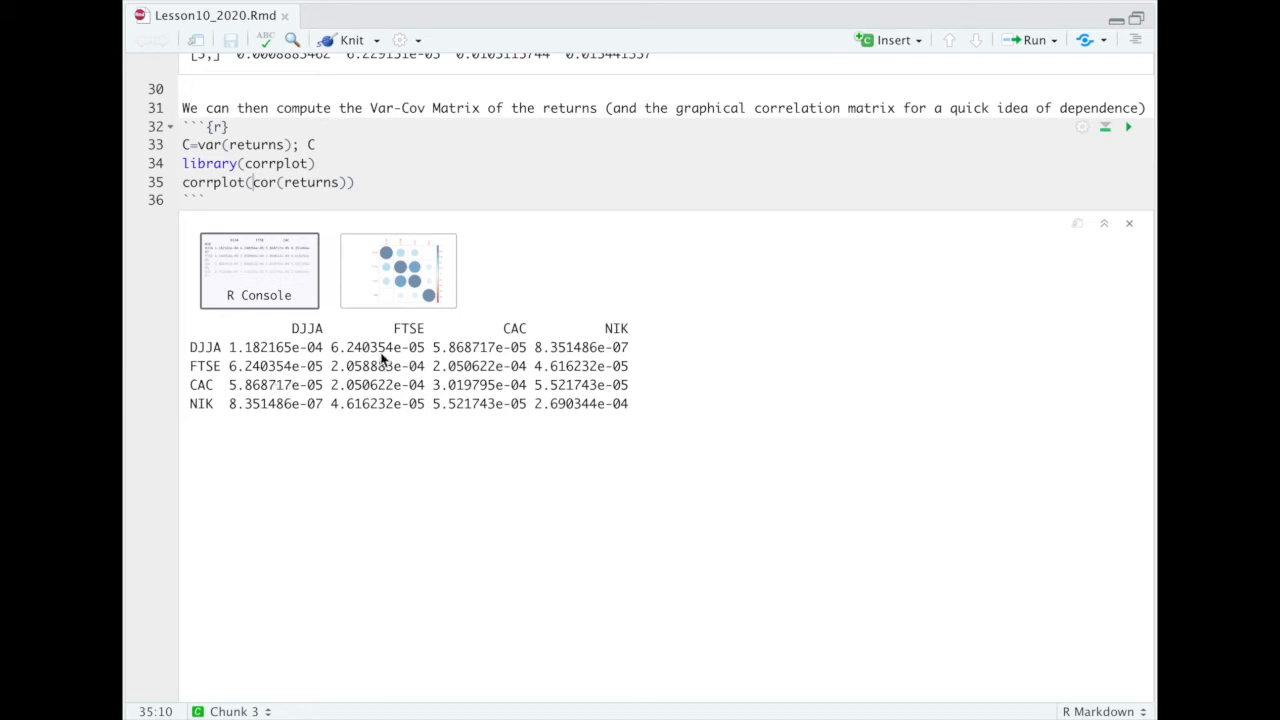
mouse_move(638, 424)
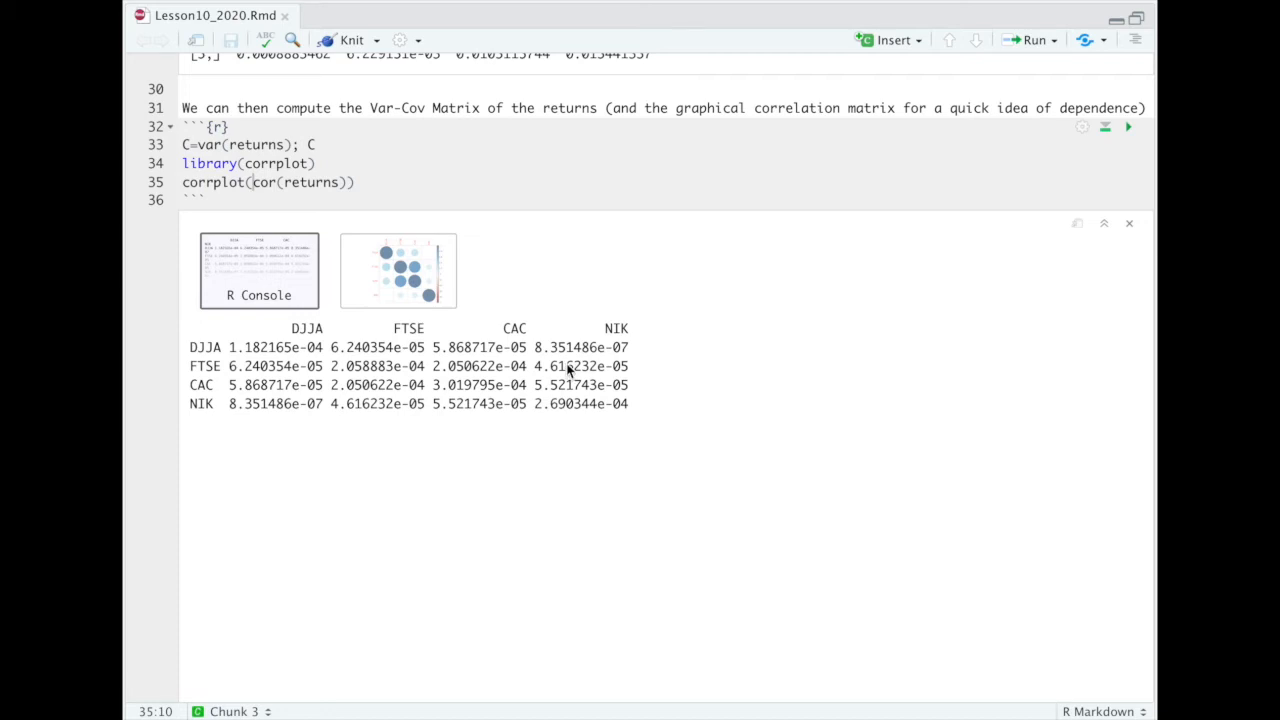
mouse_move(675, 281)
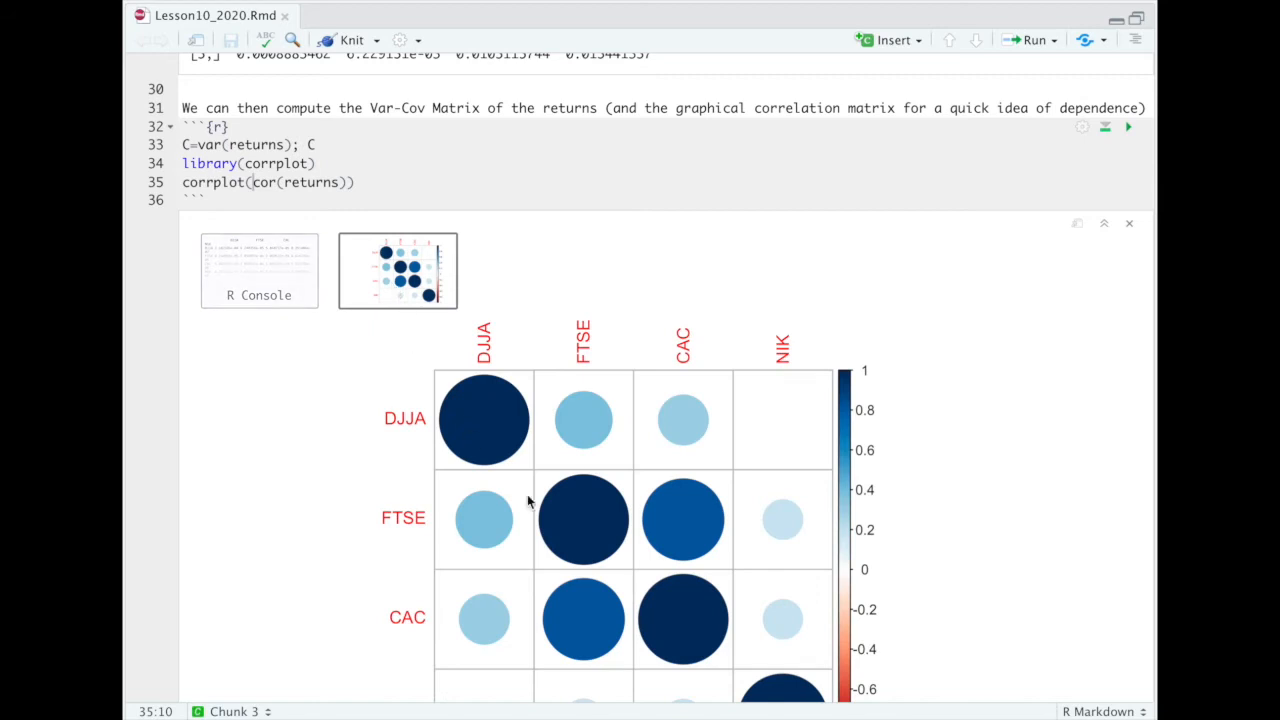
mouse_move(262, 196)
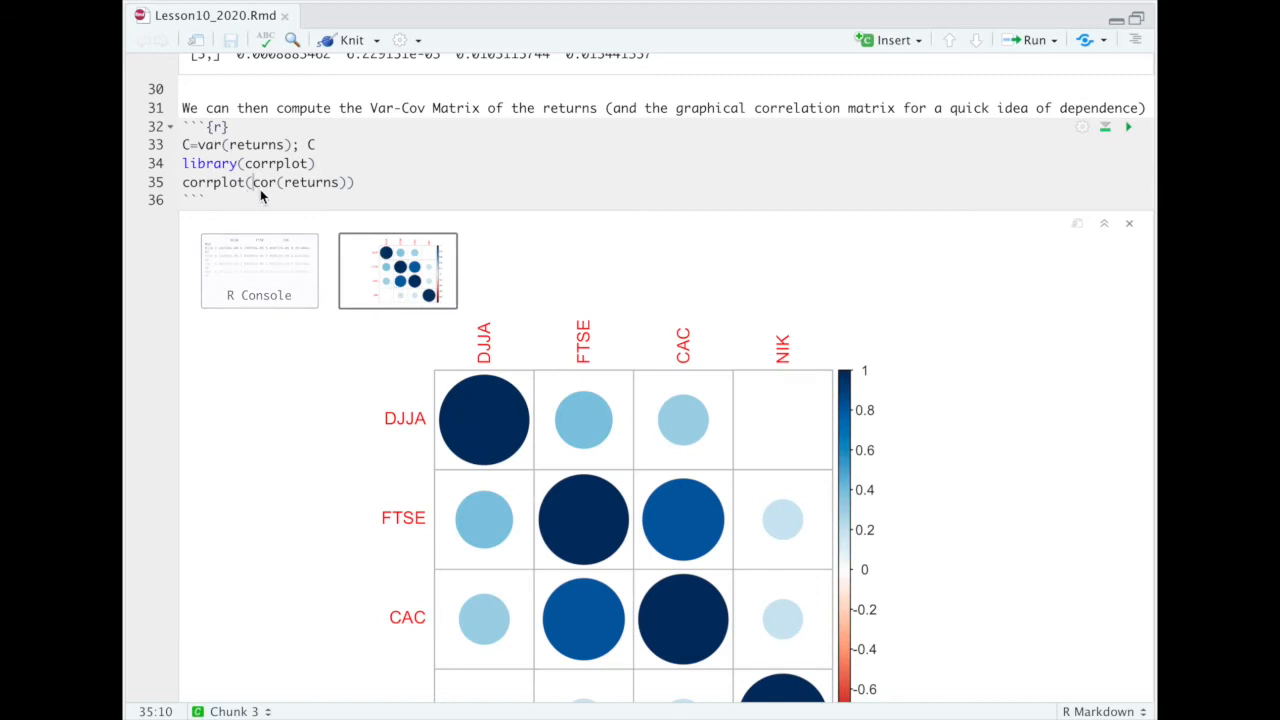
Highlight the cor function in the plotting code and scroll to the corrplot output
double_click(266, 182)
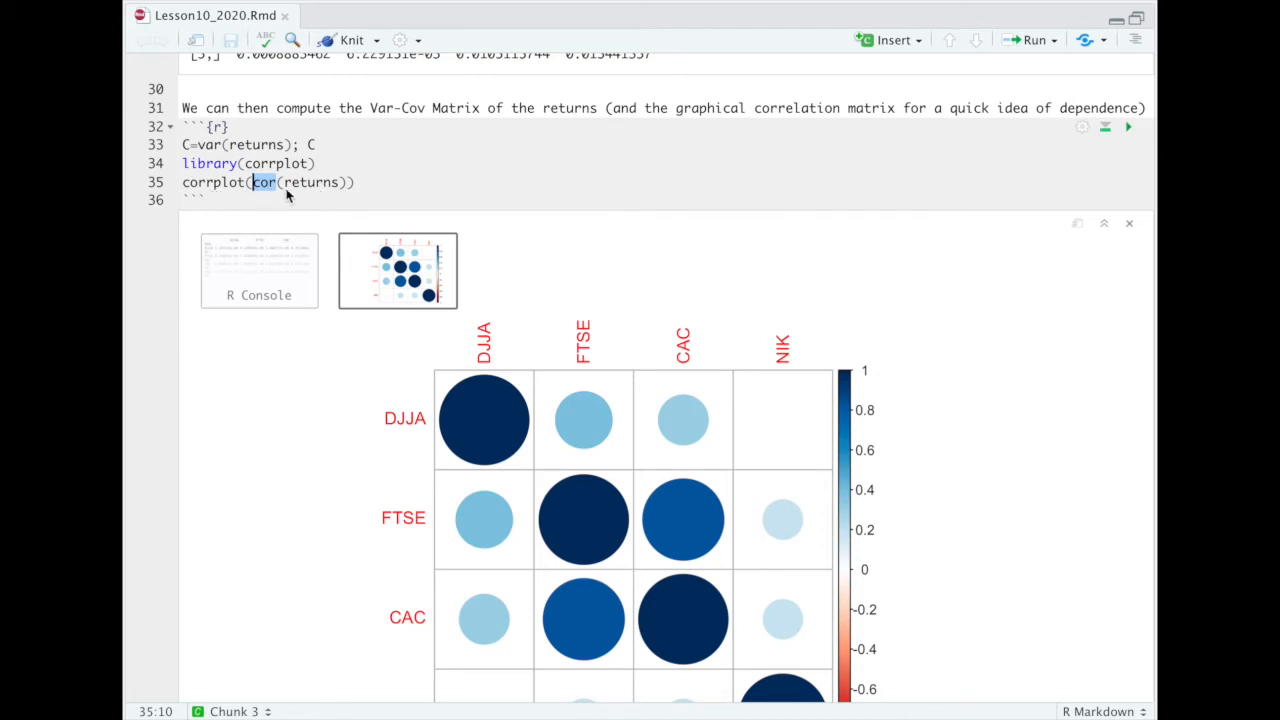
scroll(down, 3)
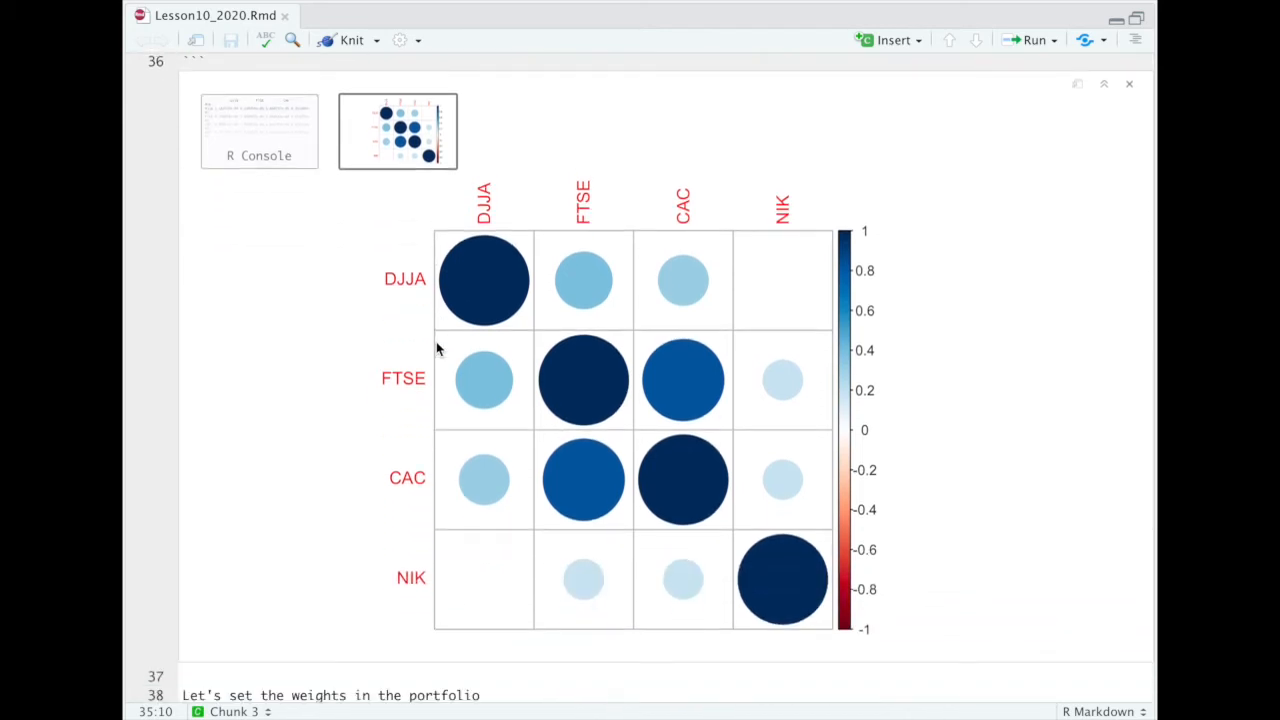
mouse_move(470, 248)
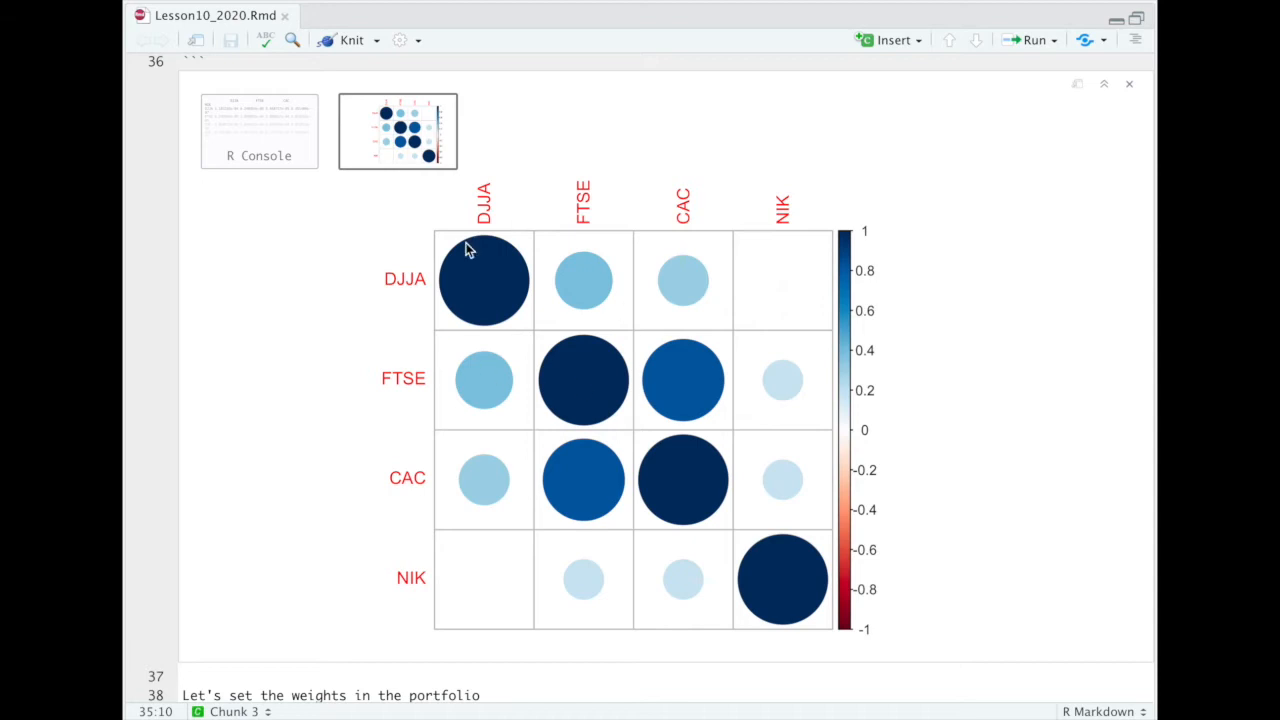
mouse_move(490, 305)
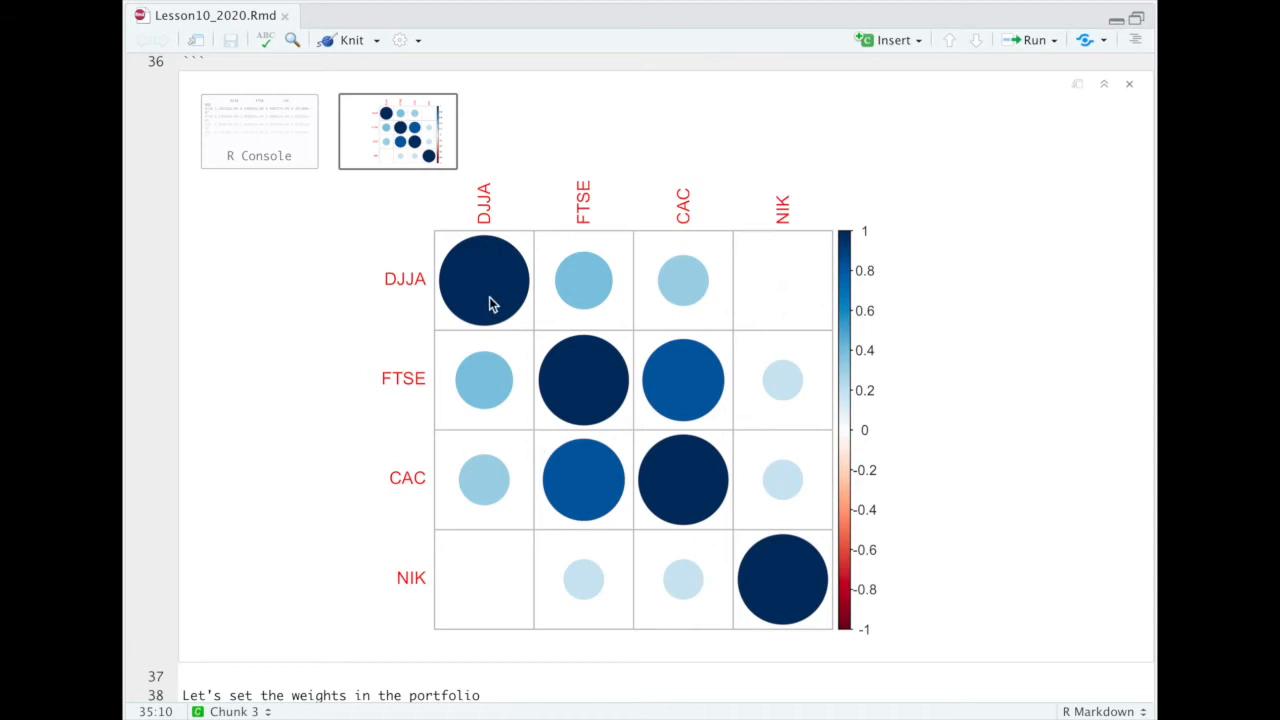
mouse_move(448, 258)
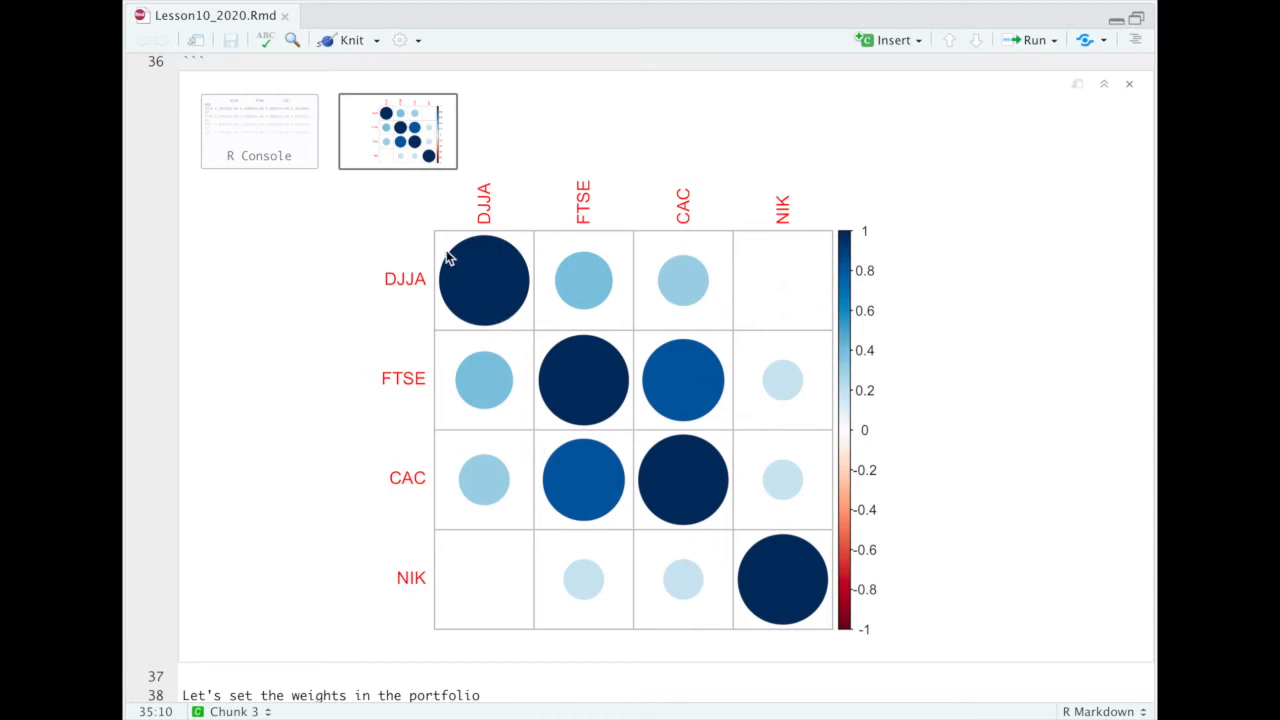
mouse_move(590, 365)
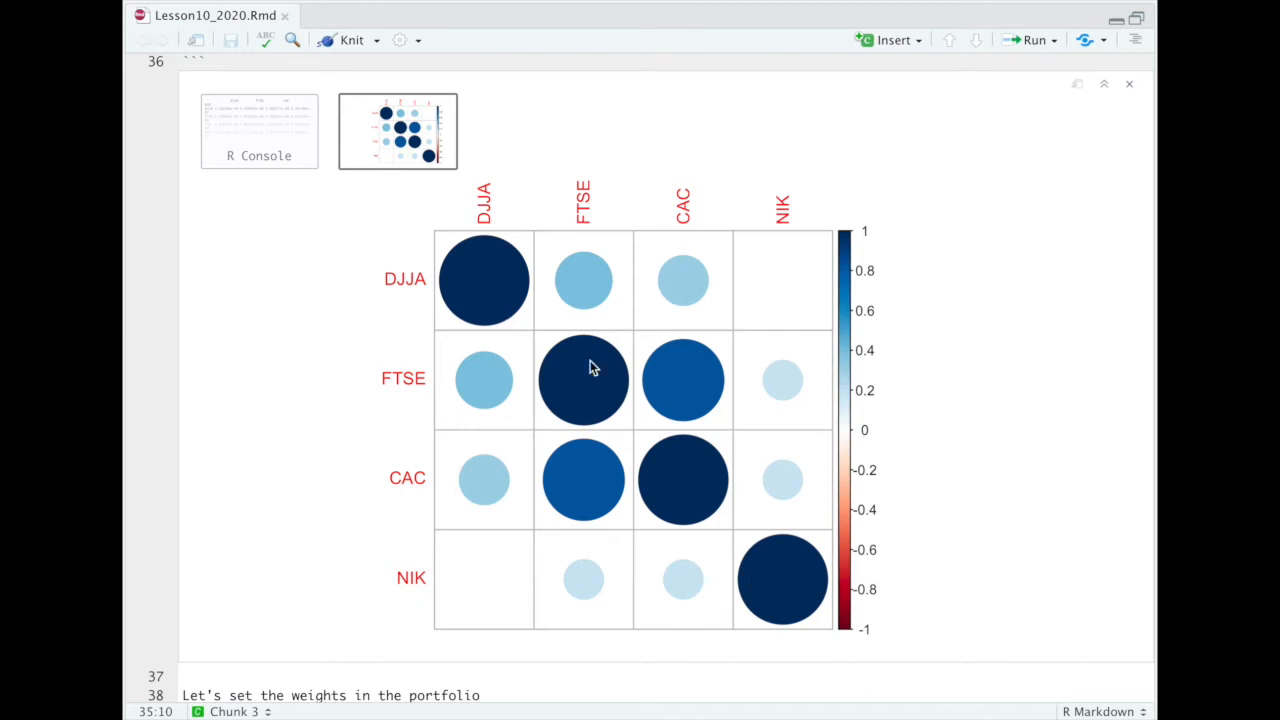
mouse_move(420, 283)
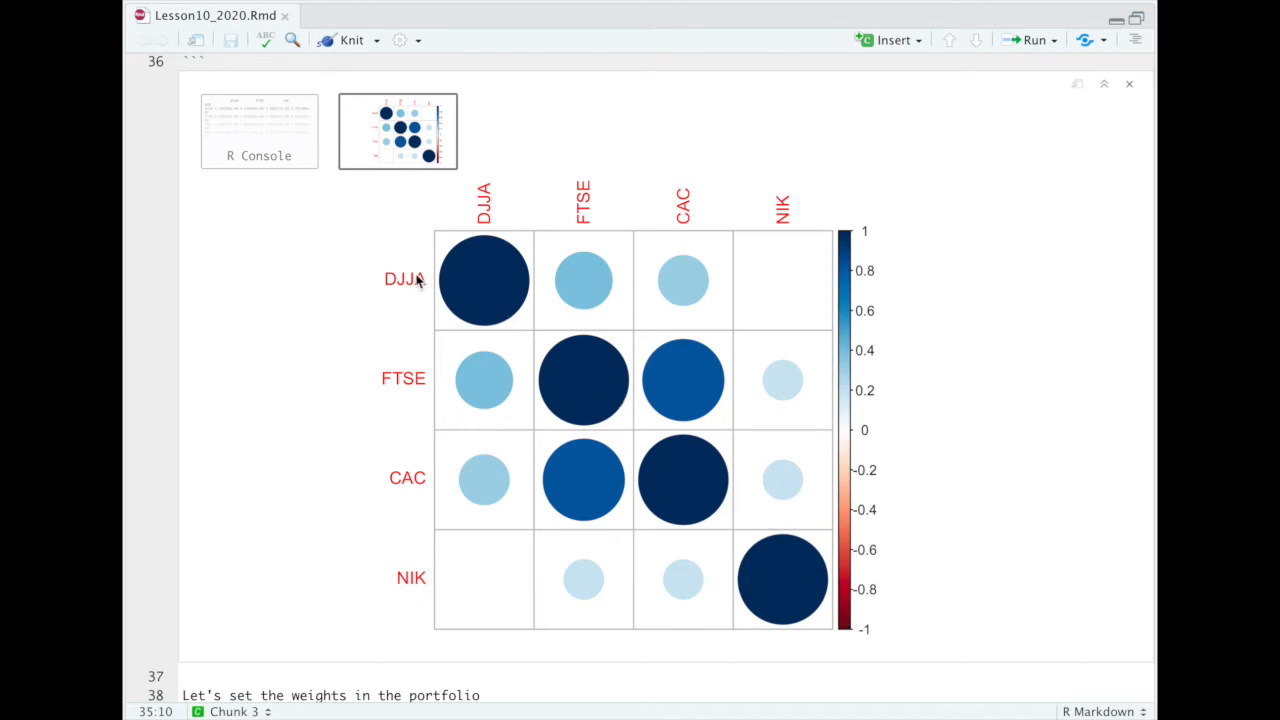
mouse_move(400, 280)
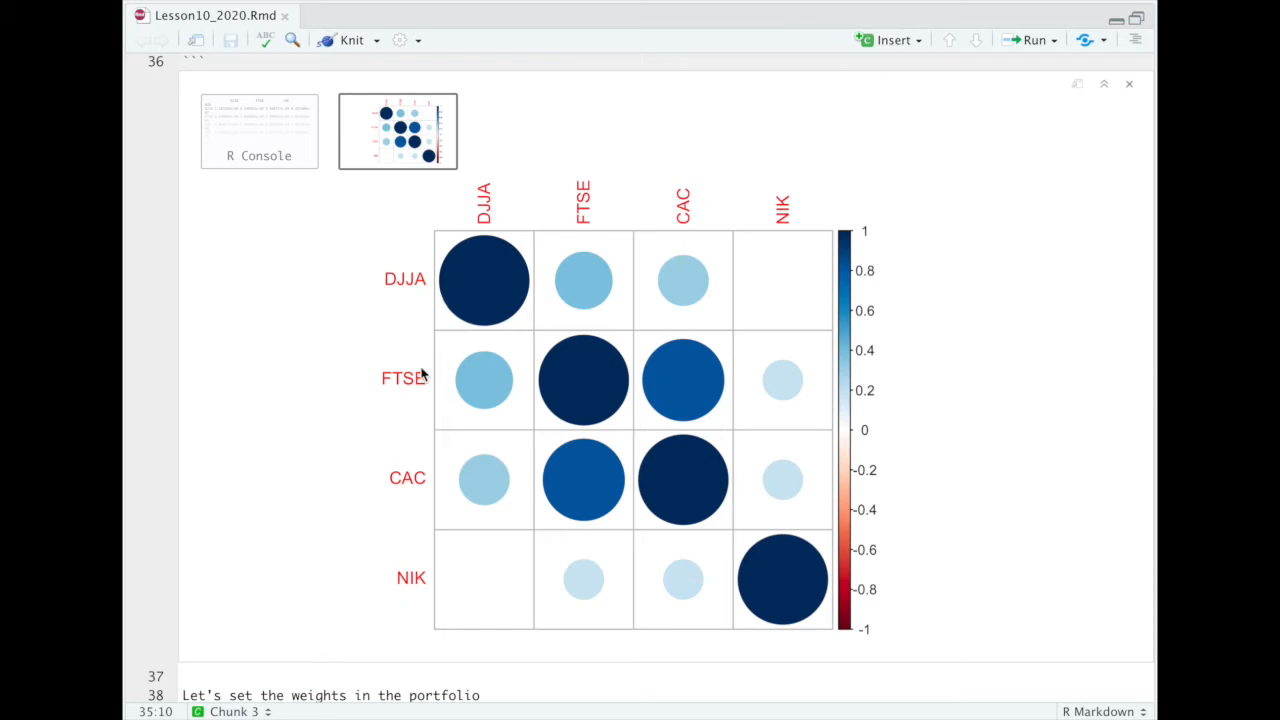
mouse_move(388, 368)
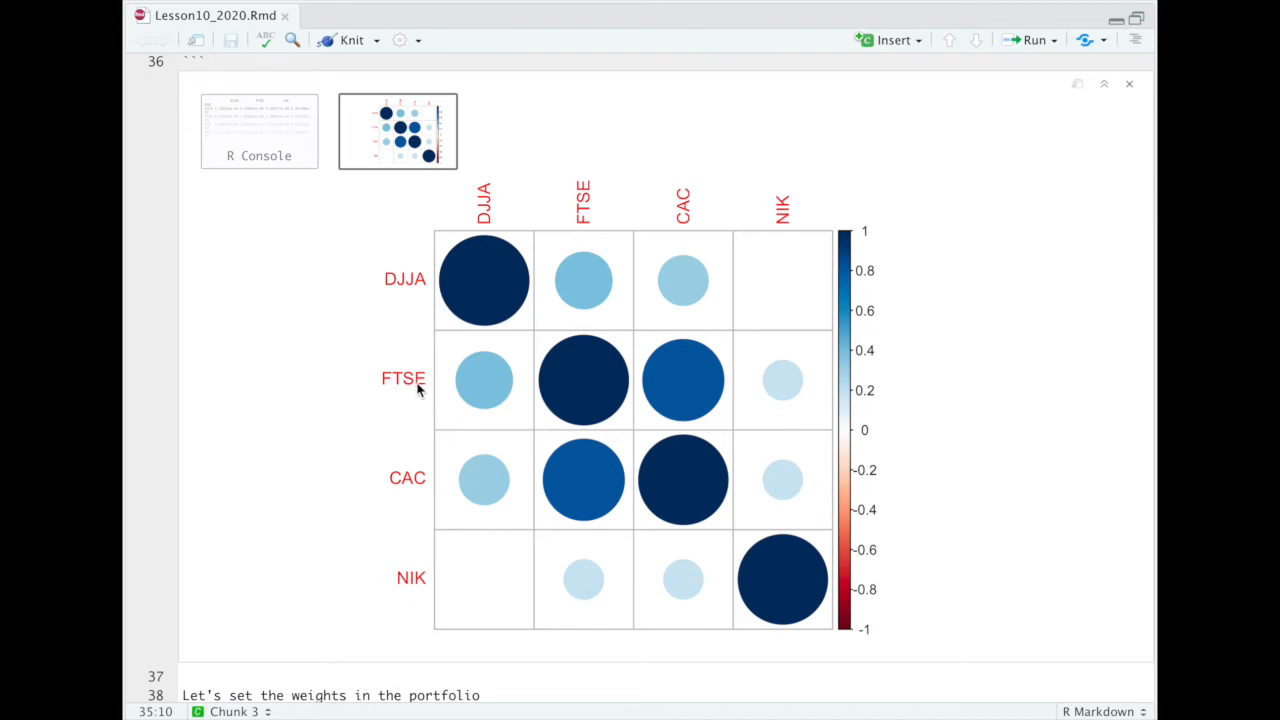
mouse_move(398, 440)
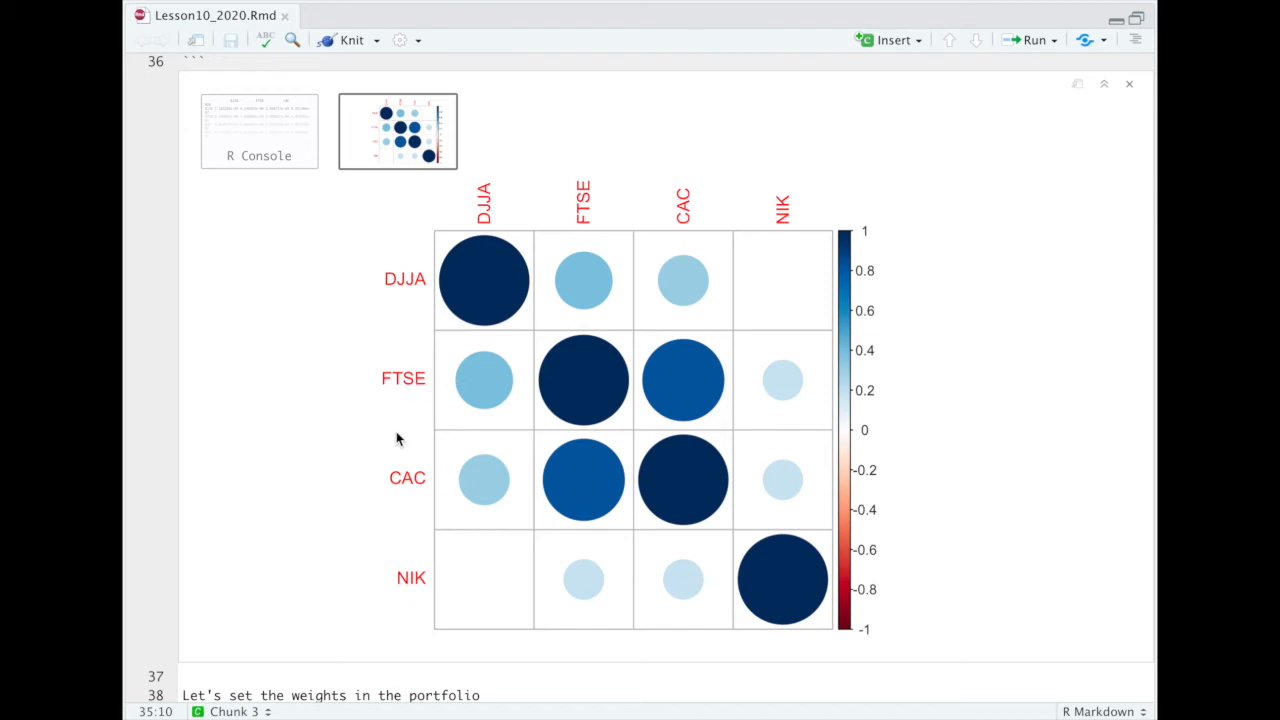
mouse_move(460, 424)
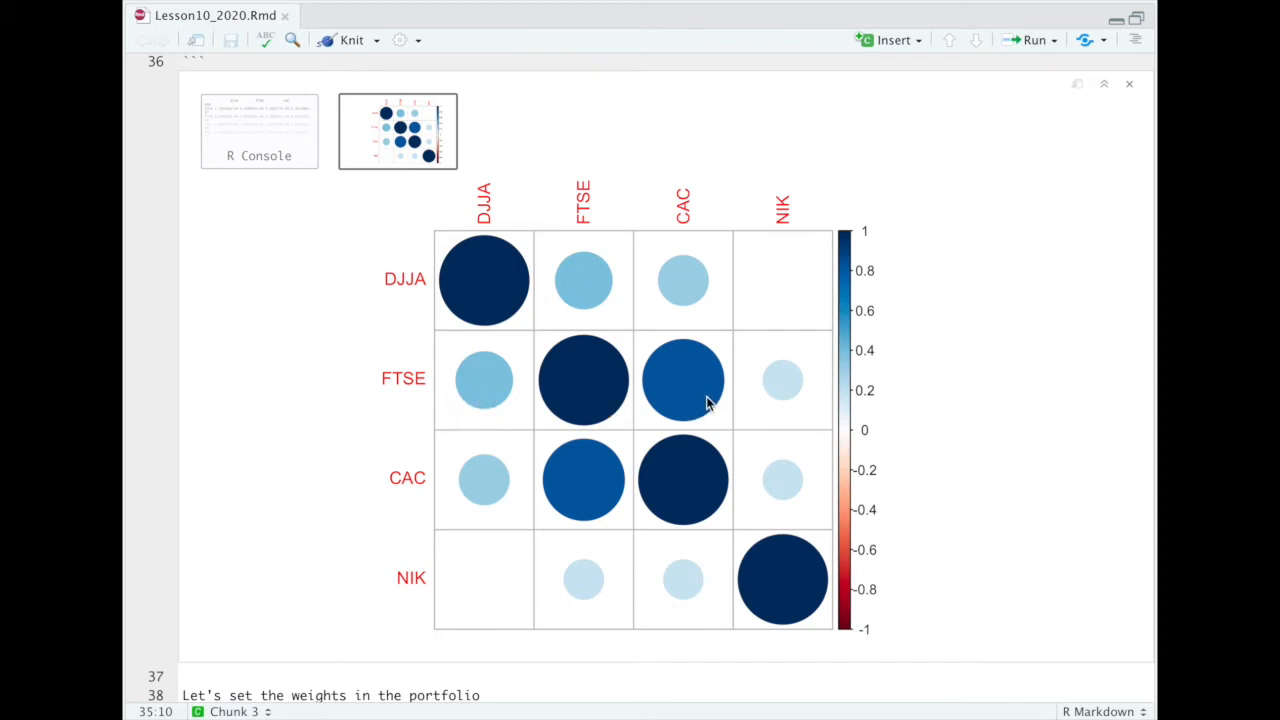
mouse_move(702, 373)
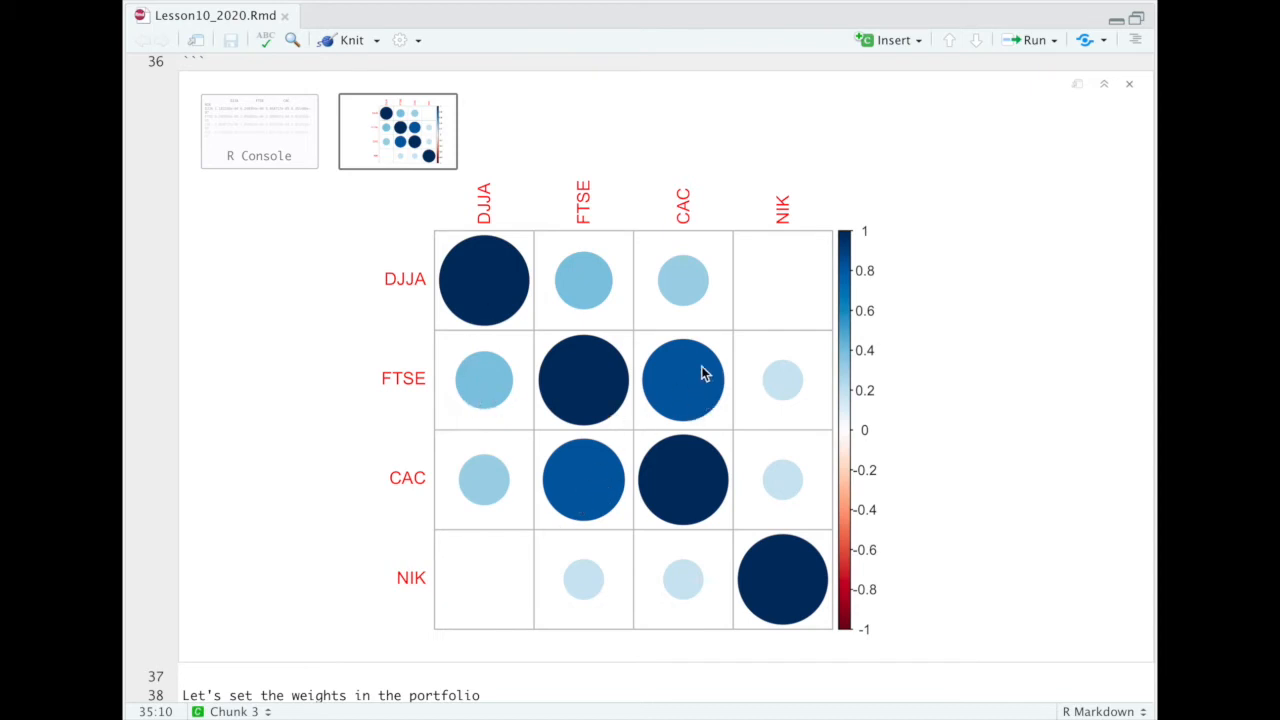
mouse_move(568, 487)
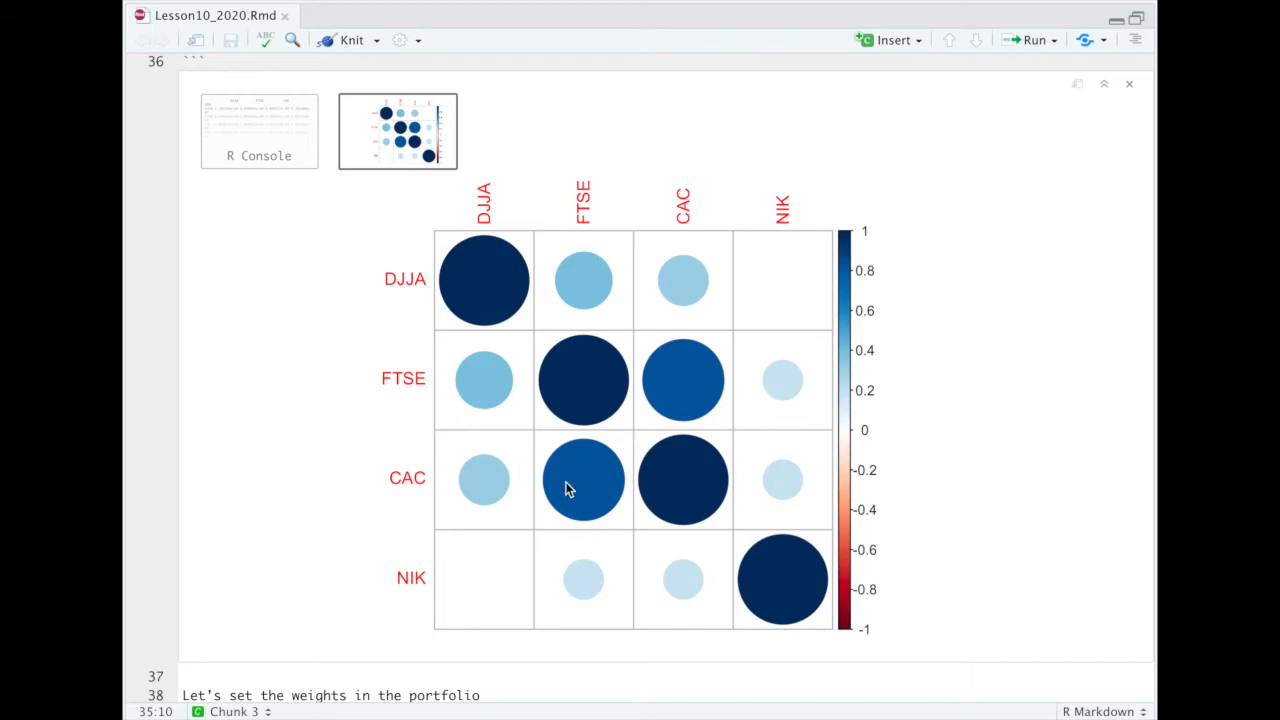
mouse_move(687, 382)
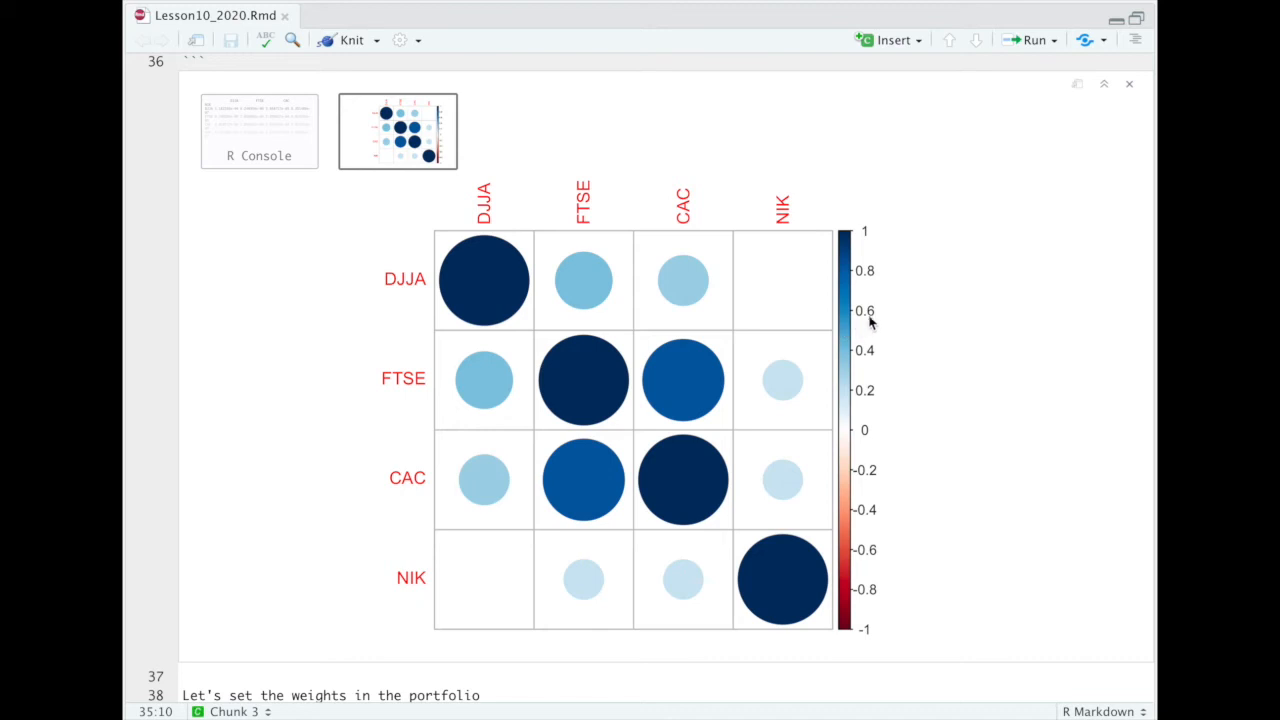
mouse_move(848, 312)
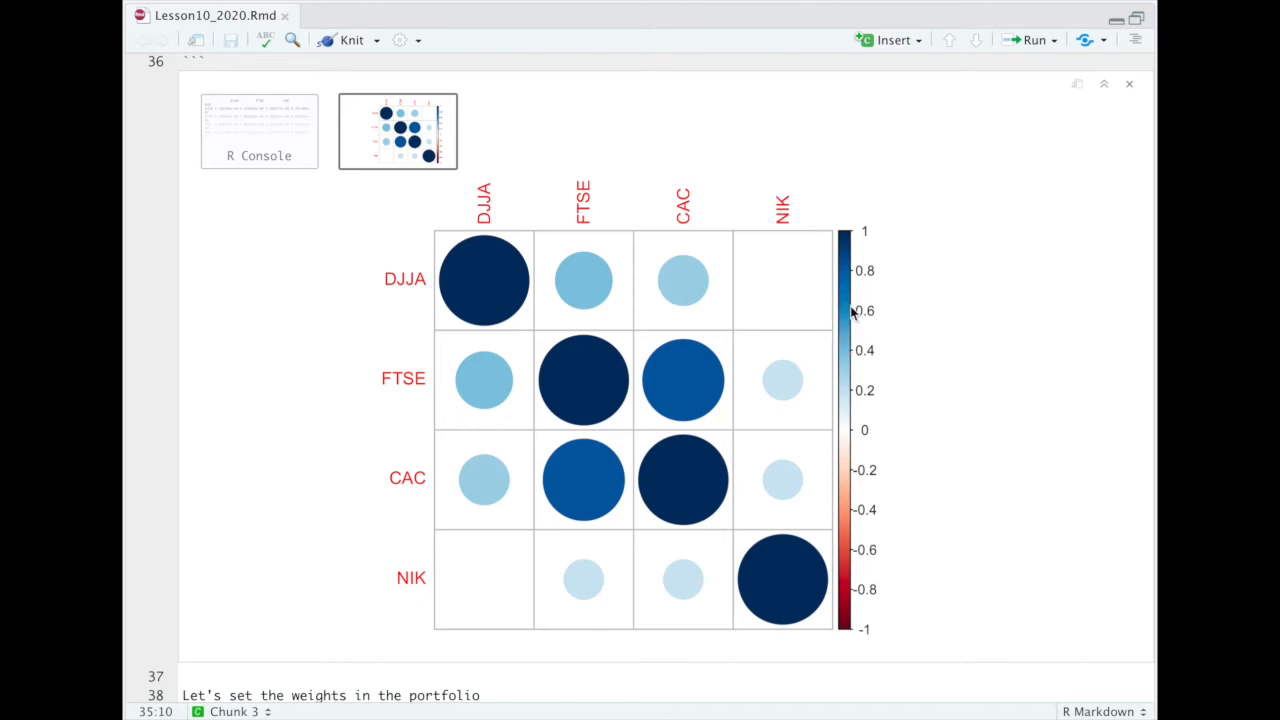
mouse_move(489, 281)
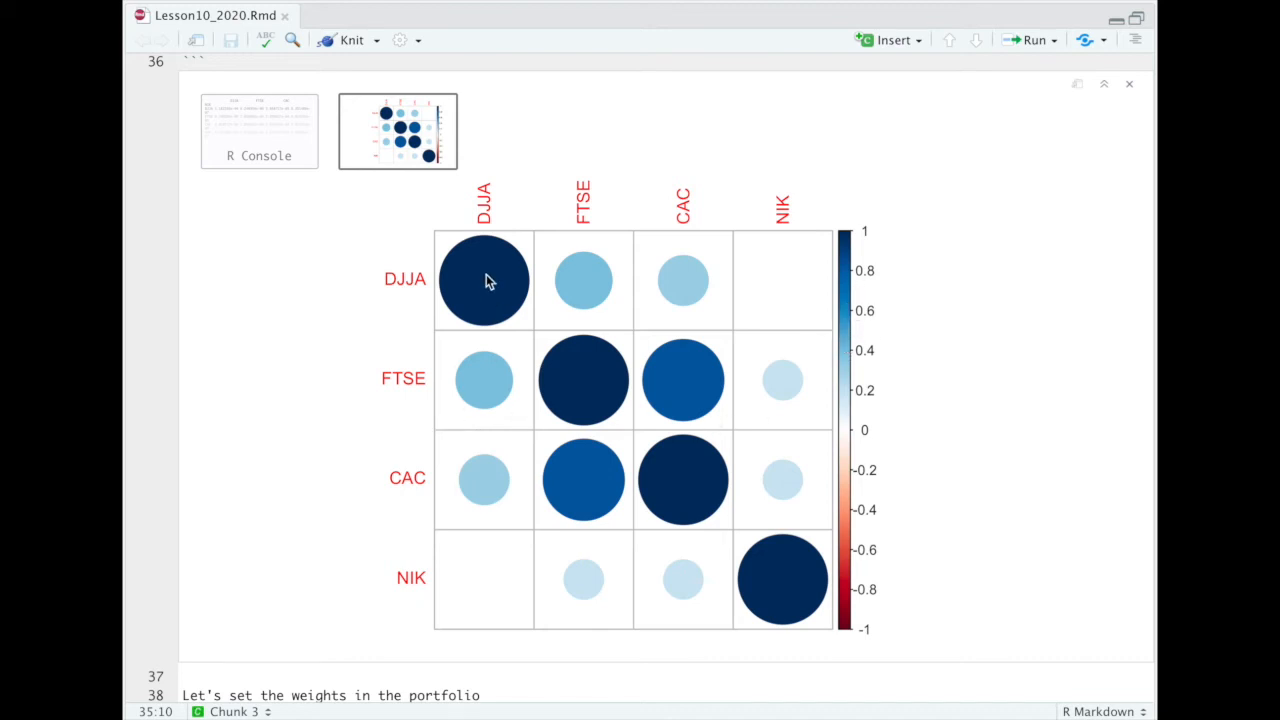
mouse_move(828, 362)
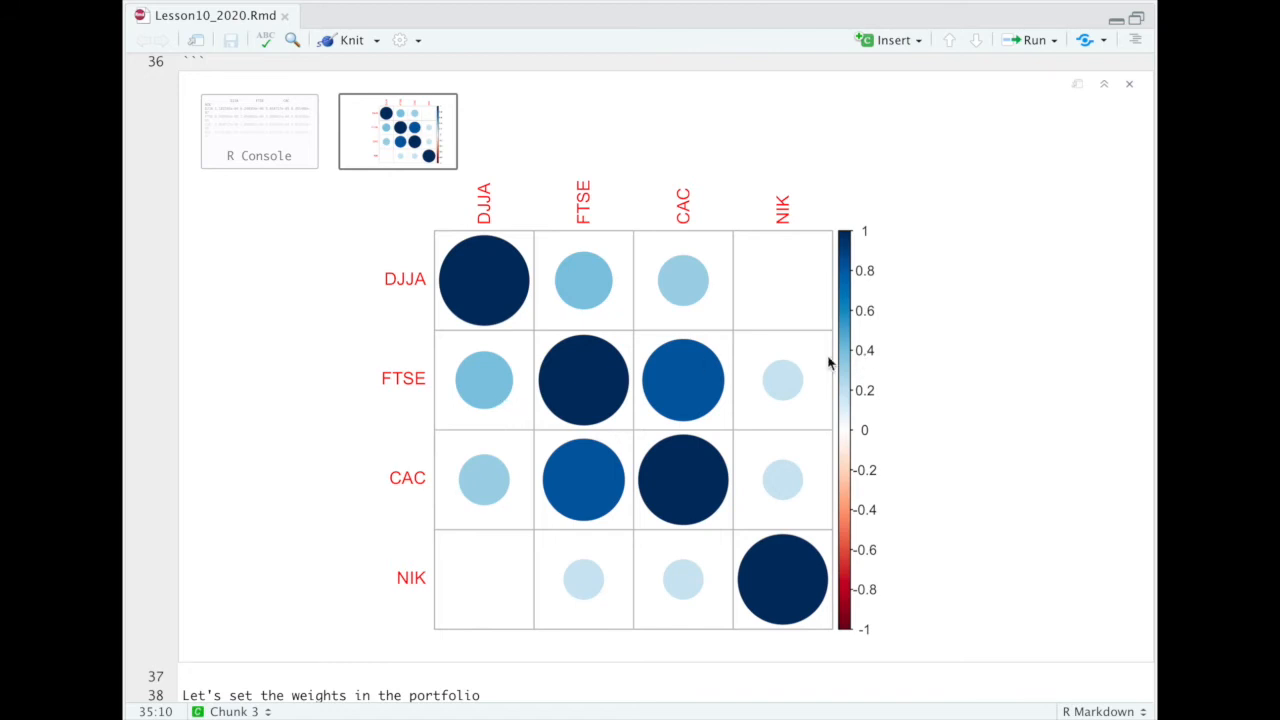
mouse_move(852, 357)
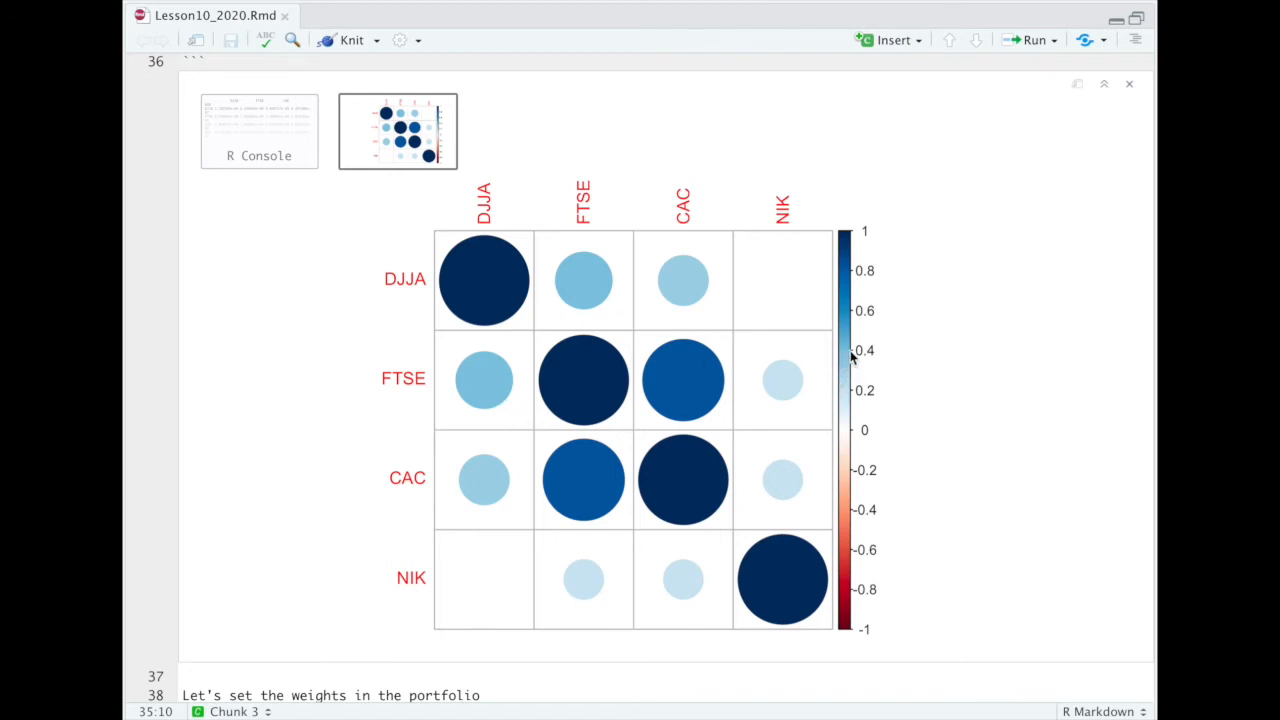
mouse_move(665, 600)
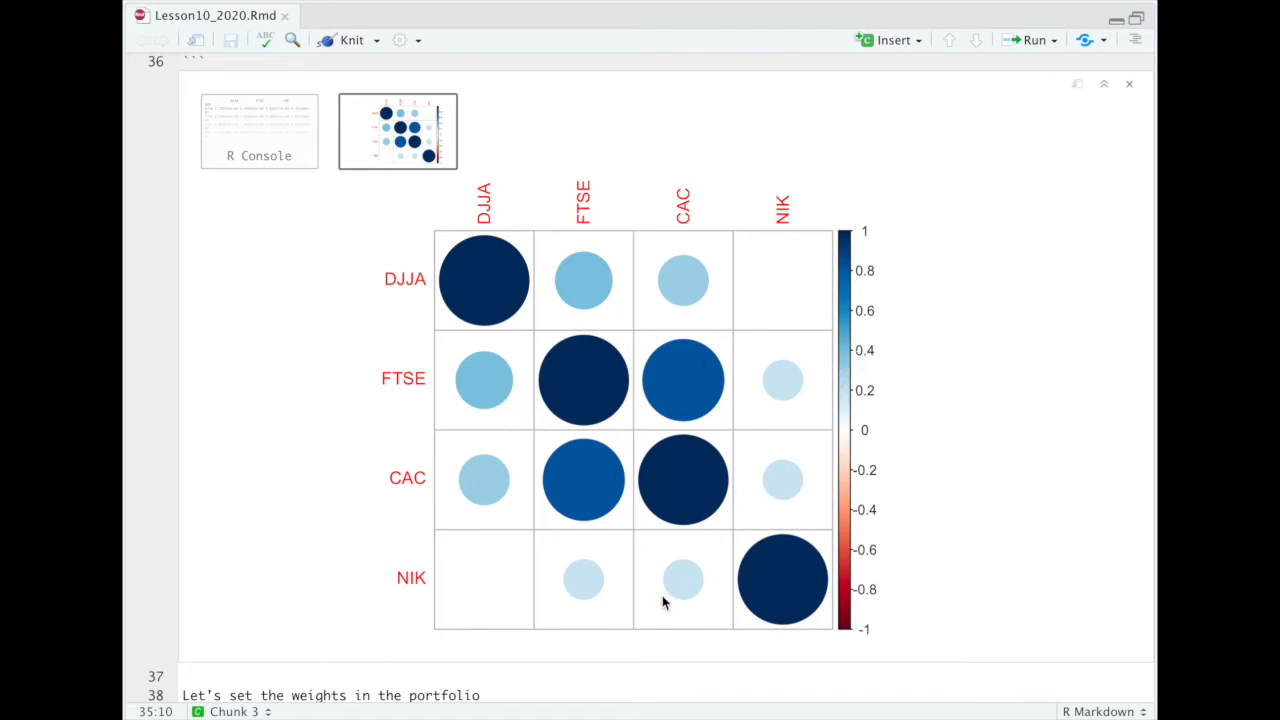
mouse_move(540, 585)
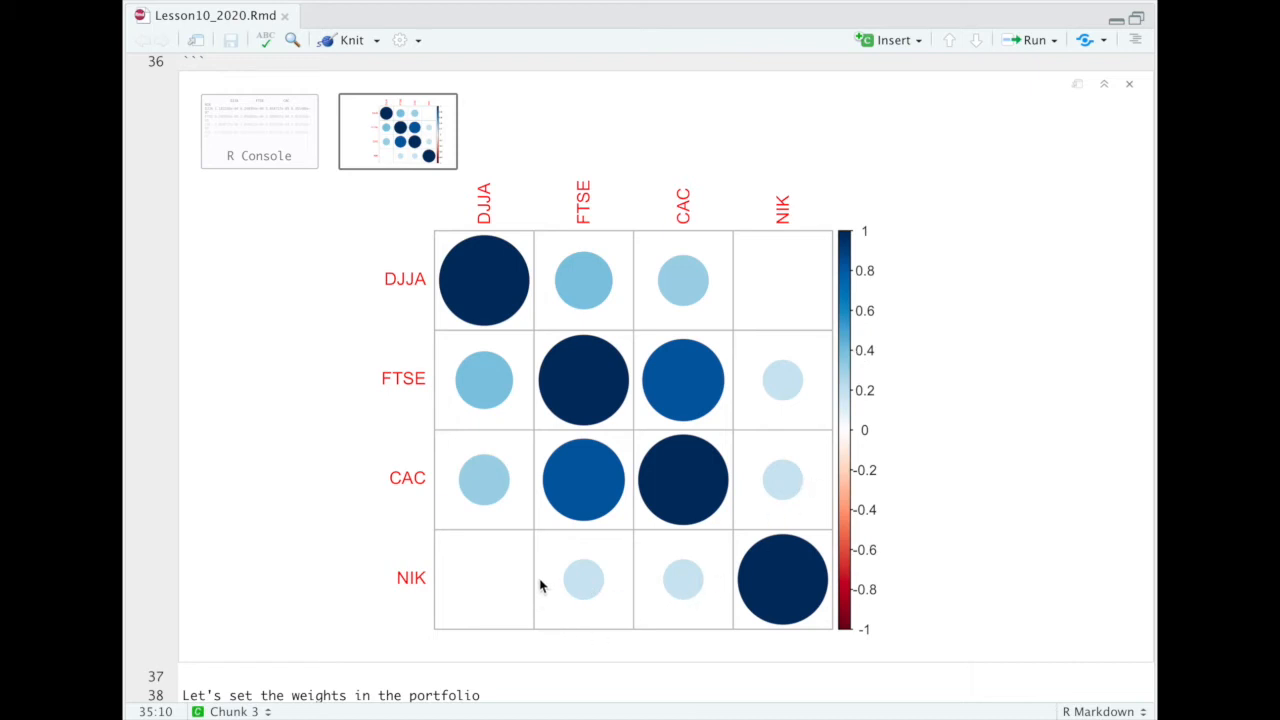
mouse_move(788, 508)
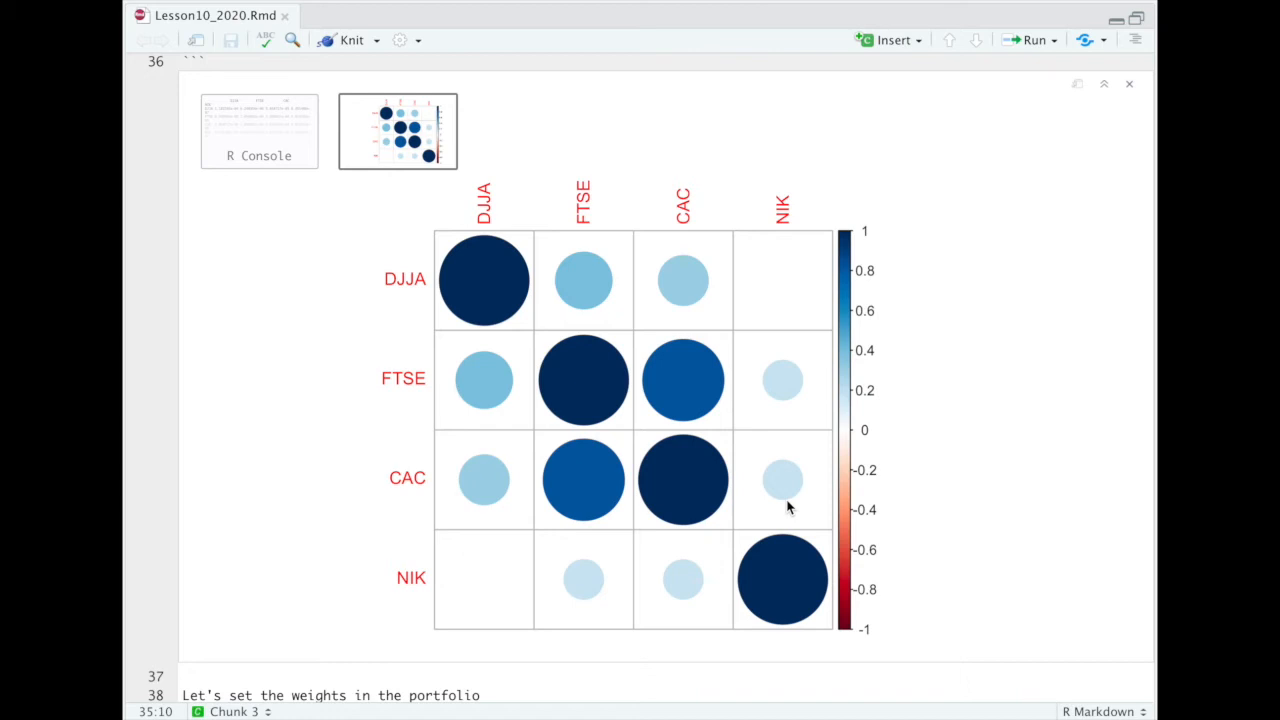
mouse_move(670, 413)
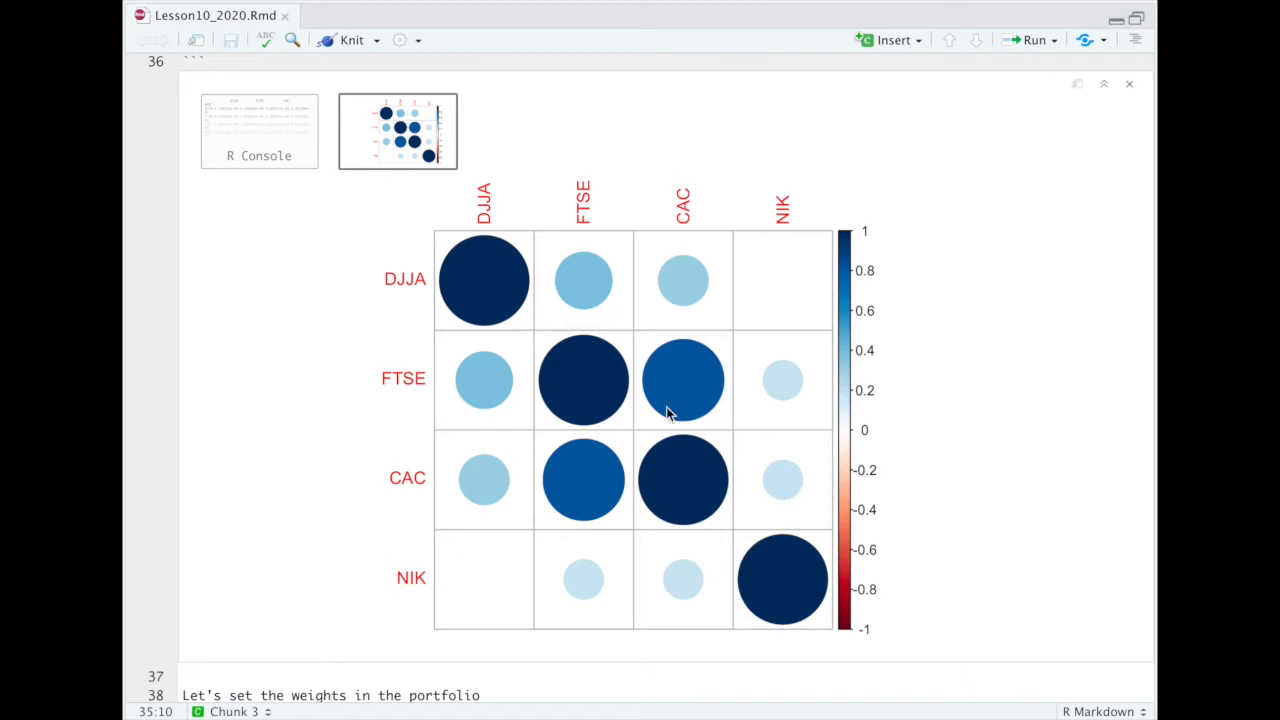
mouse_move(400, 418)
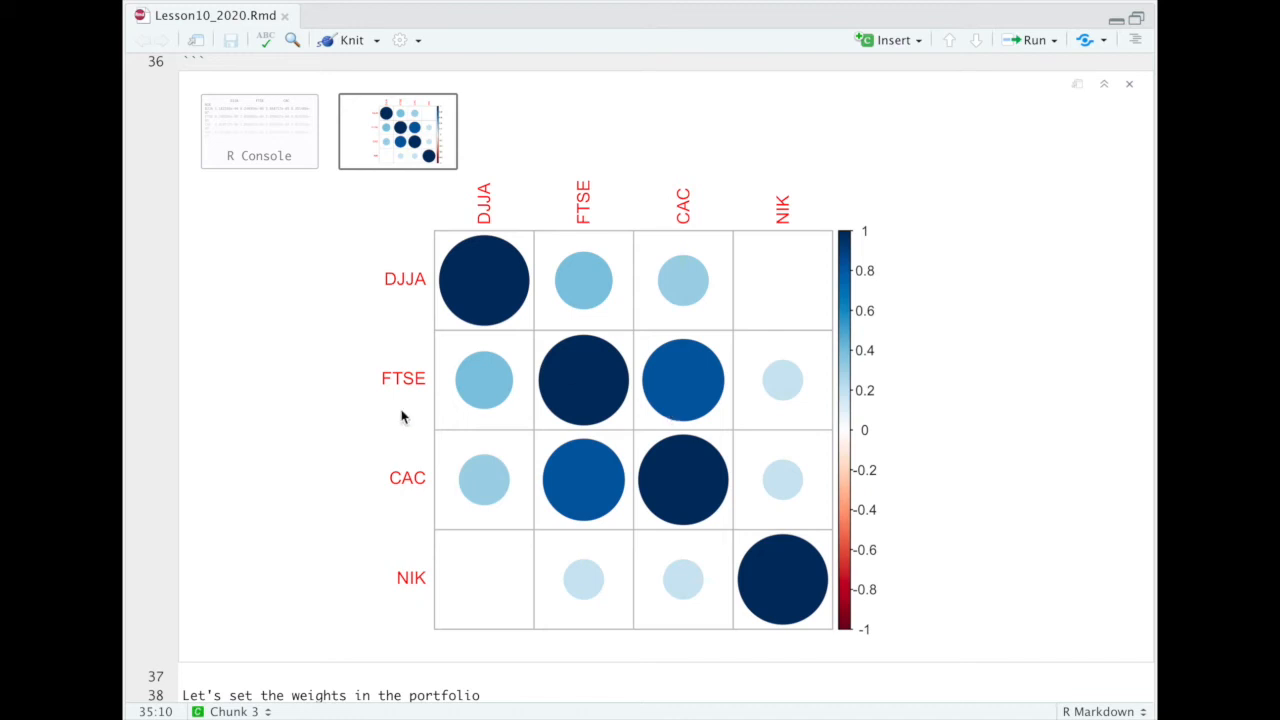
mouse_move(700, 423)
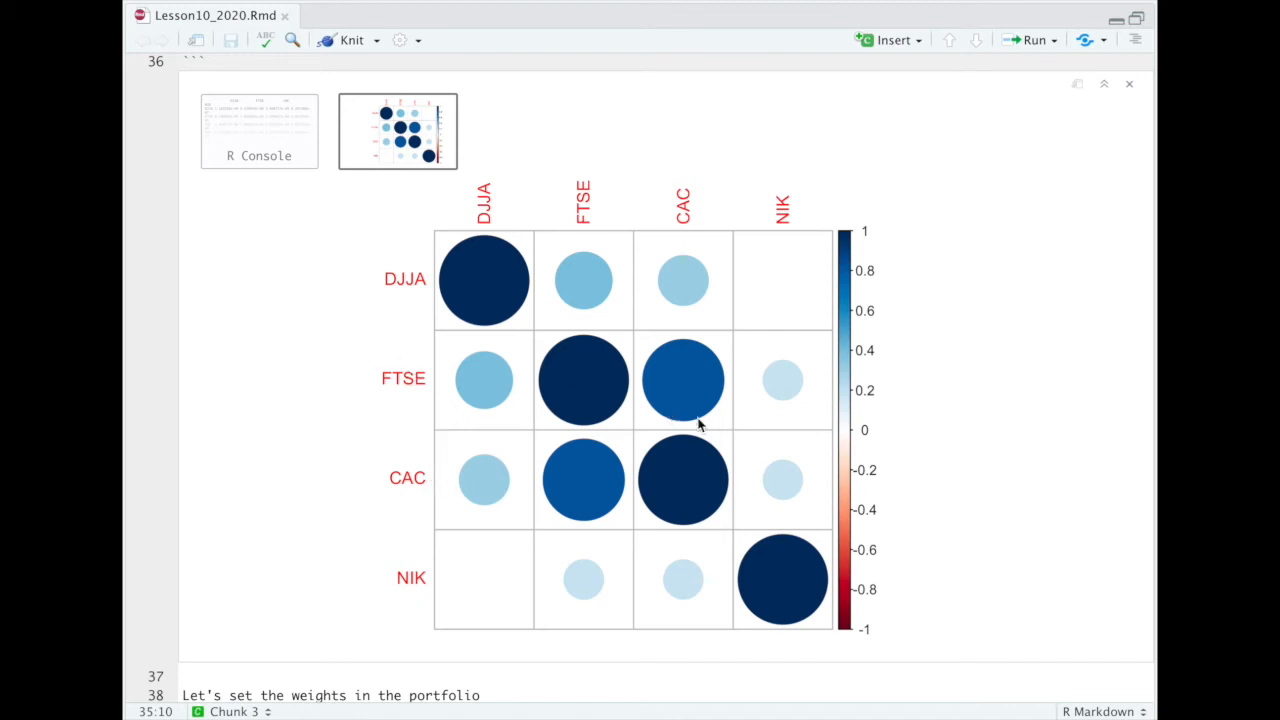
mouse_move(614, 458)
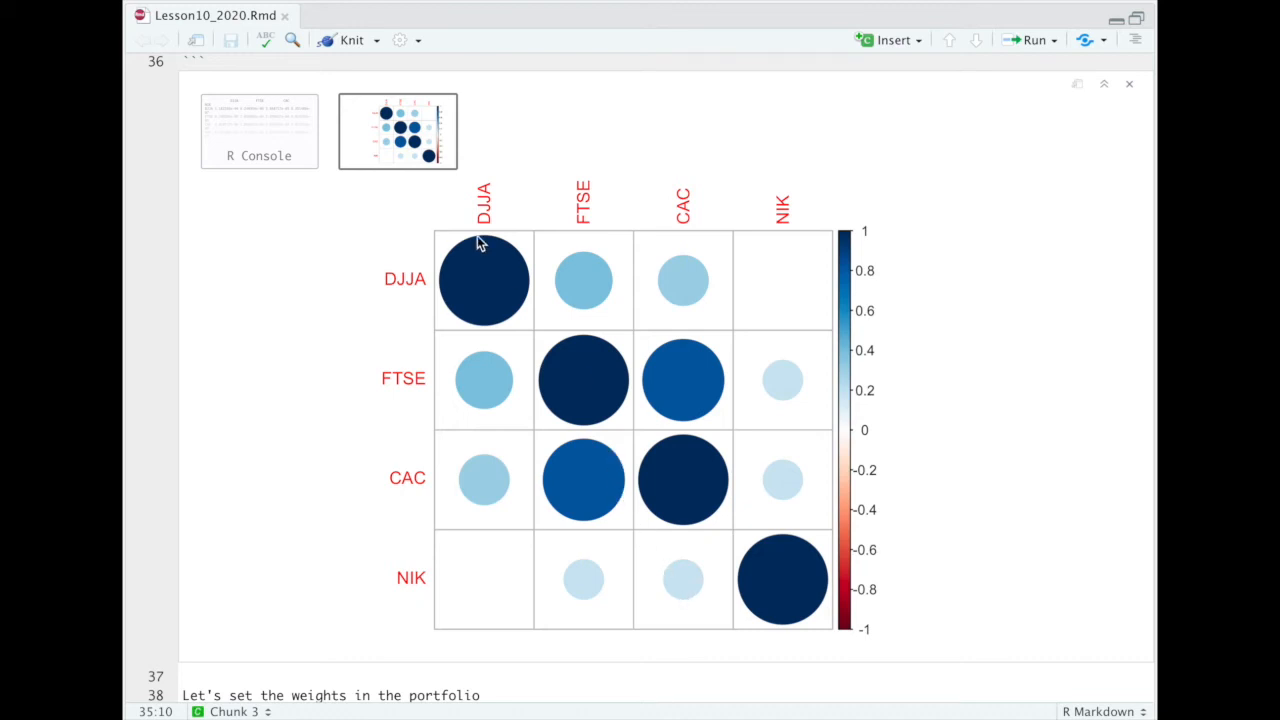
mouse_move(767, 492)
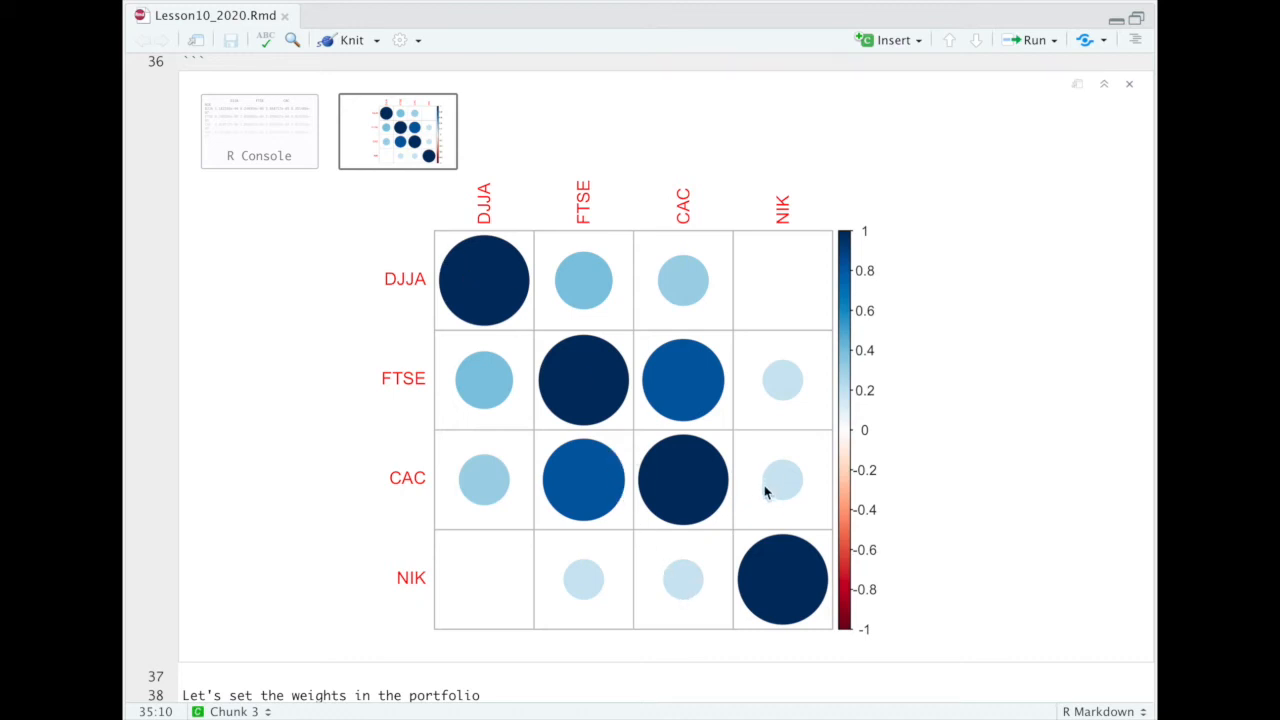
mouse_move(735, 470)
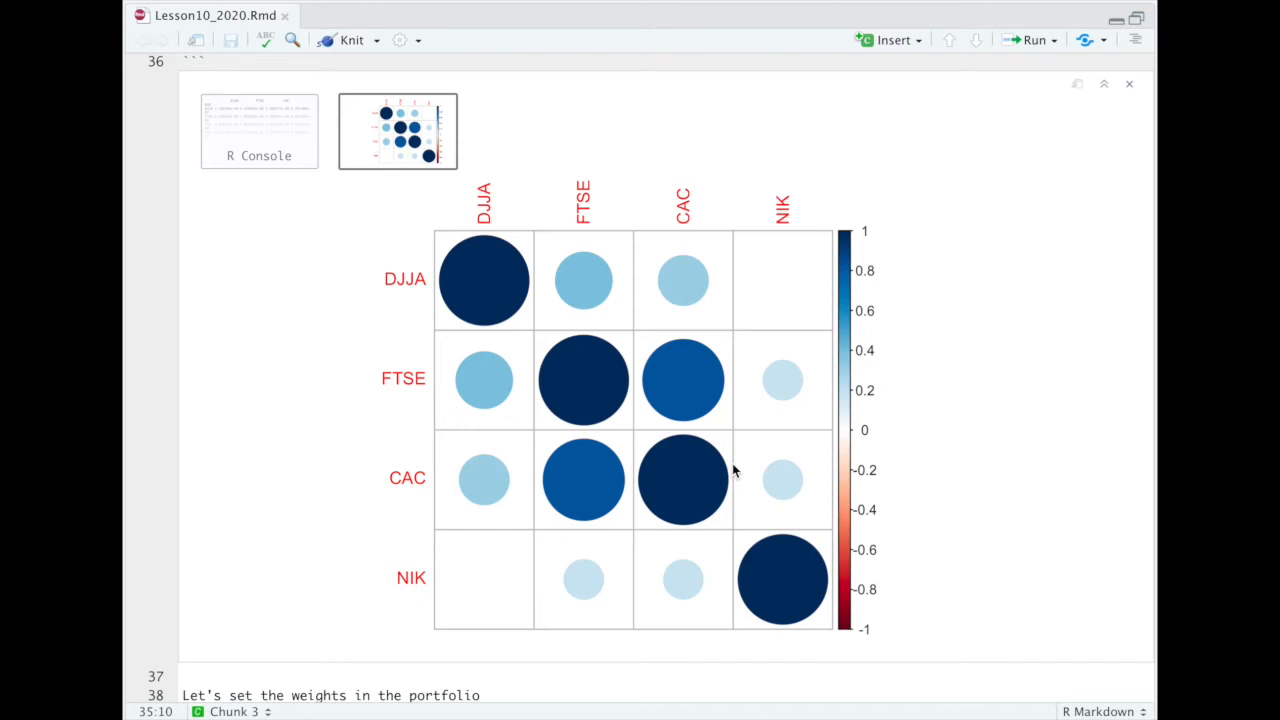
mouse_move(728, 468)
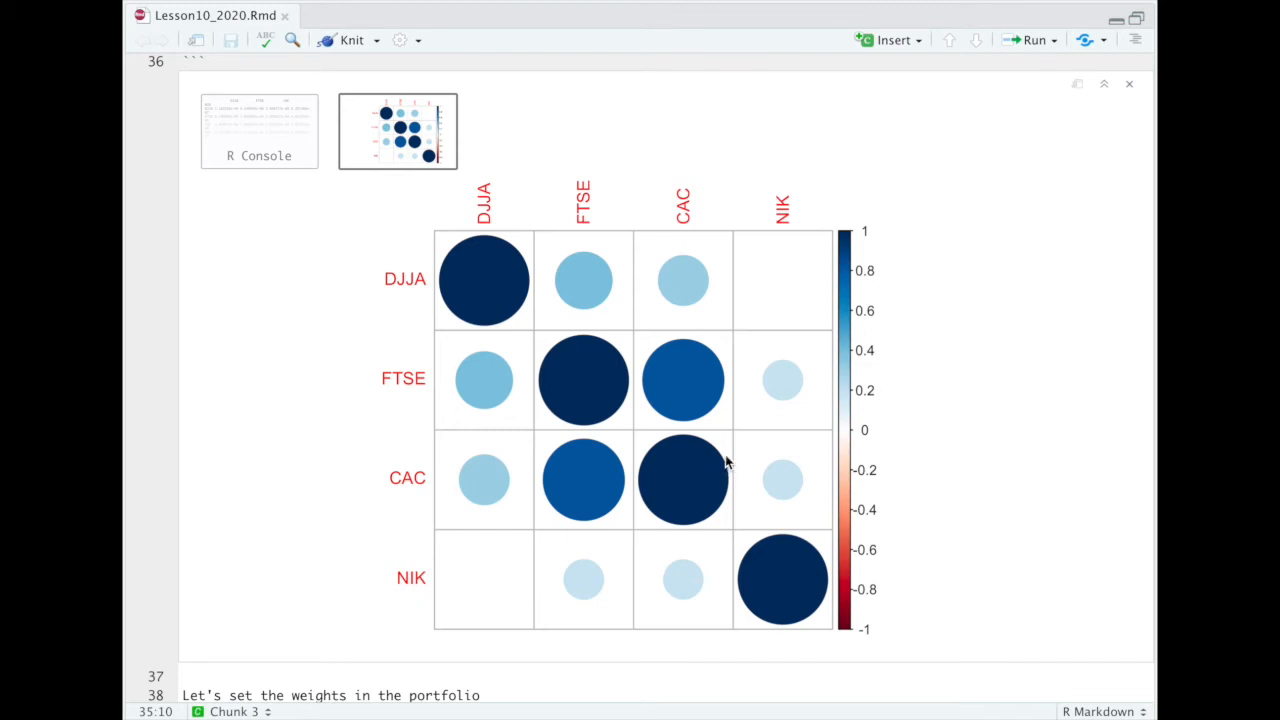
mouse_move(420, 326)
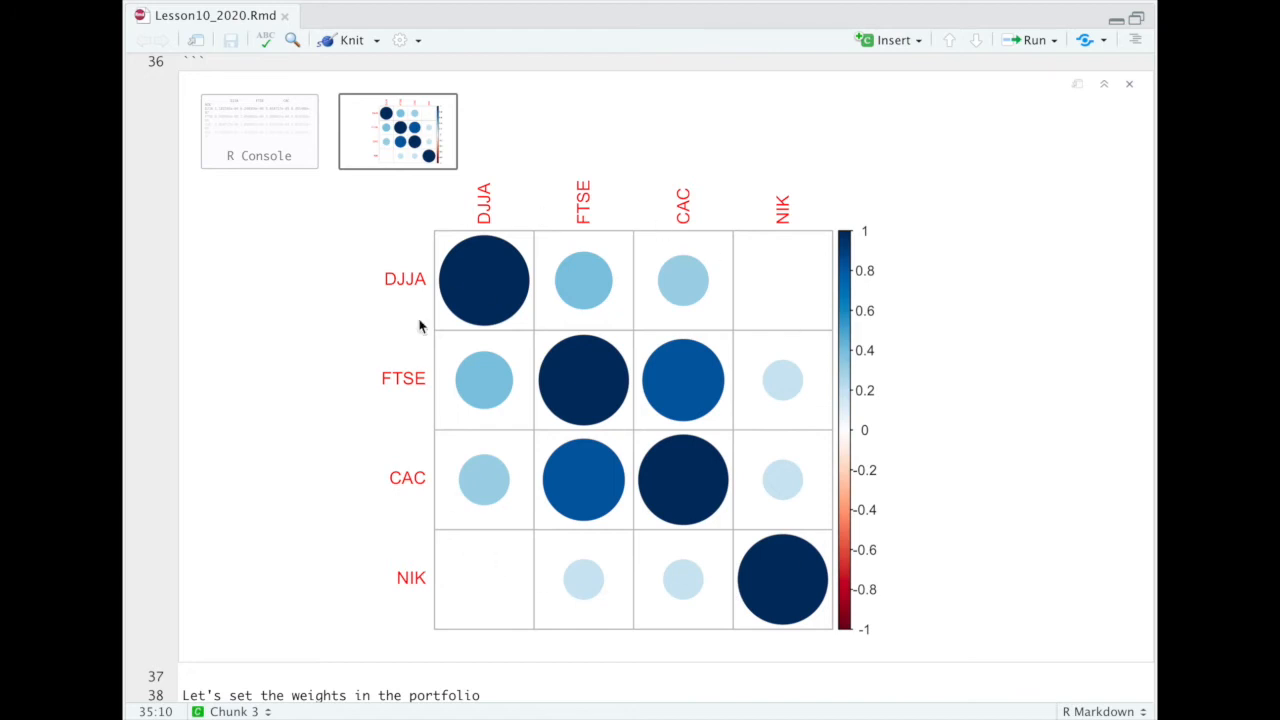
mouse_move(362, 195)
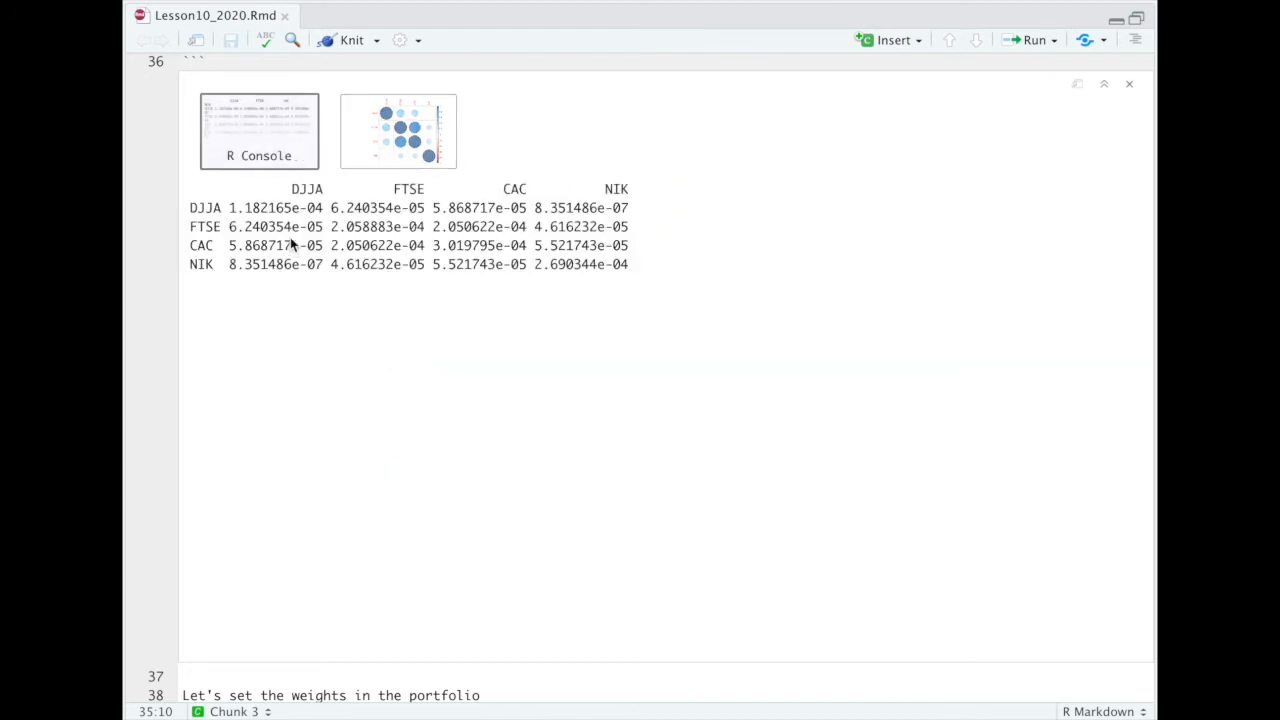
mouse_move(316, 285)
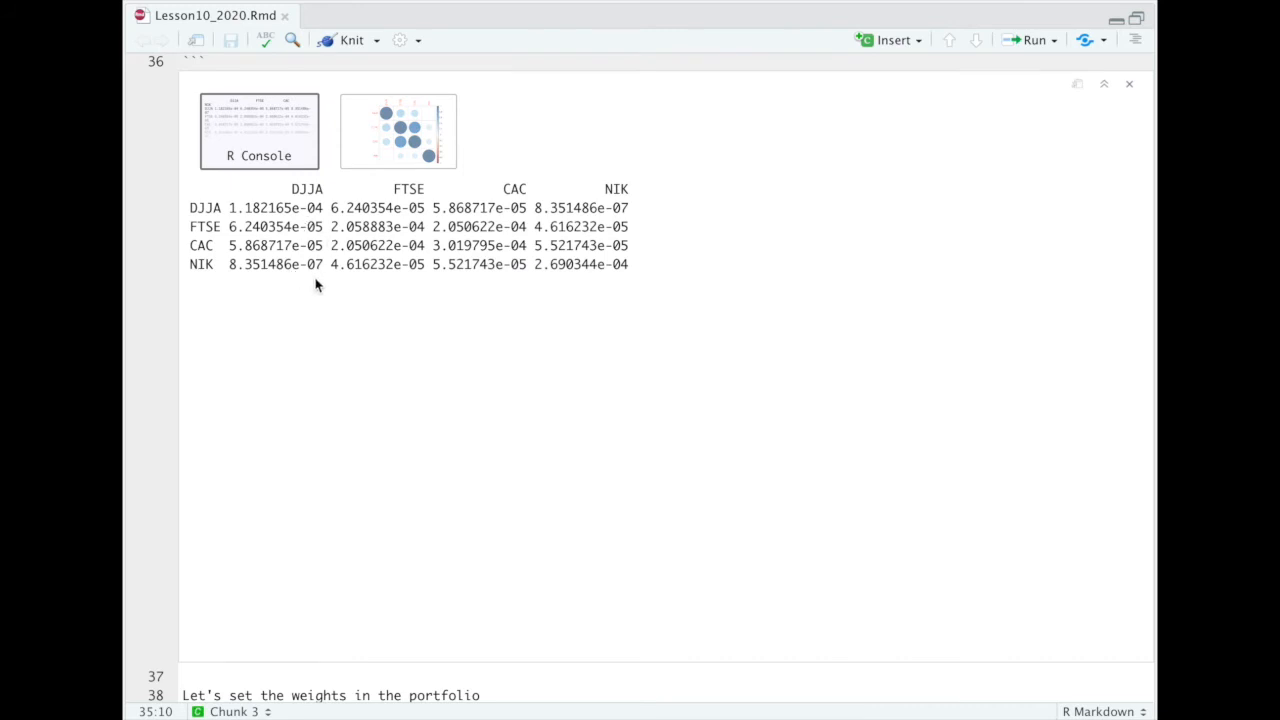
mouse_move(310, 240)
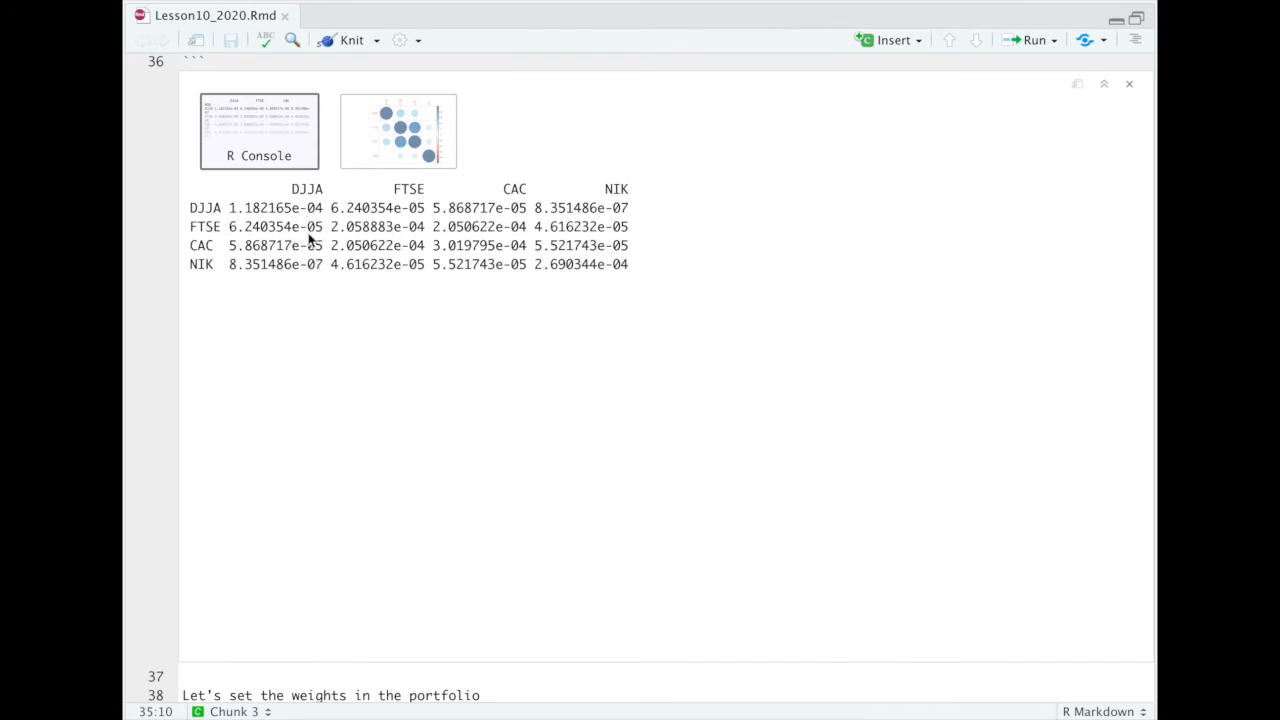
mouse_move(416, 278)
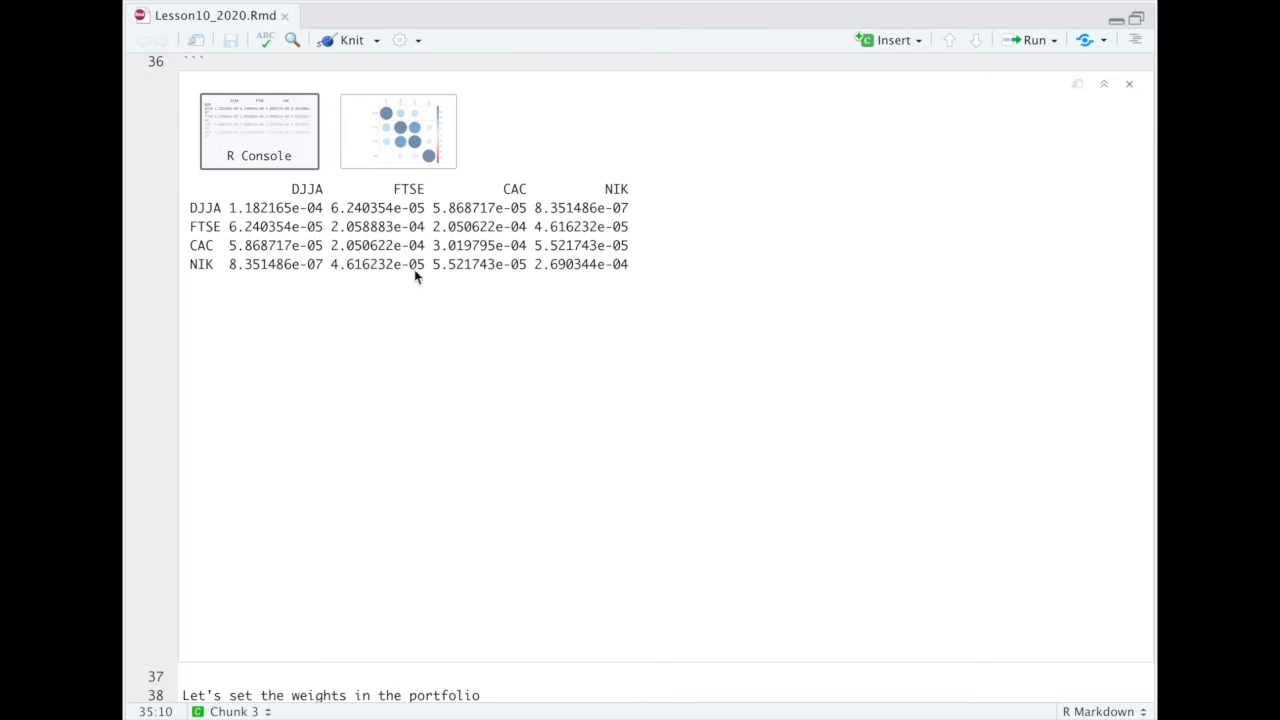
mouse_move(360, 237)
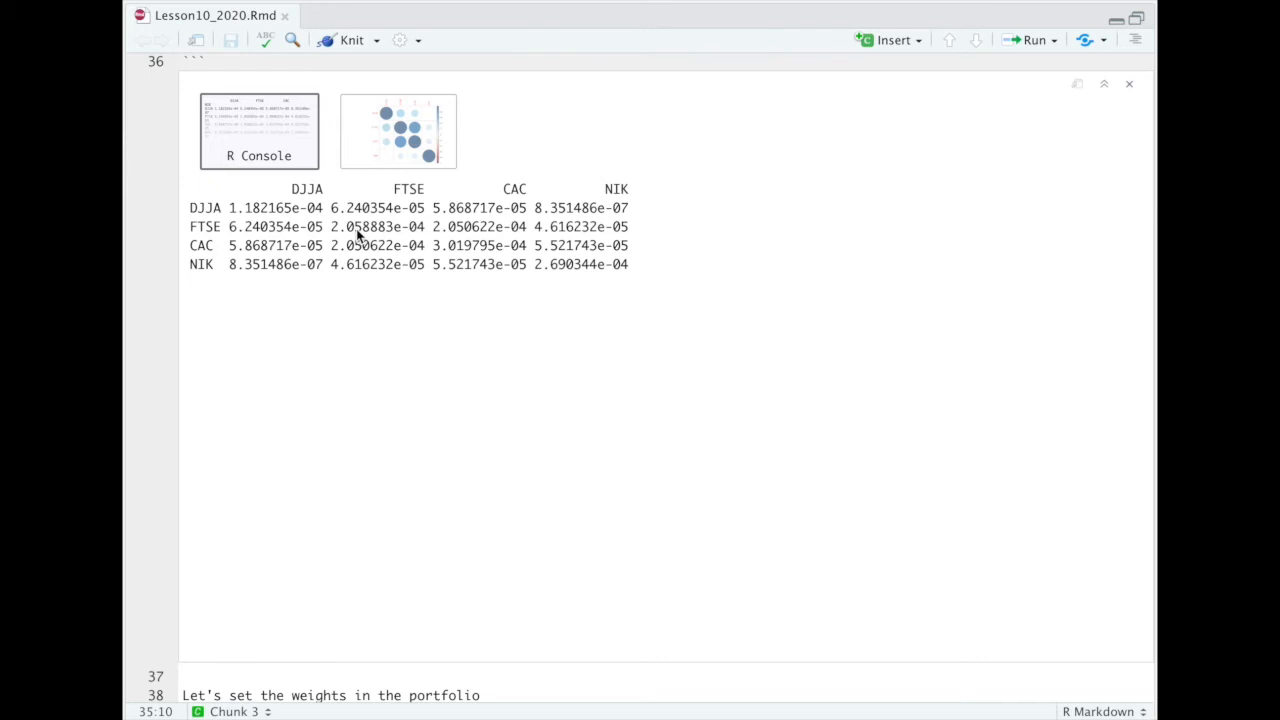
mouse_move(400, 145)
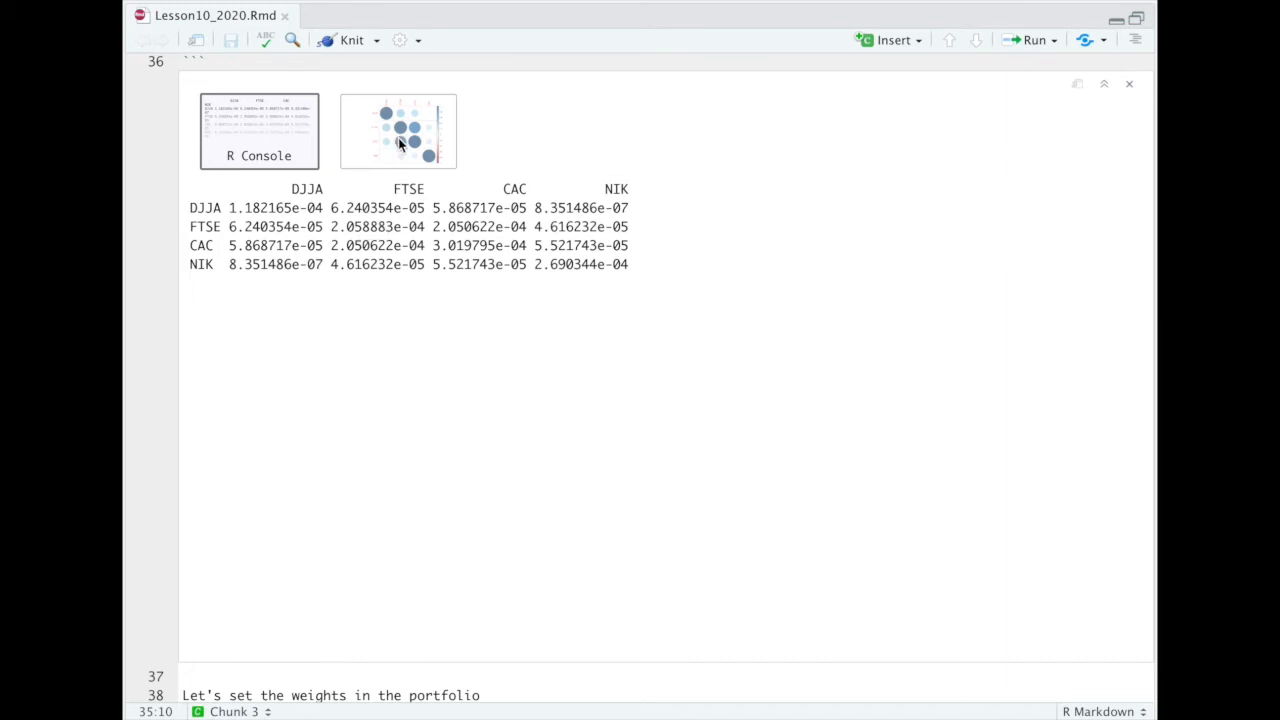
click(397, 131)
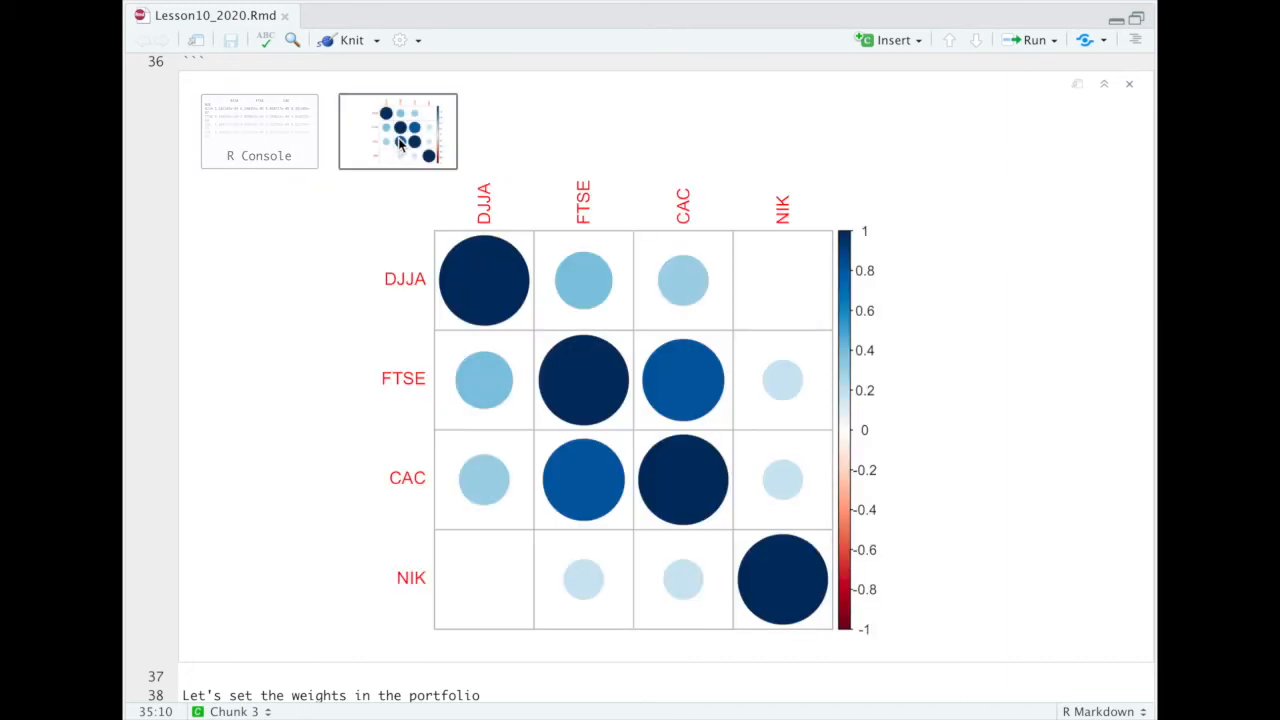
mouse_move(695, 343)
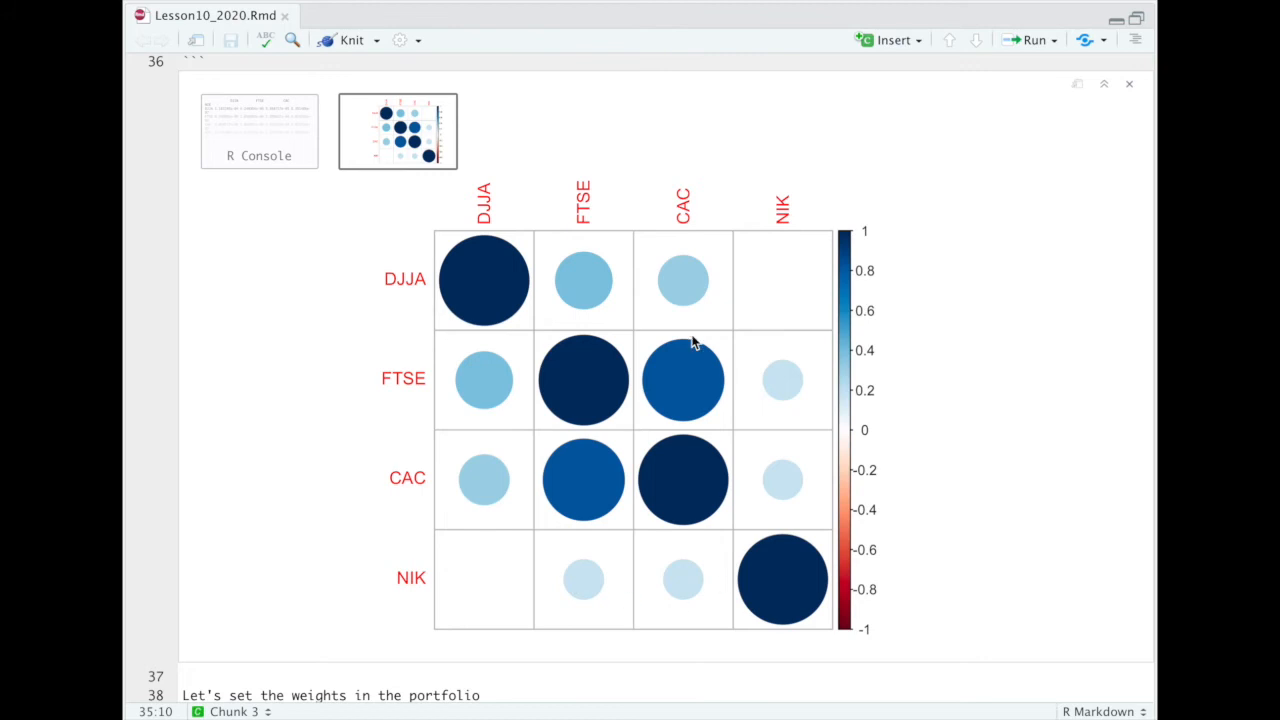
scroll(down, 3)
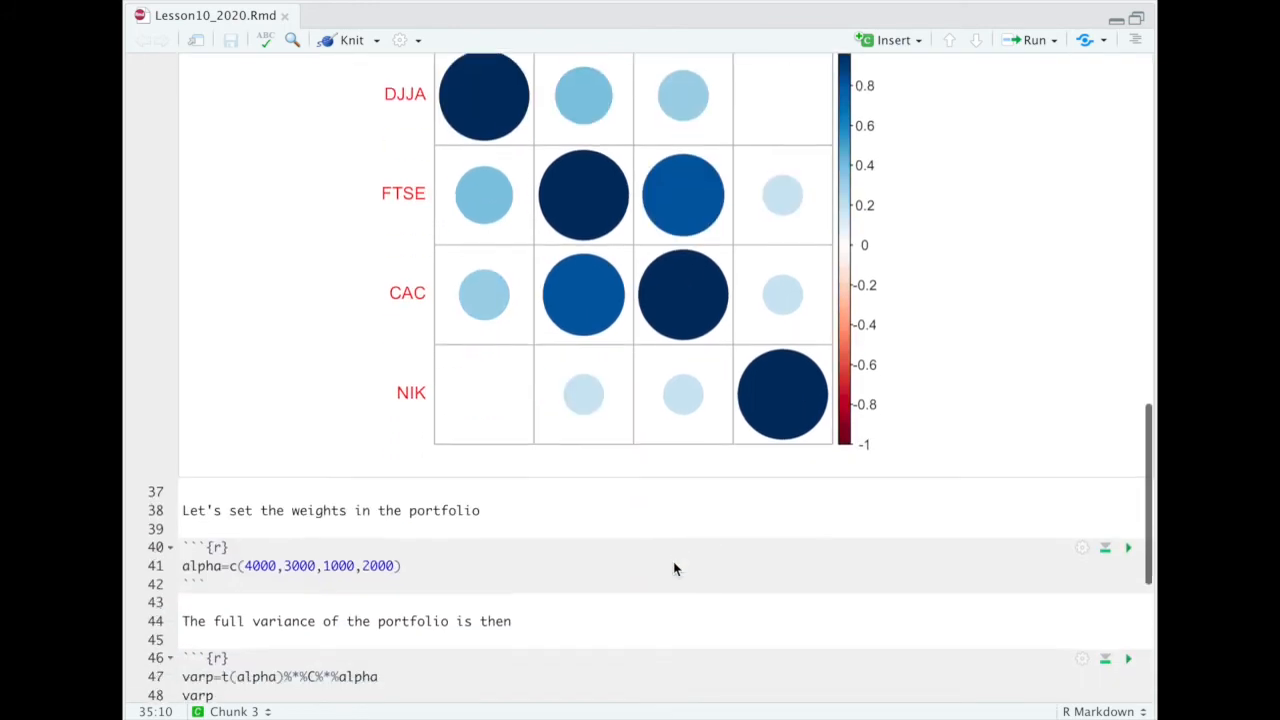
Highlight the portfolio weights 2000 and 4000 and the variance formula
scroll(down, 3)
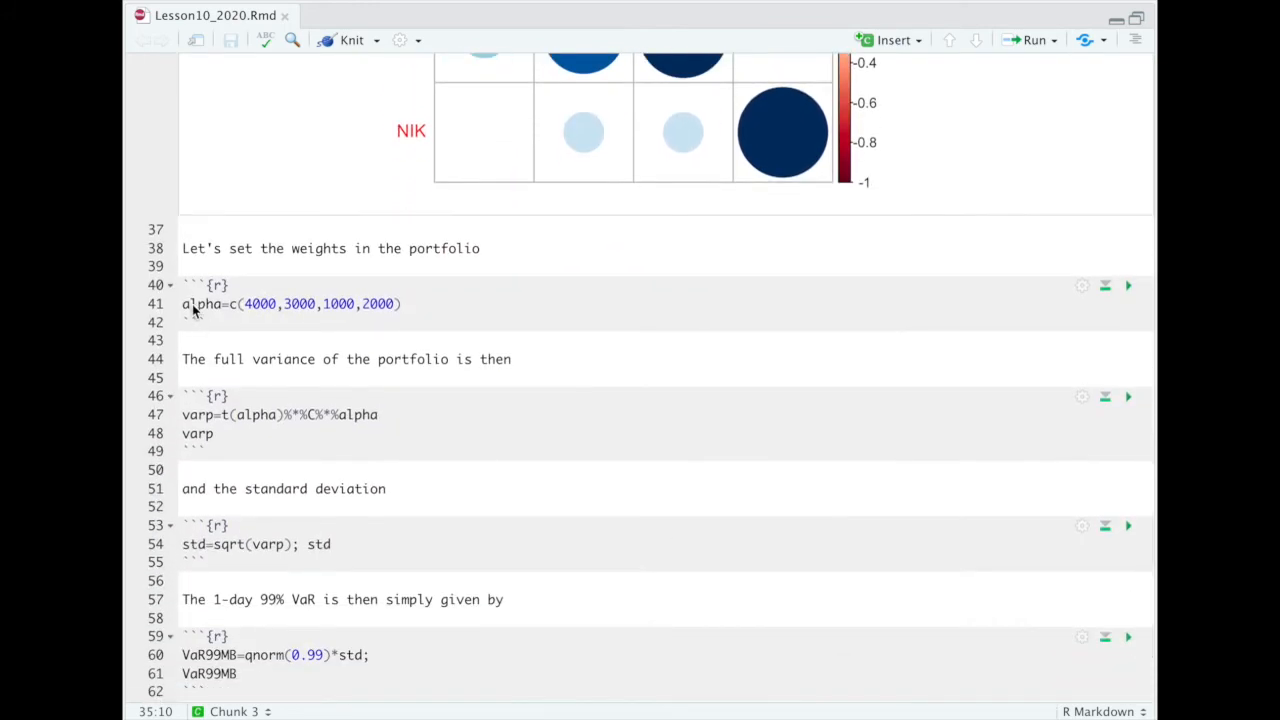
double_click(259, 303)
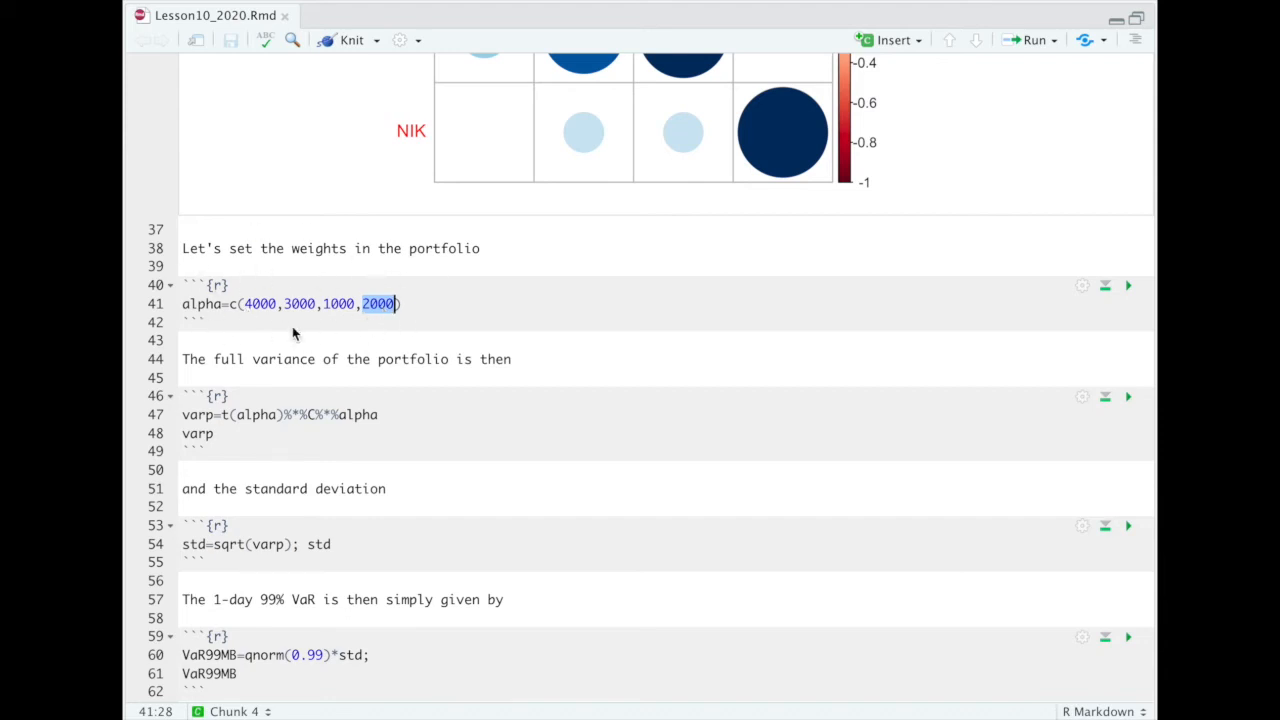
mouse_move(265, 309)
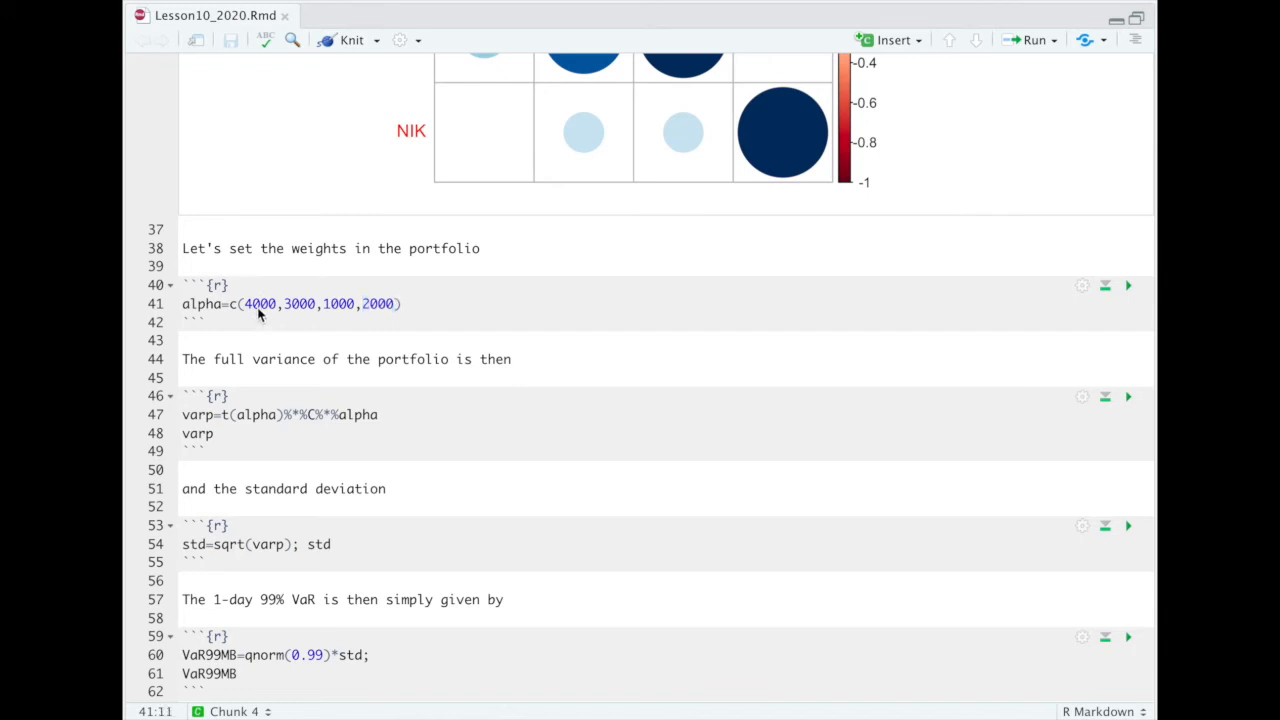
double_click(259, 304)
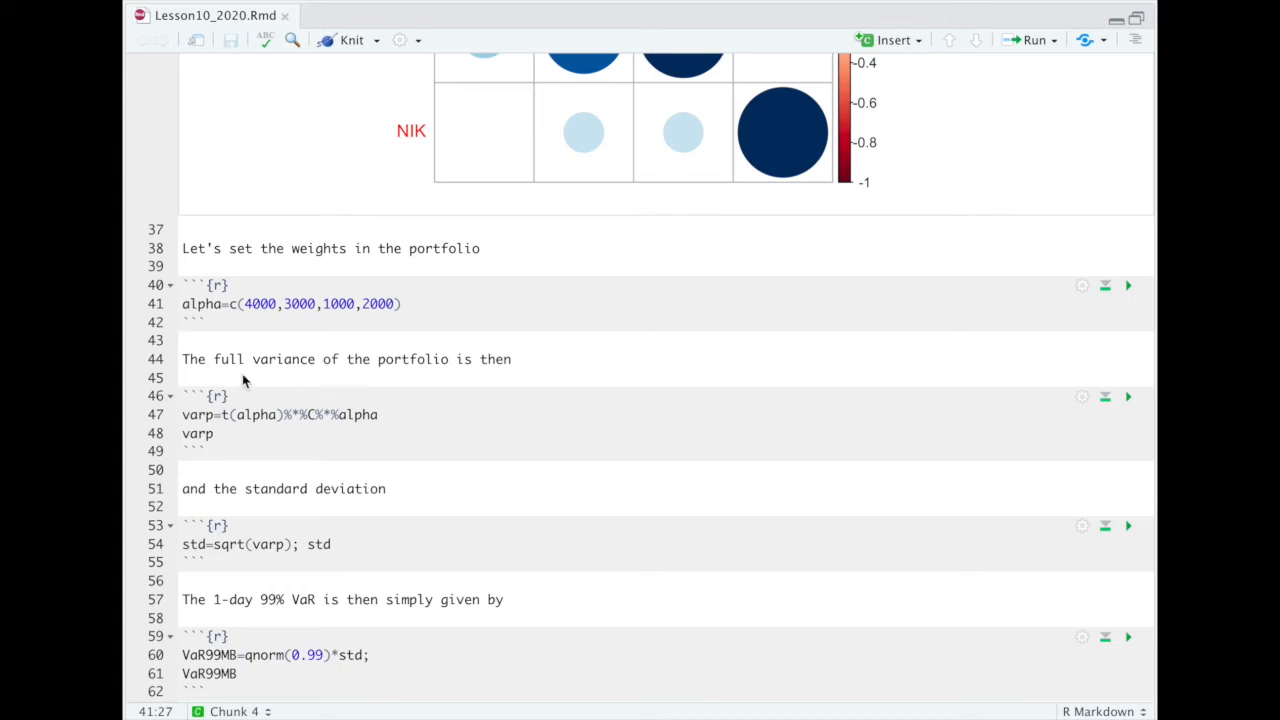
mouse_move(224, 424)
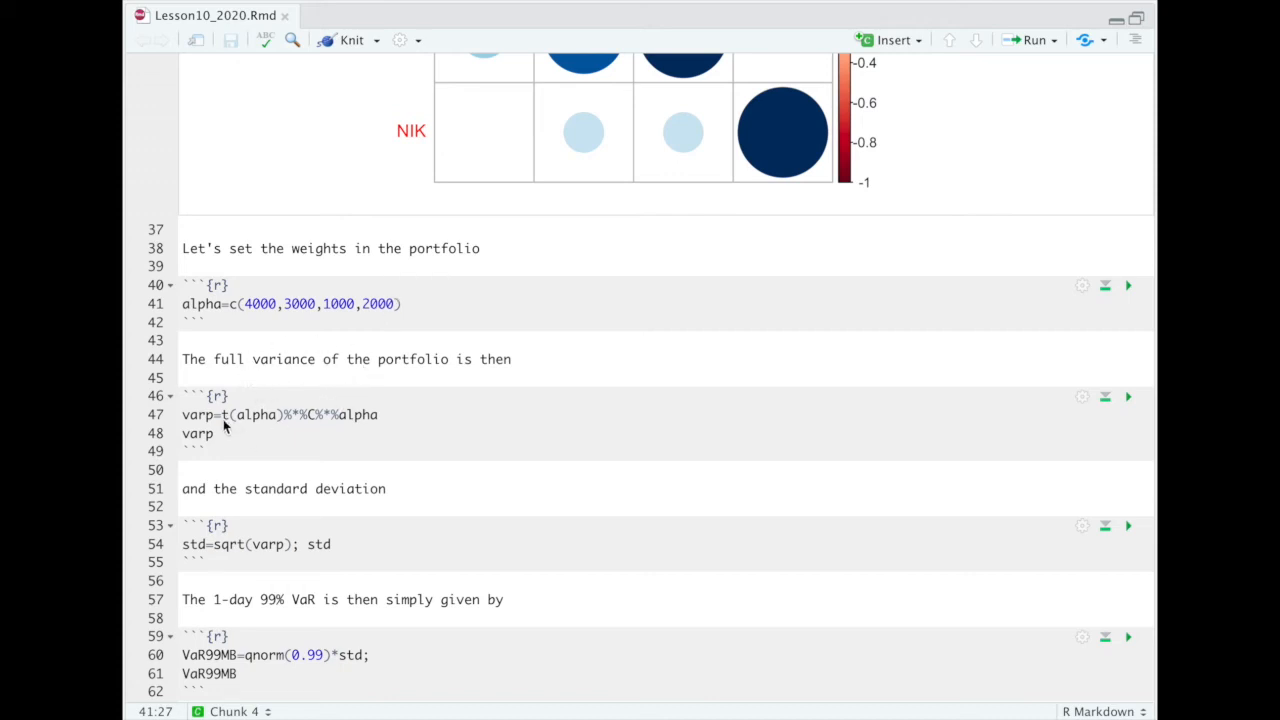
drag(223, 414, 379, 414)
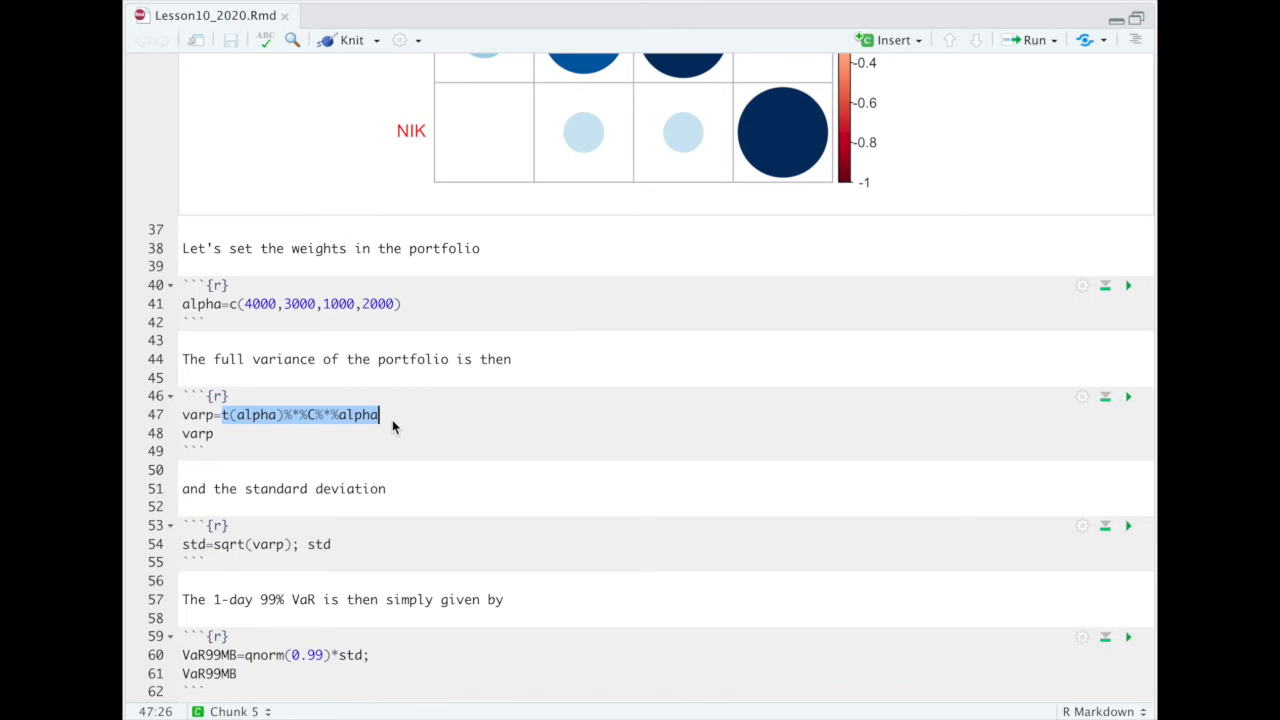
mouse_move(238, 427)
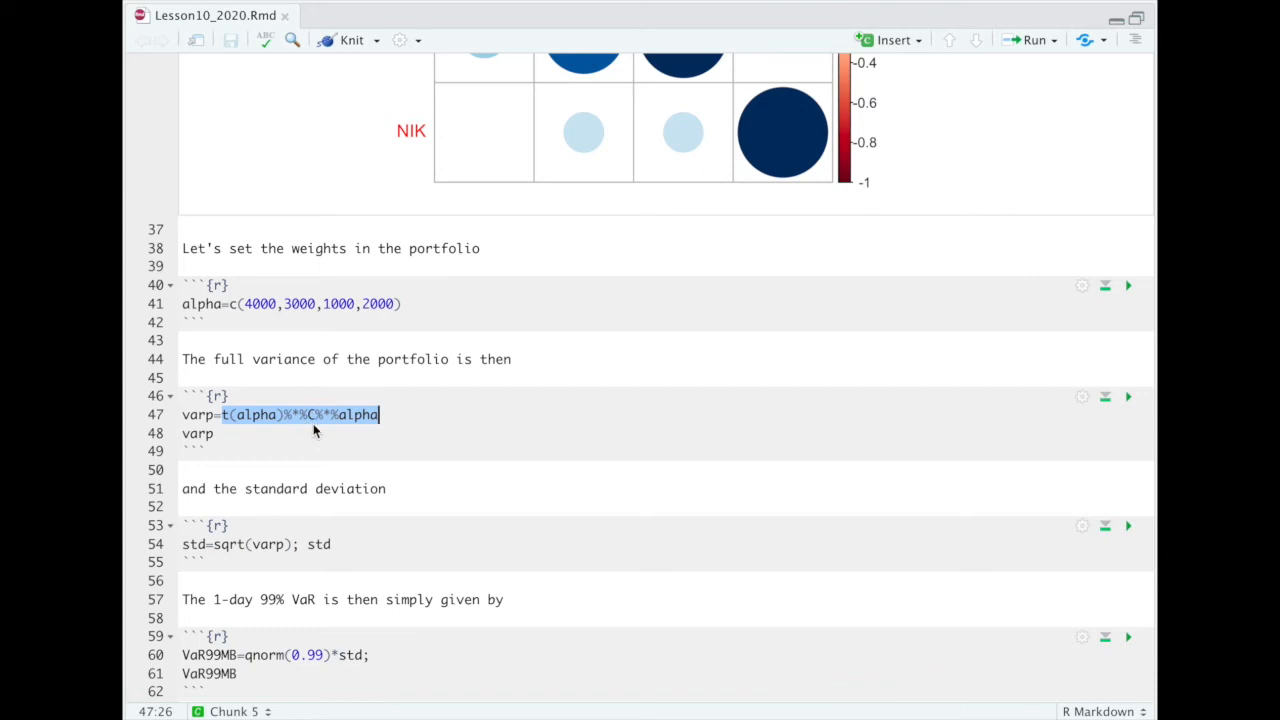
mouse_move(1138, 400)
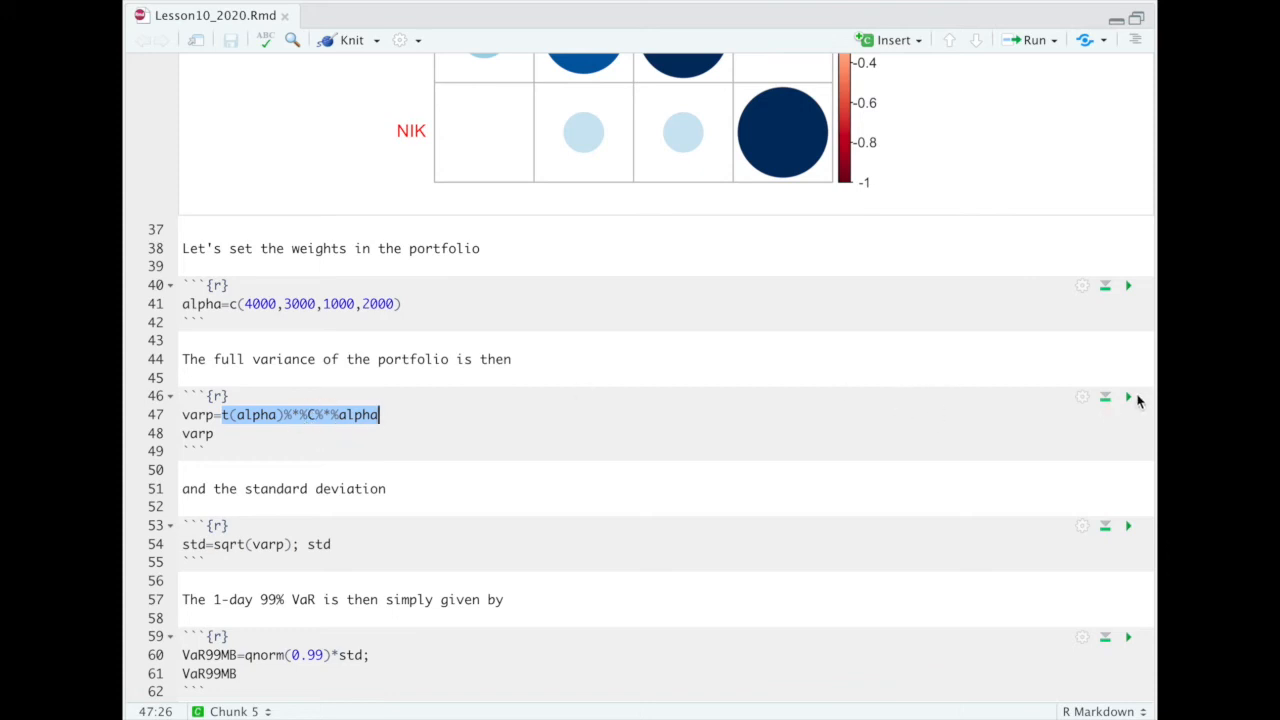
Run the variance and standard deviation chunks, giving 9108.311 and 95.43747
click(1128, 396)
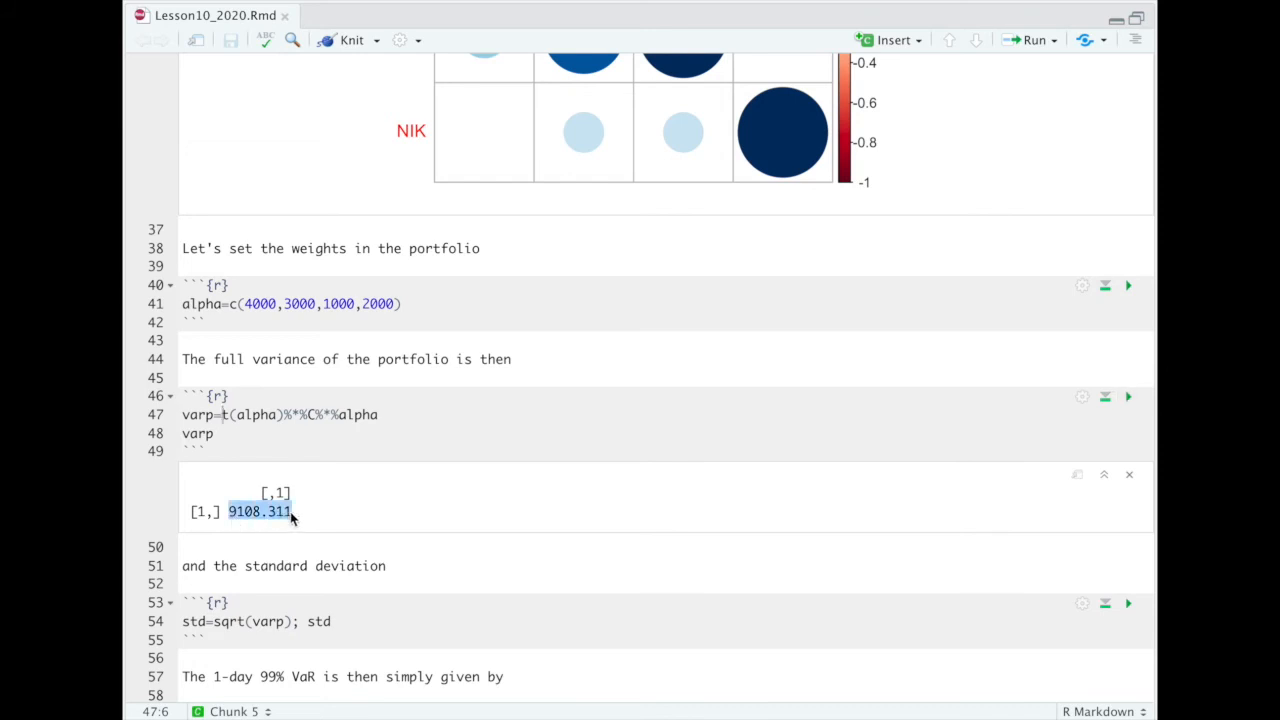
scroll(down, 3)
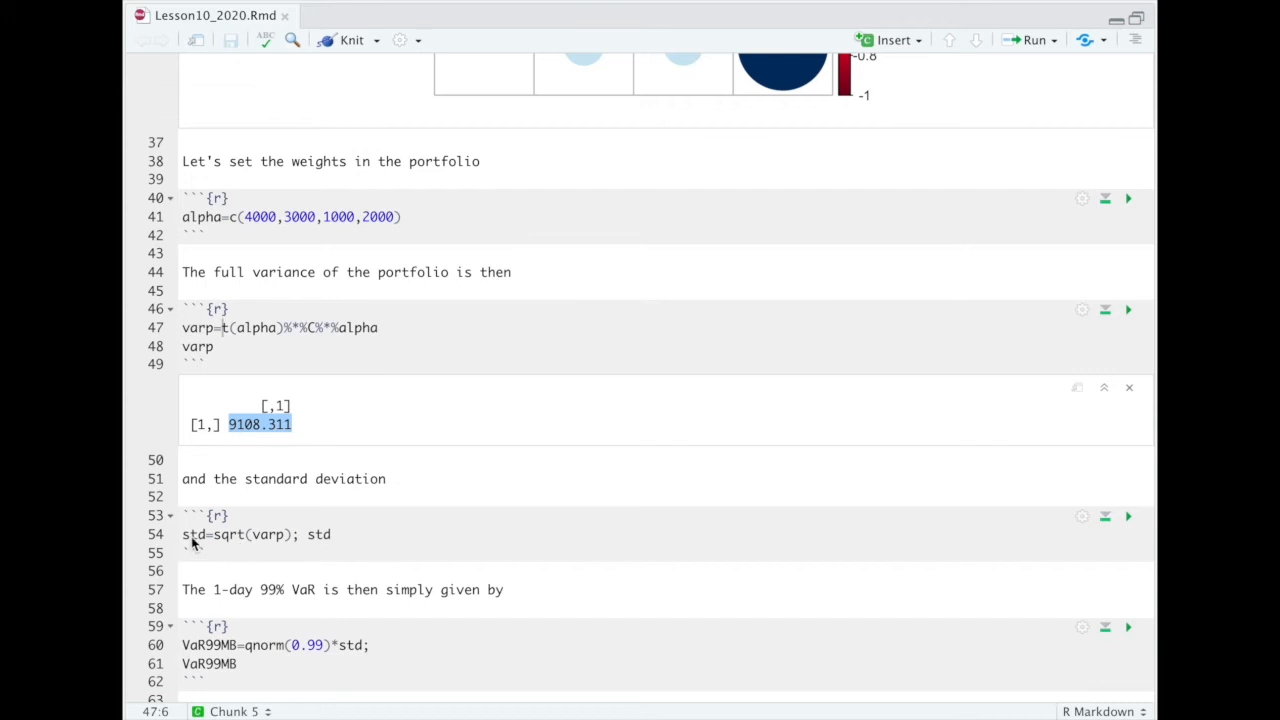
click(1128, 516)
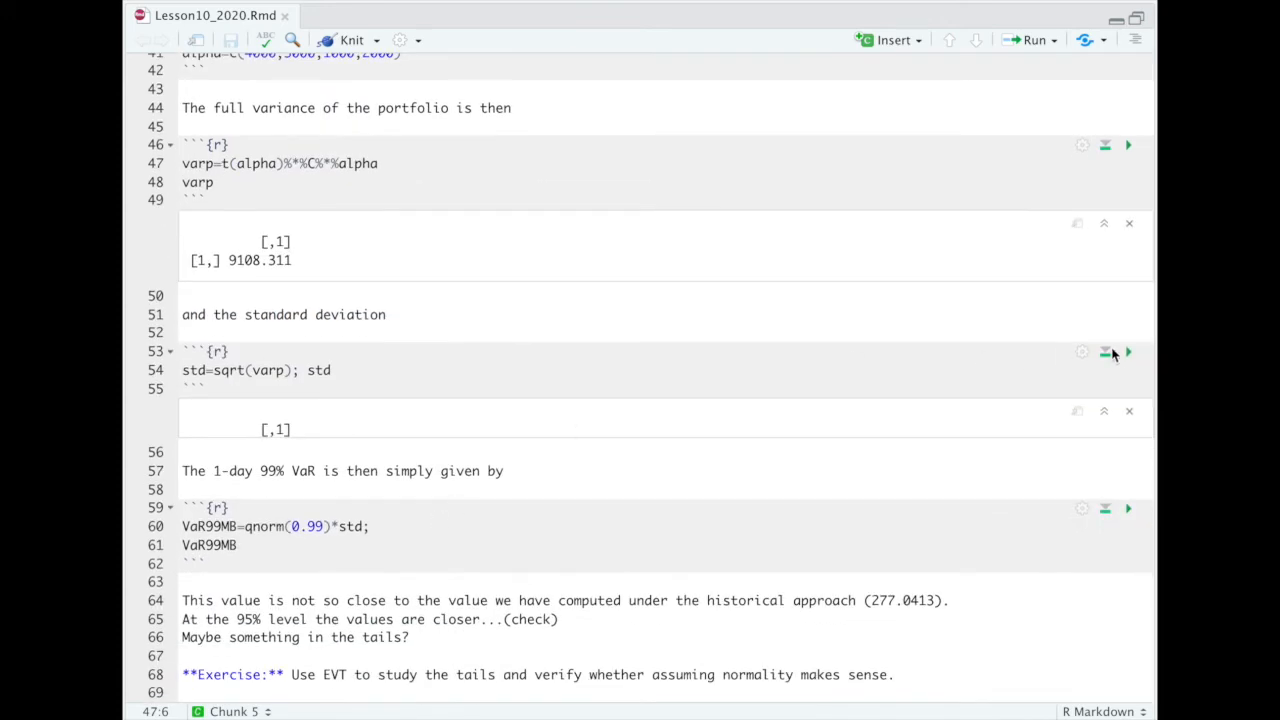
click(1128, 351)
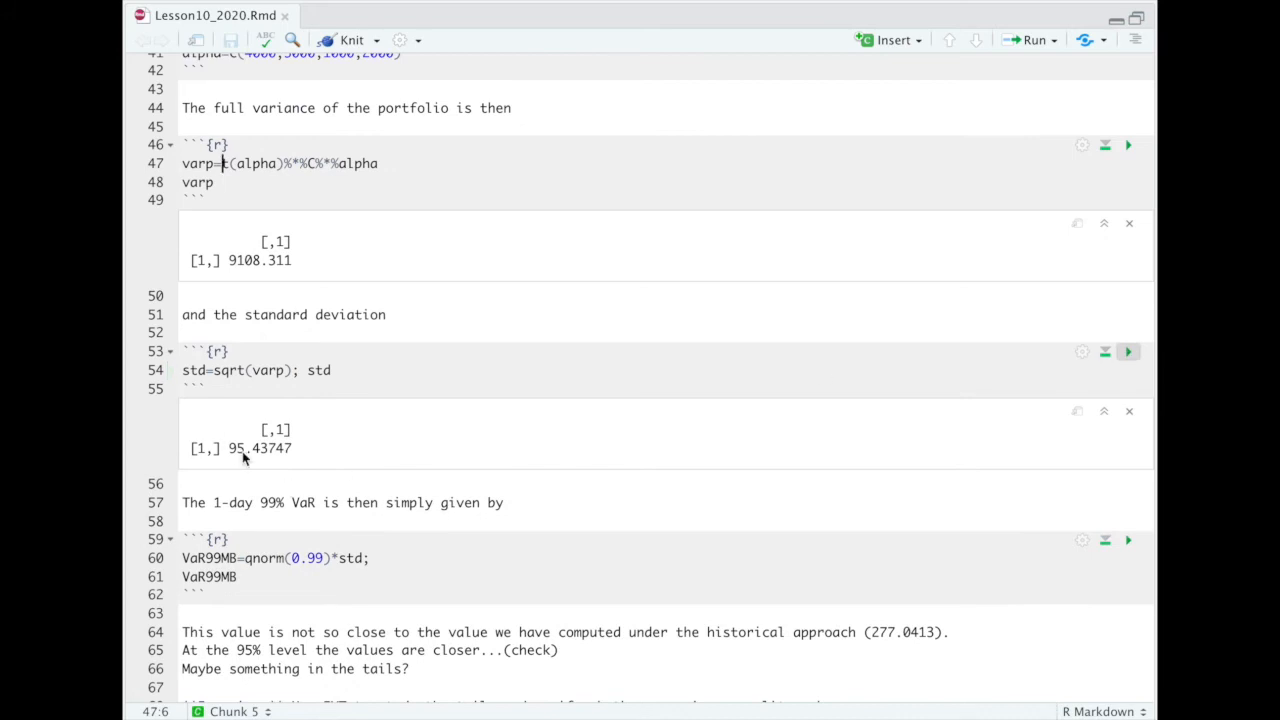
scroll(down, 3)
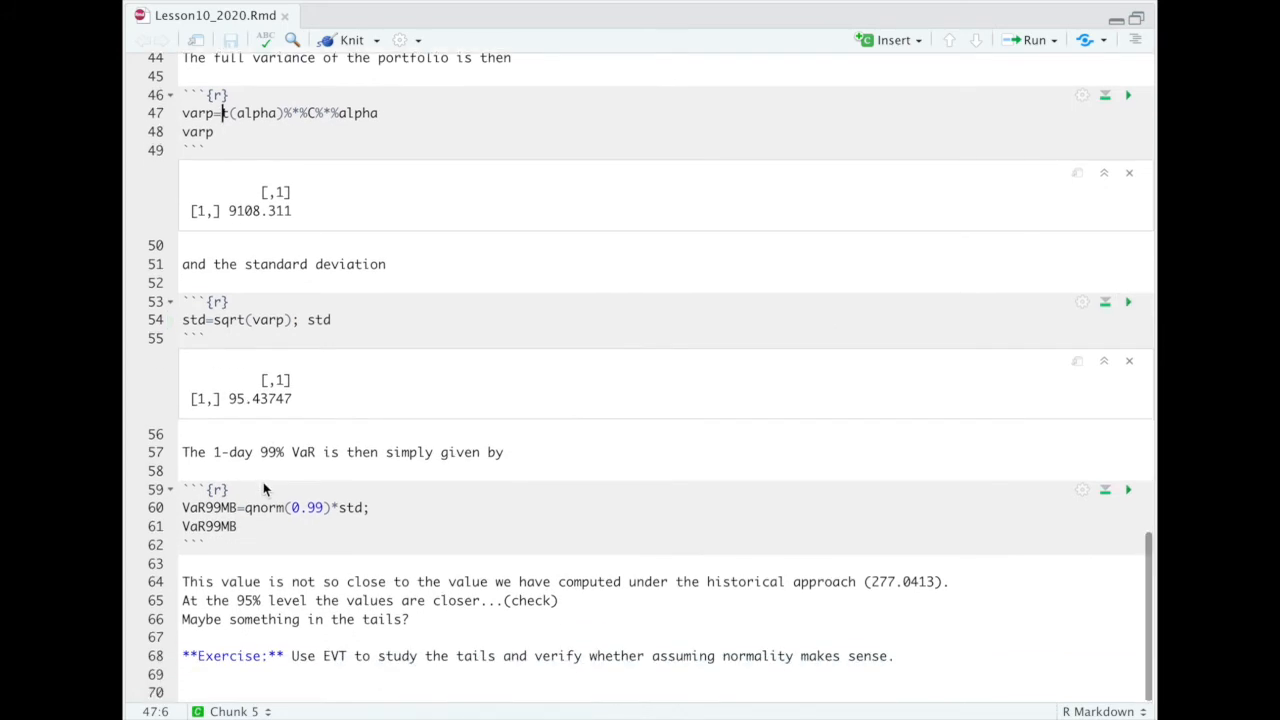
mouse_move(289, 466)
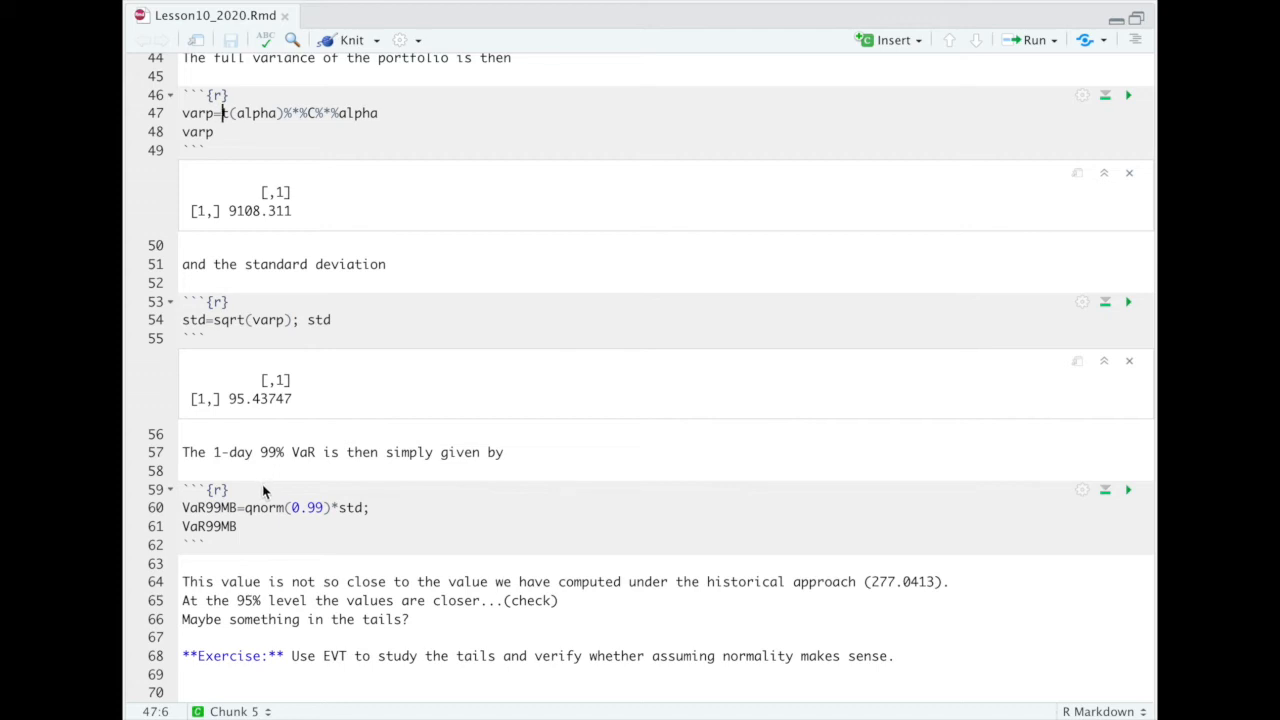
mouse_move(328, 477)
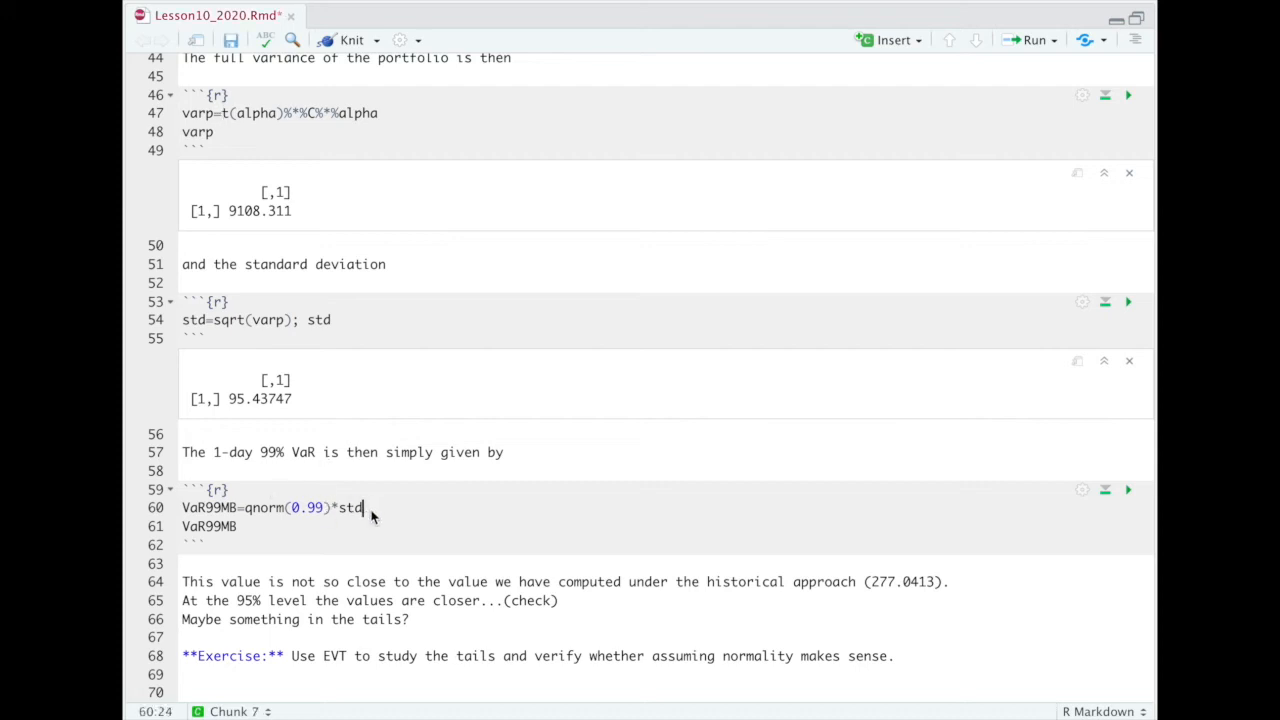
text(+ mu)
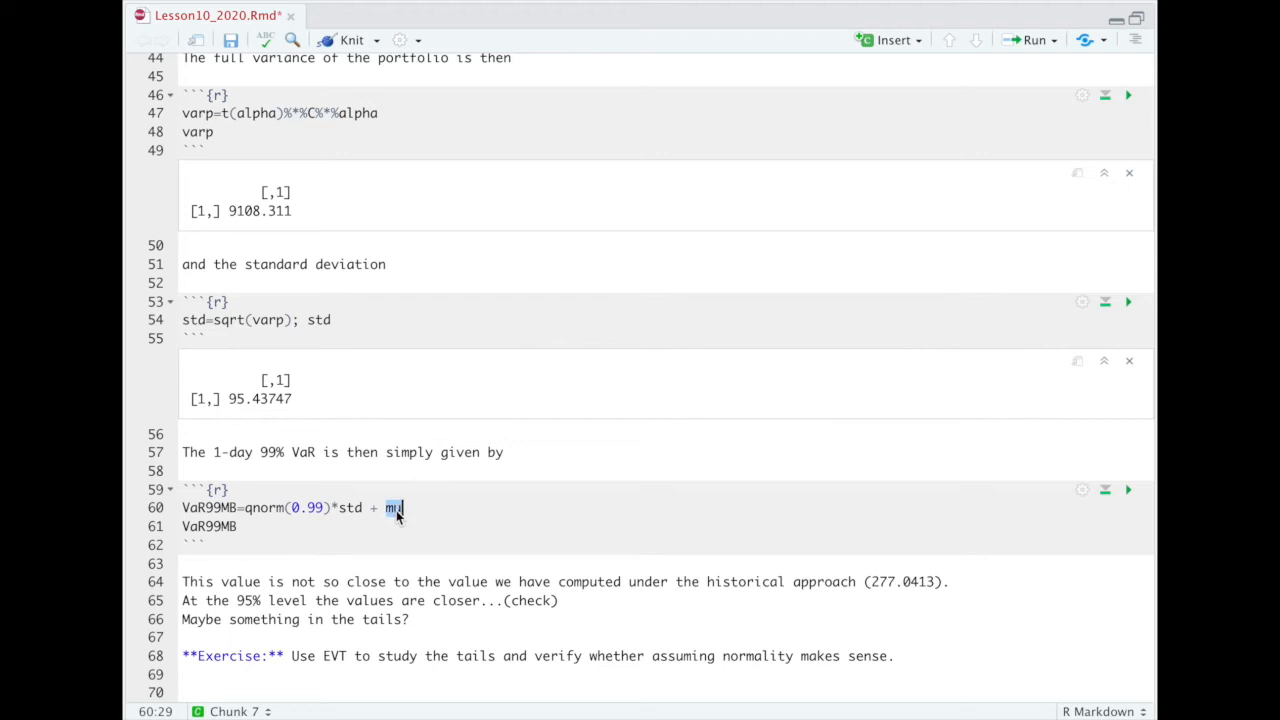
key(BackSpace)
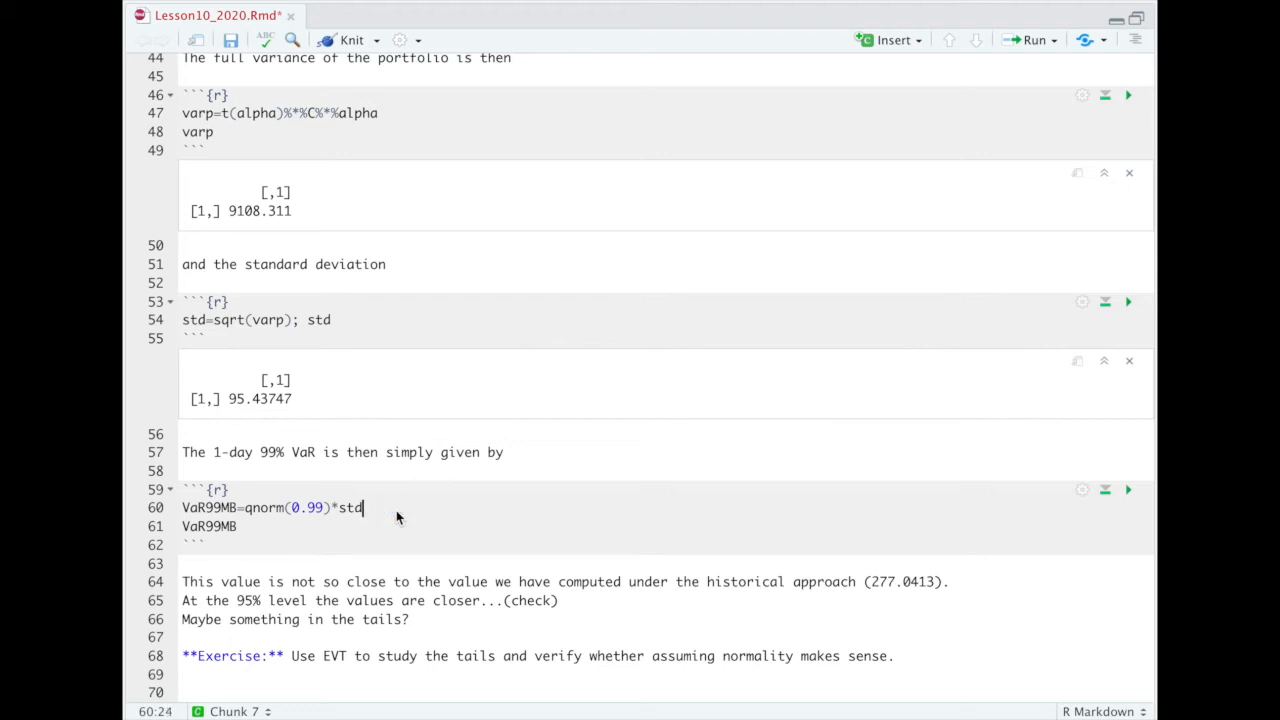
mouse_move(243, 505)
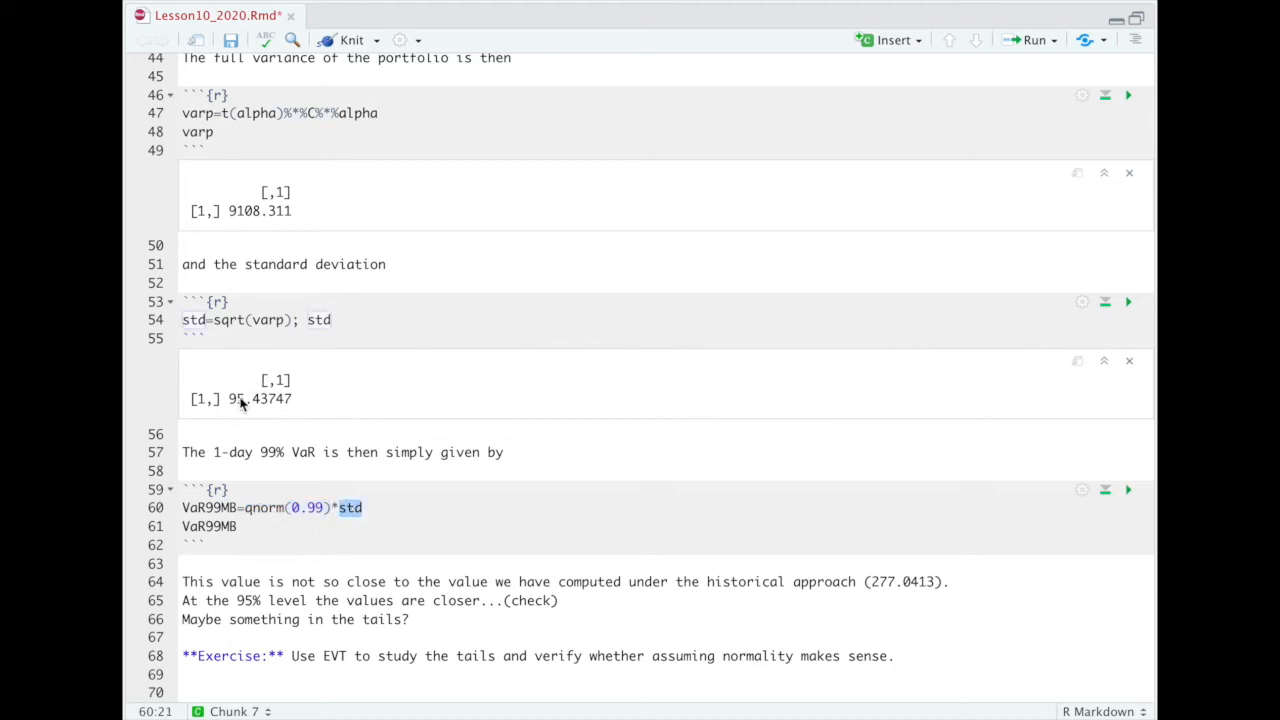
double_click(260, 398)
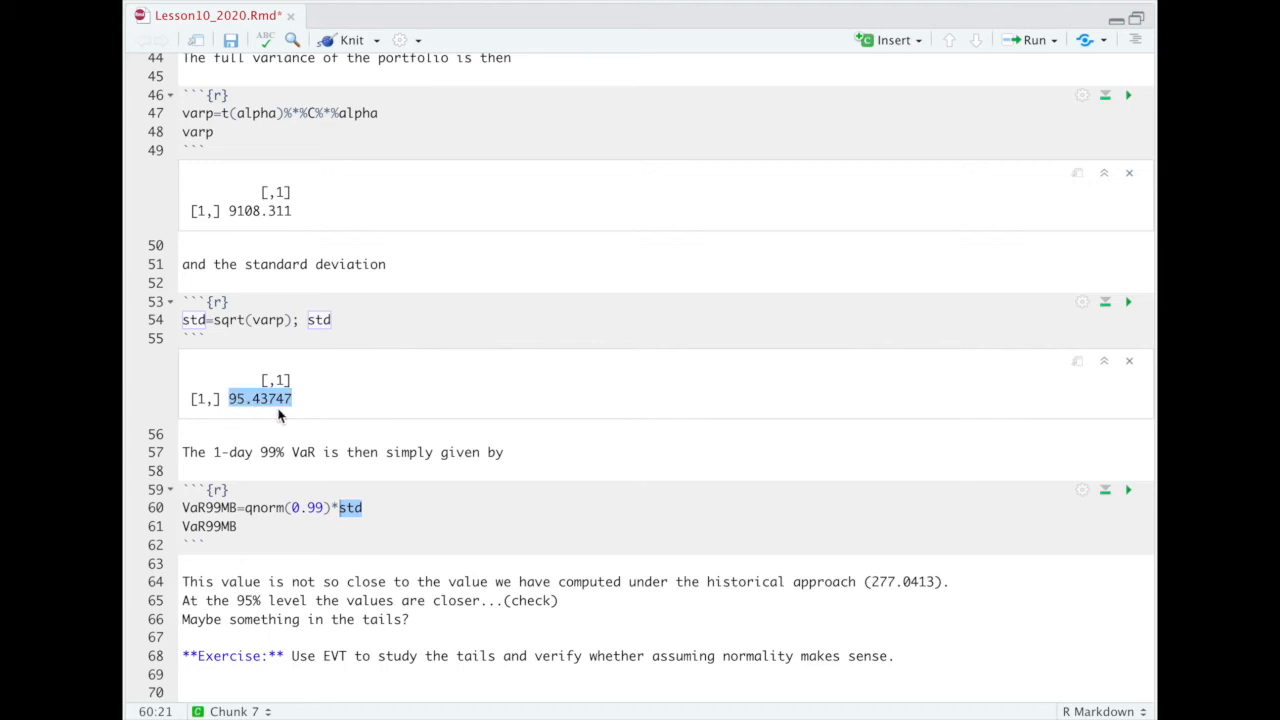
mouse_move(347, 505)
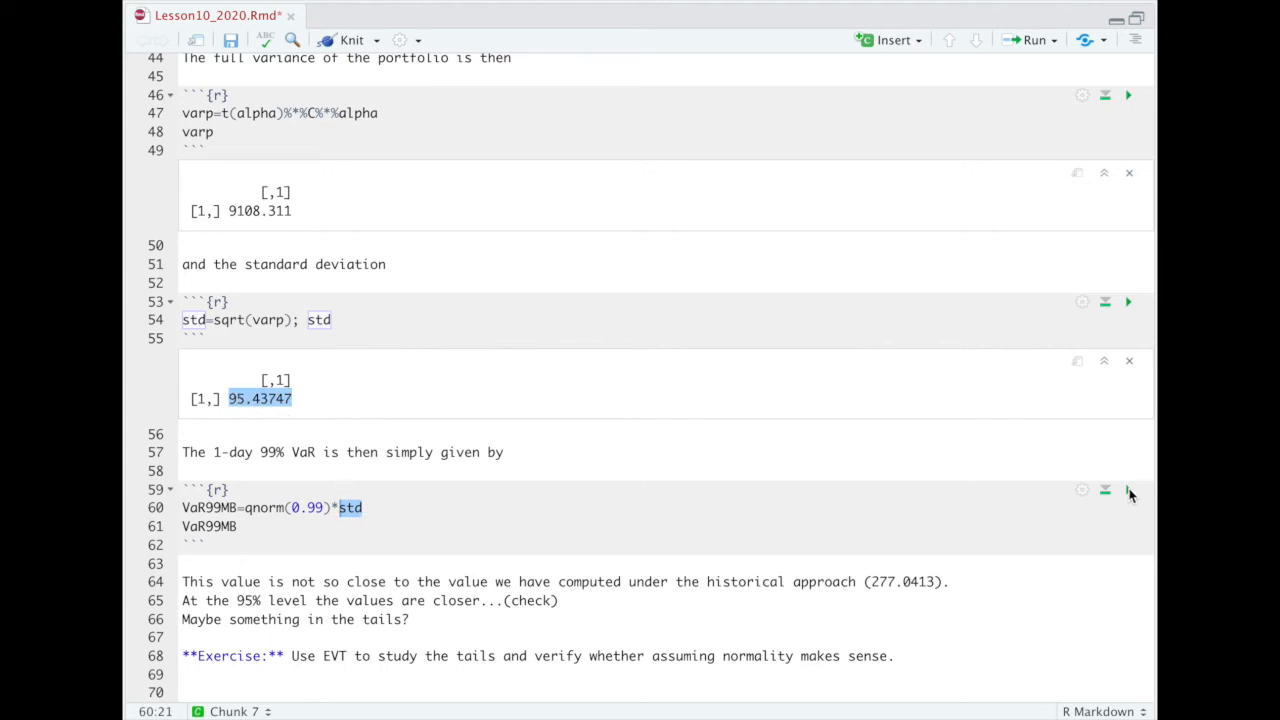
Run the VaR99MB chunk to print 222.0208 and highlight the historical VaR 277.0413
click(1128, 489)
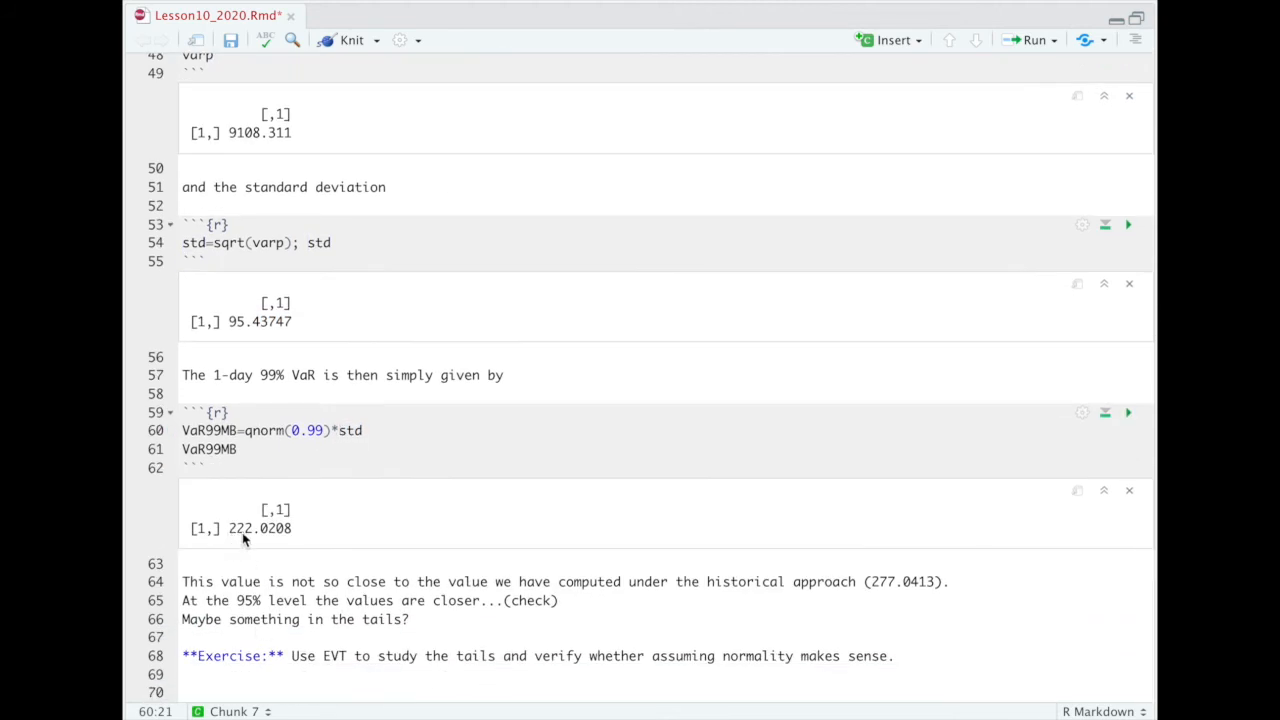
mouse_move(255, 545)
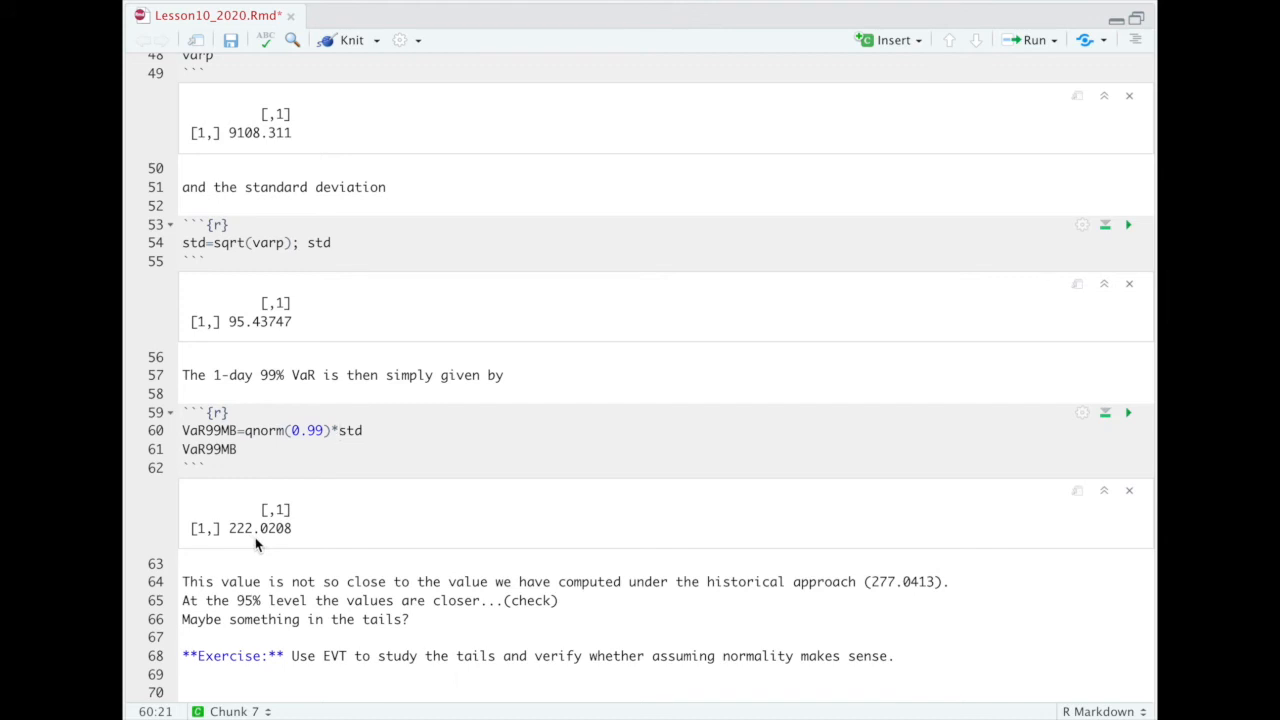
mouse_move(340, 583)
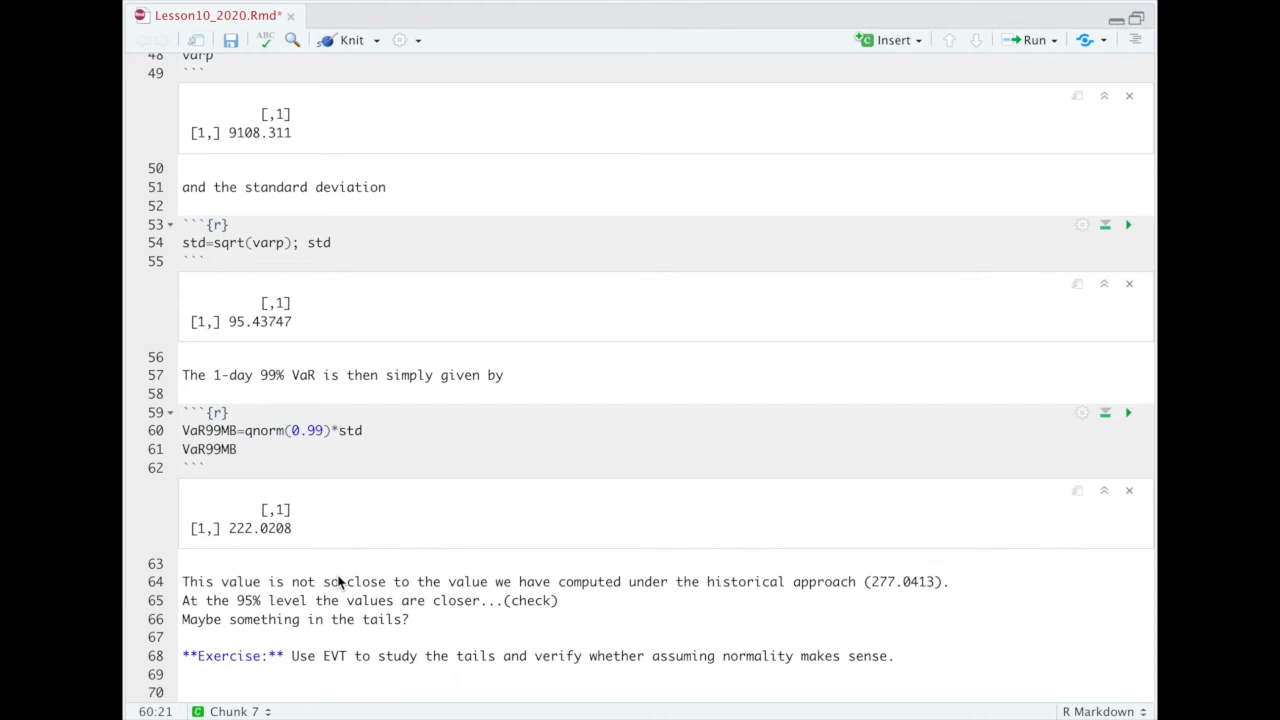
mouse_move(893, 587)
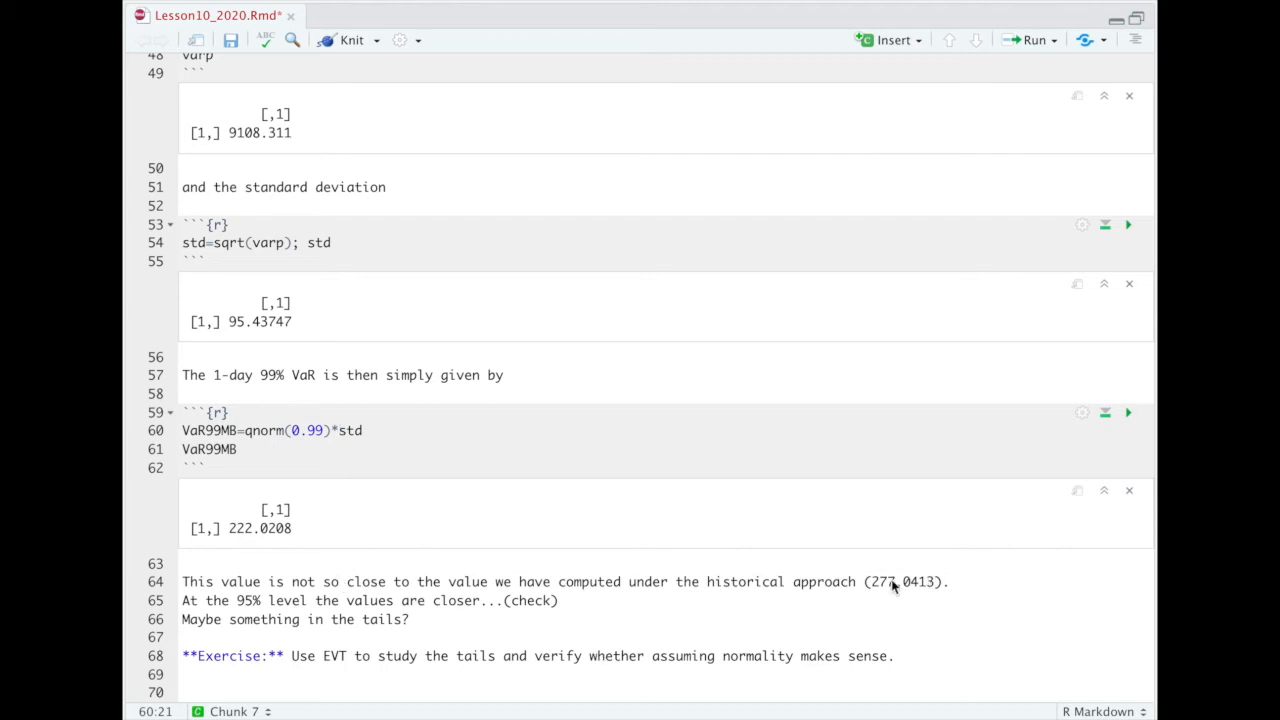
double_click(901, 581)
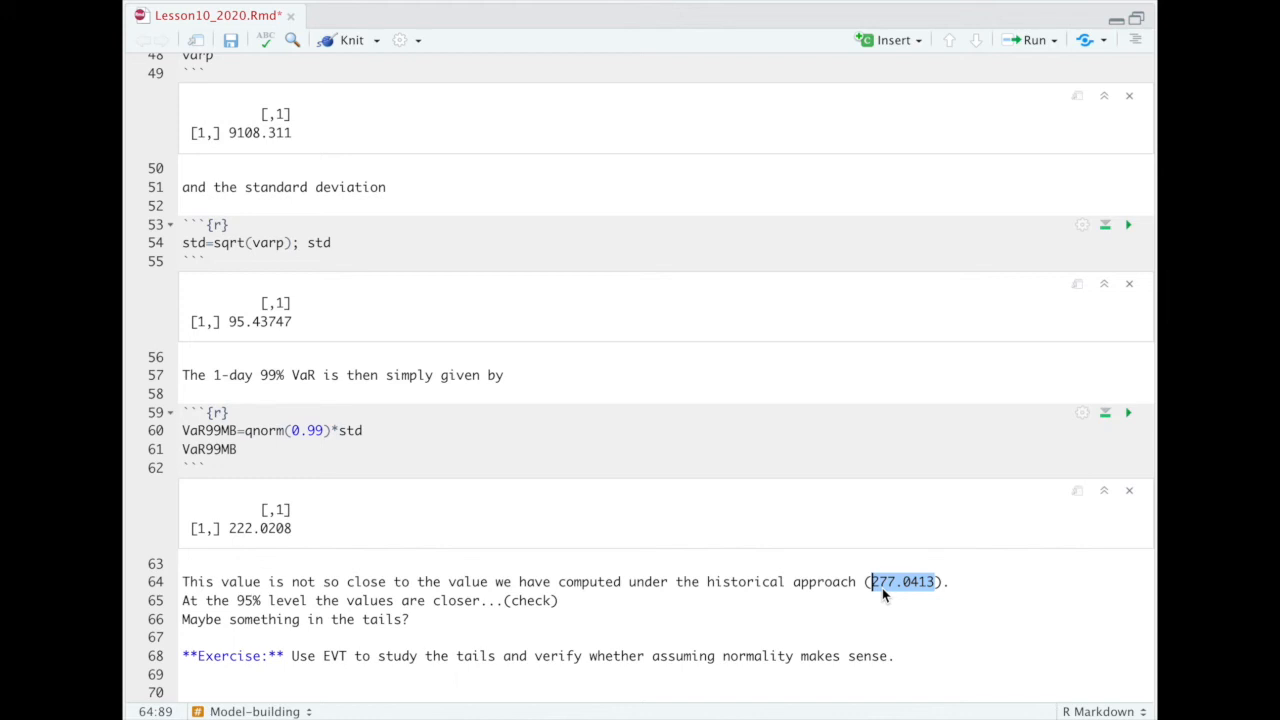
mouse_move(972, 610)
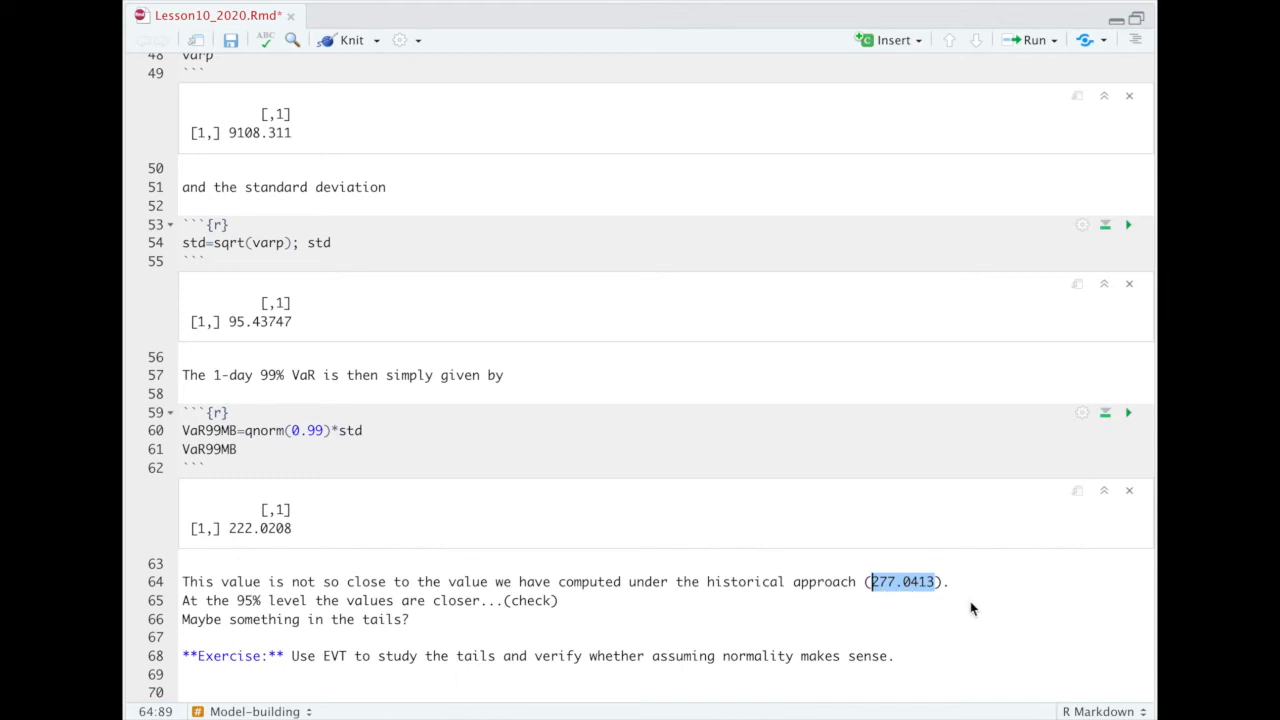
mouse_move(790, 598)
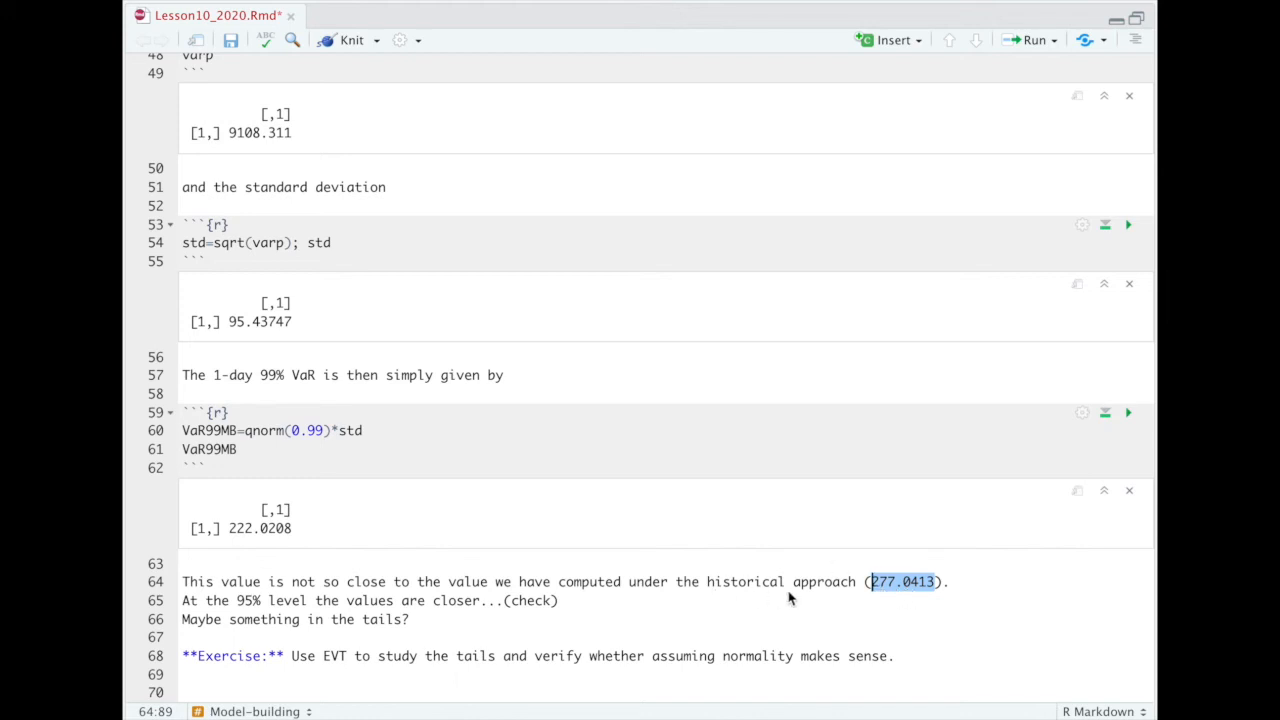
mouse_move(881, 598)
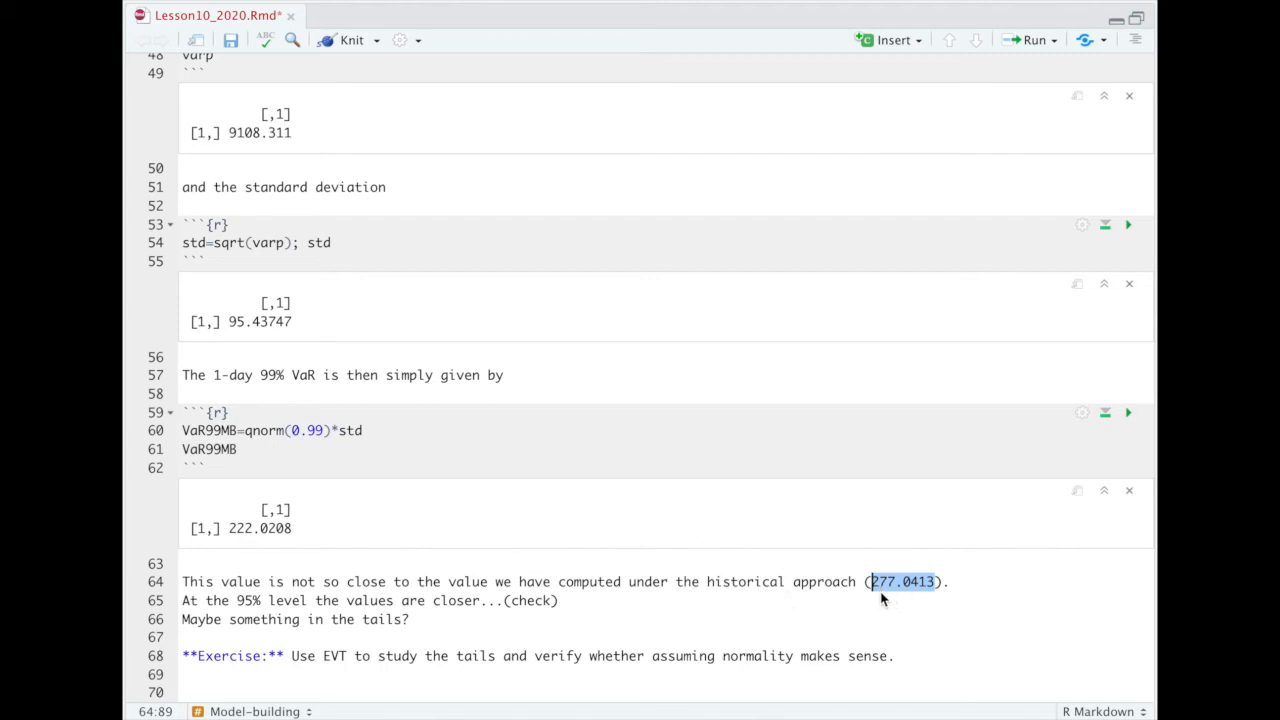
mouse_move(393, 558)
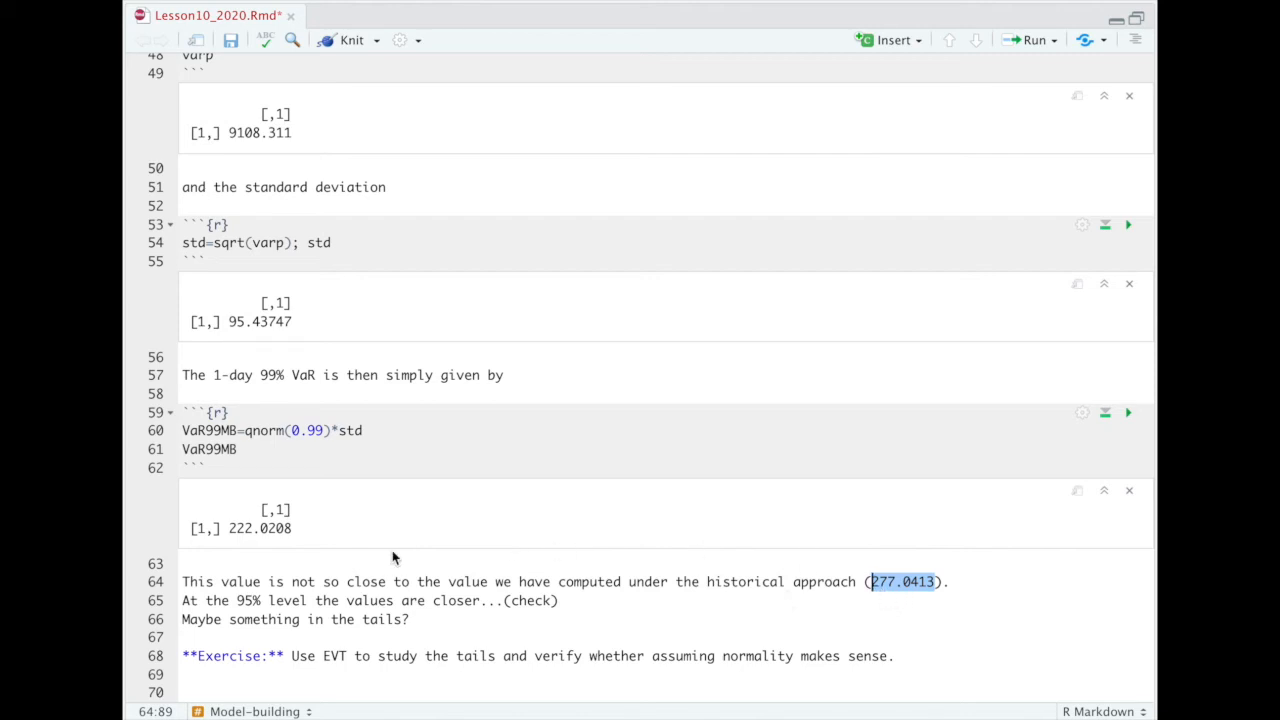
mouse_move(243, 537)
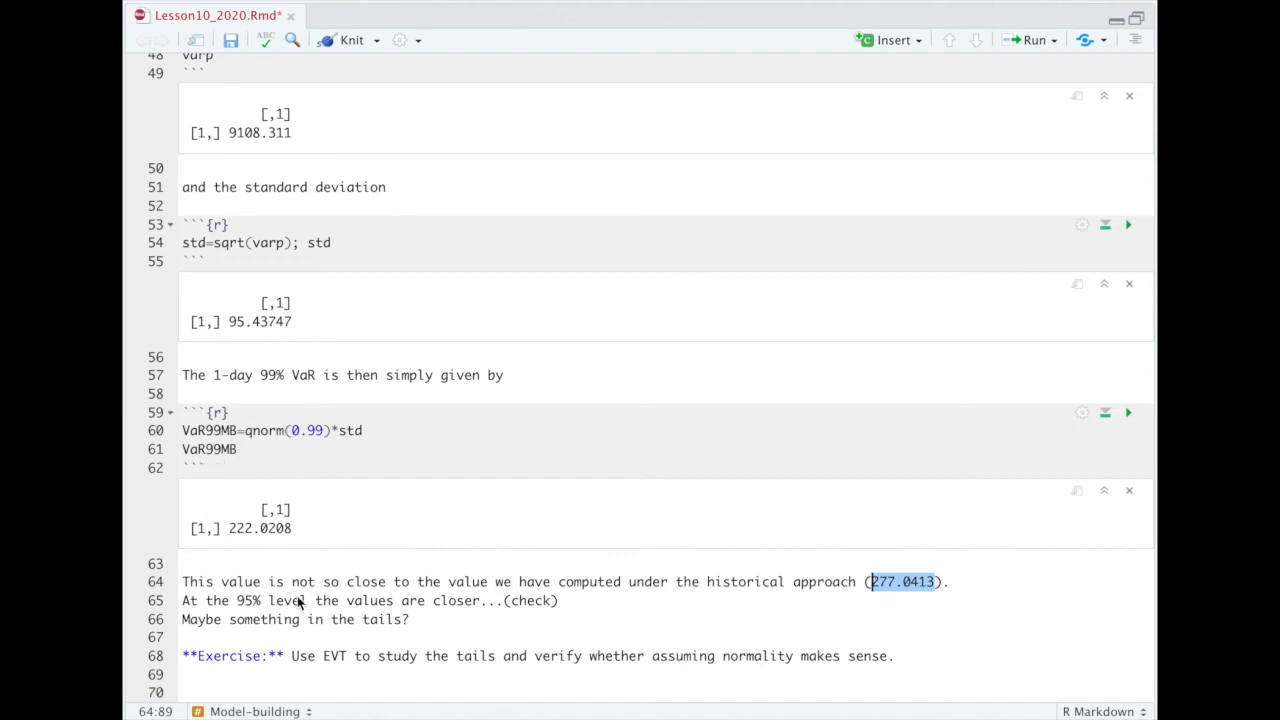
mouse_move(382, 449)
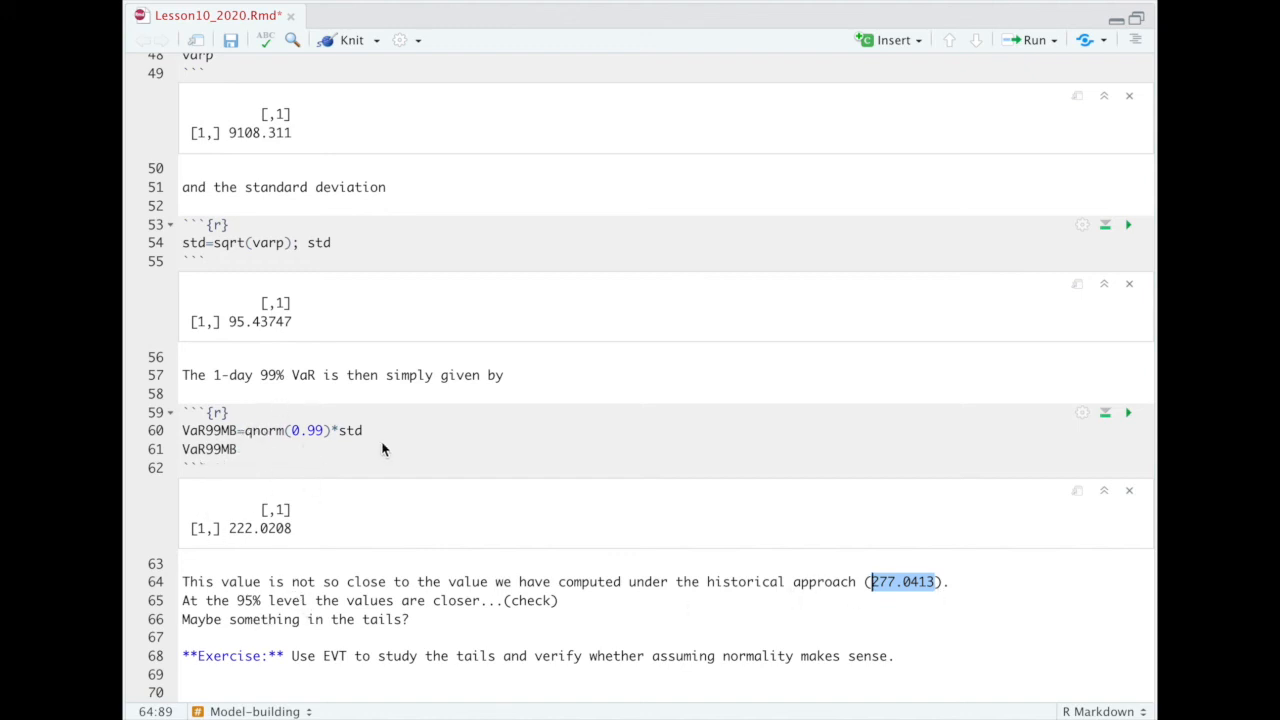
mouse_move(197, 420)
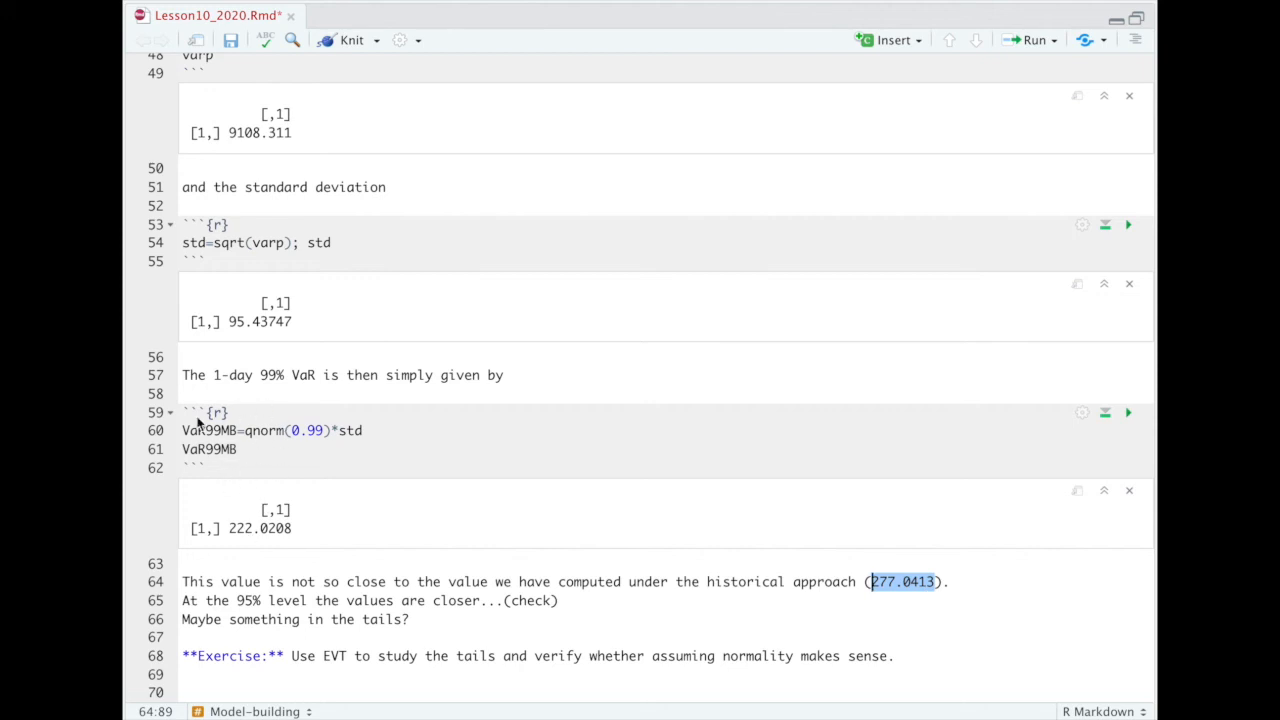
mouse_move(679, 576)
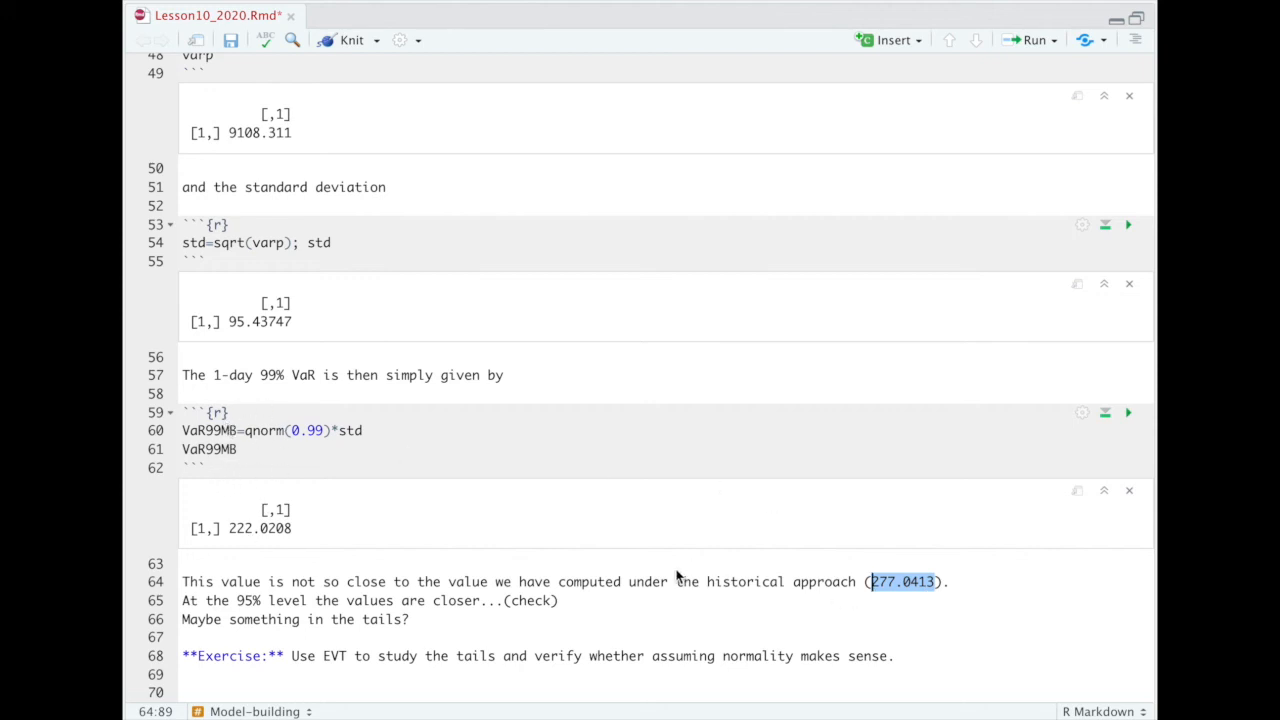
mouse_move(432, 663)
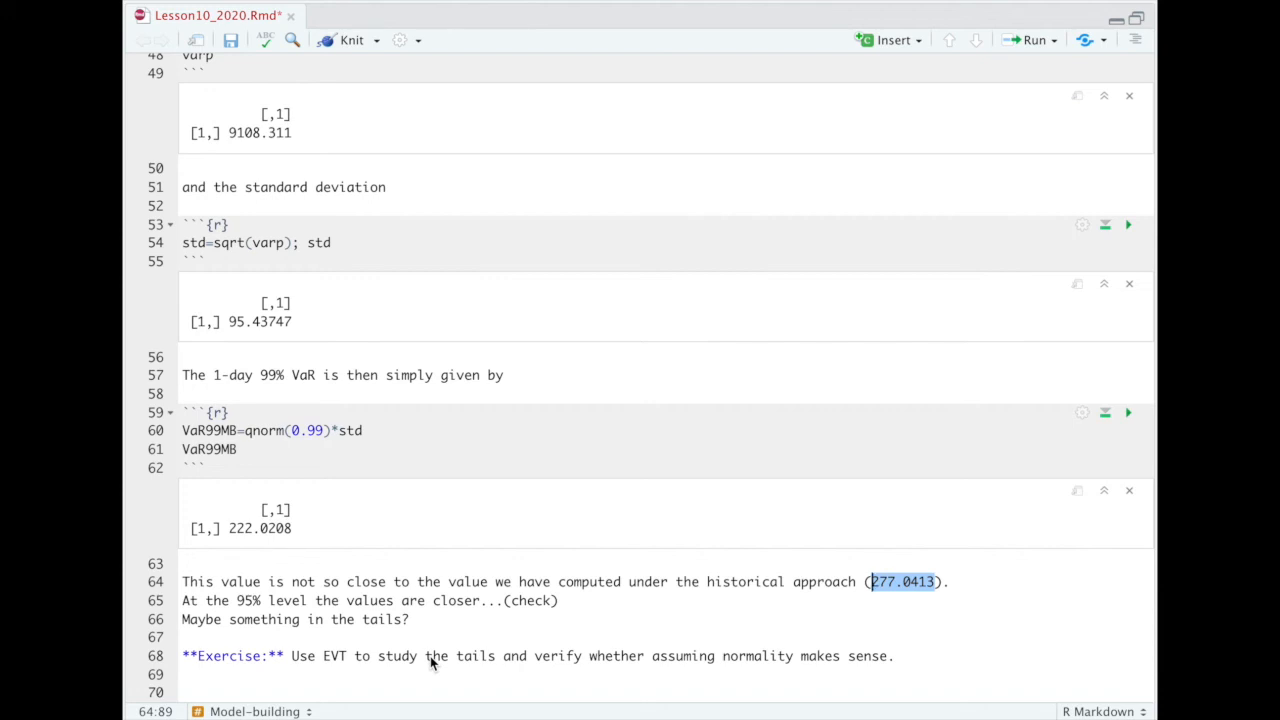
double_click(259, 528)
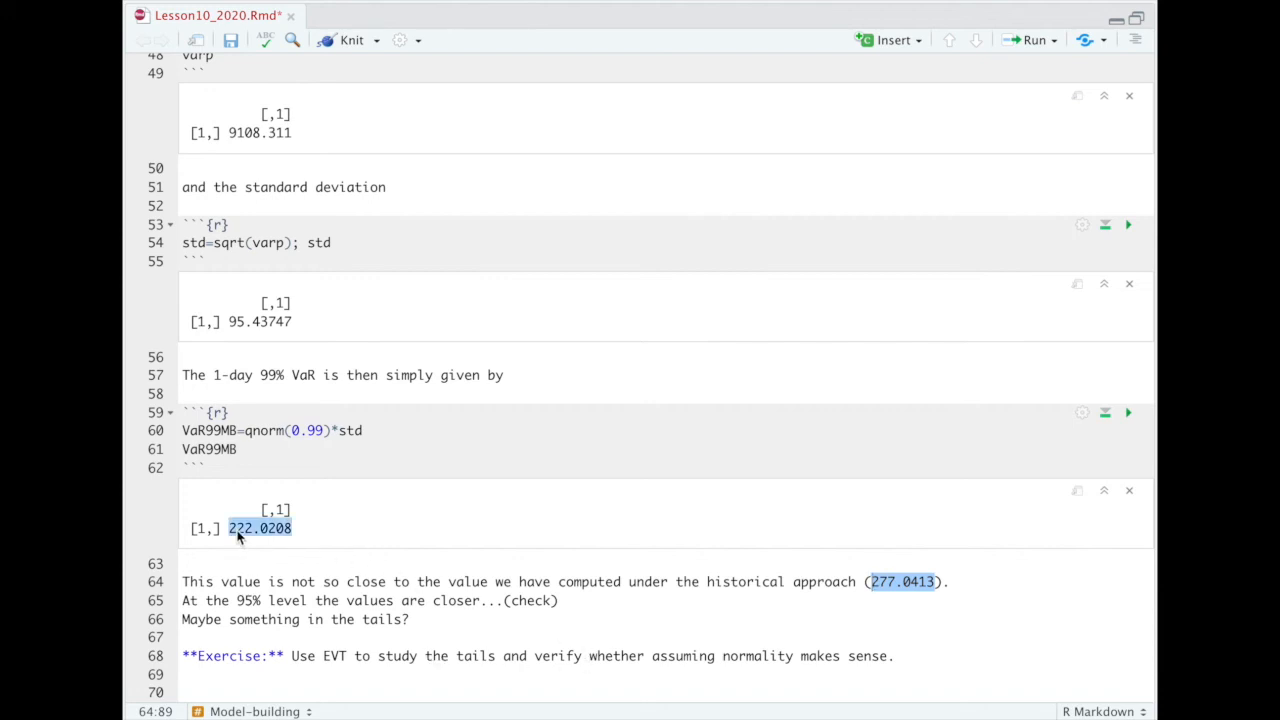
mouse_move(262, 540)
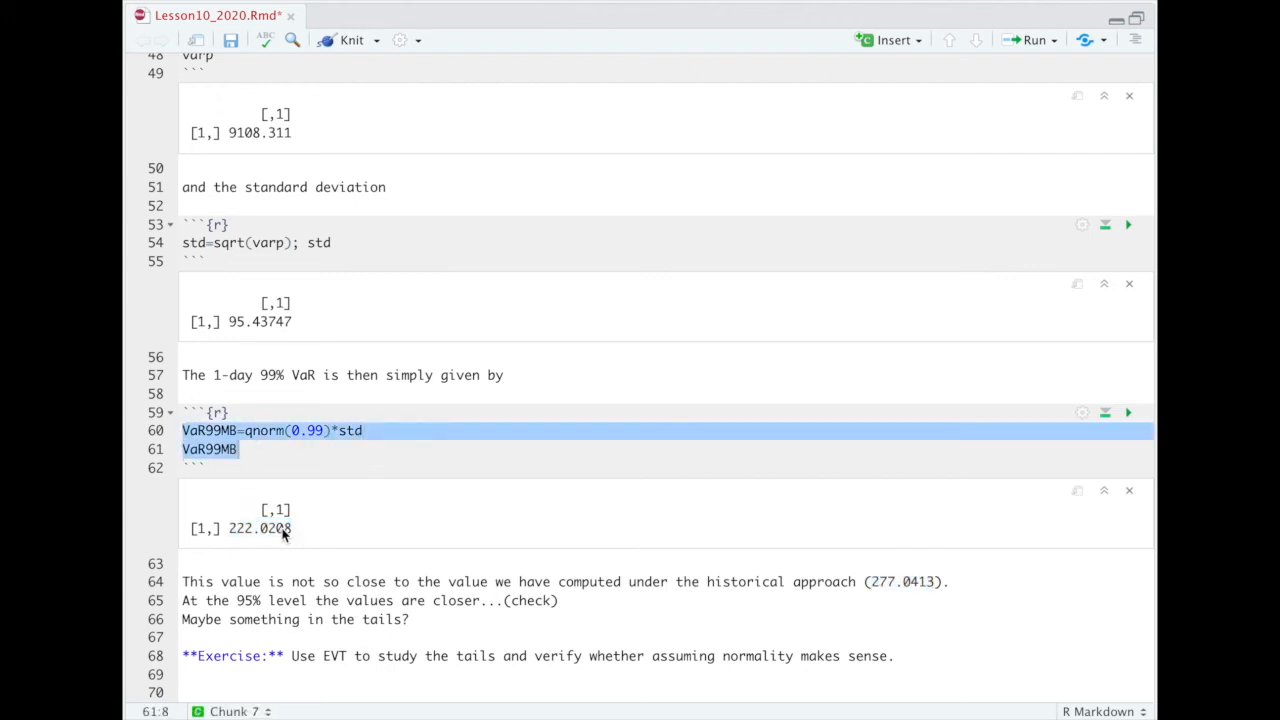
mouse_move(898, 600)
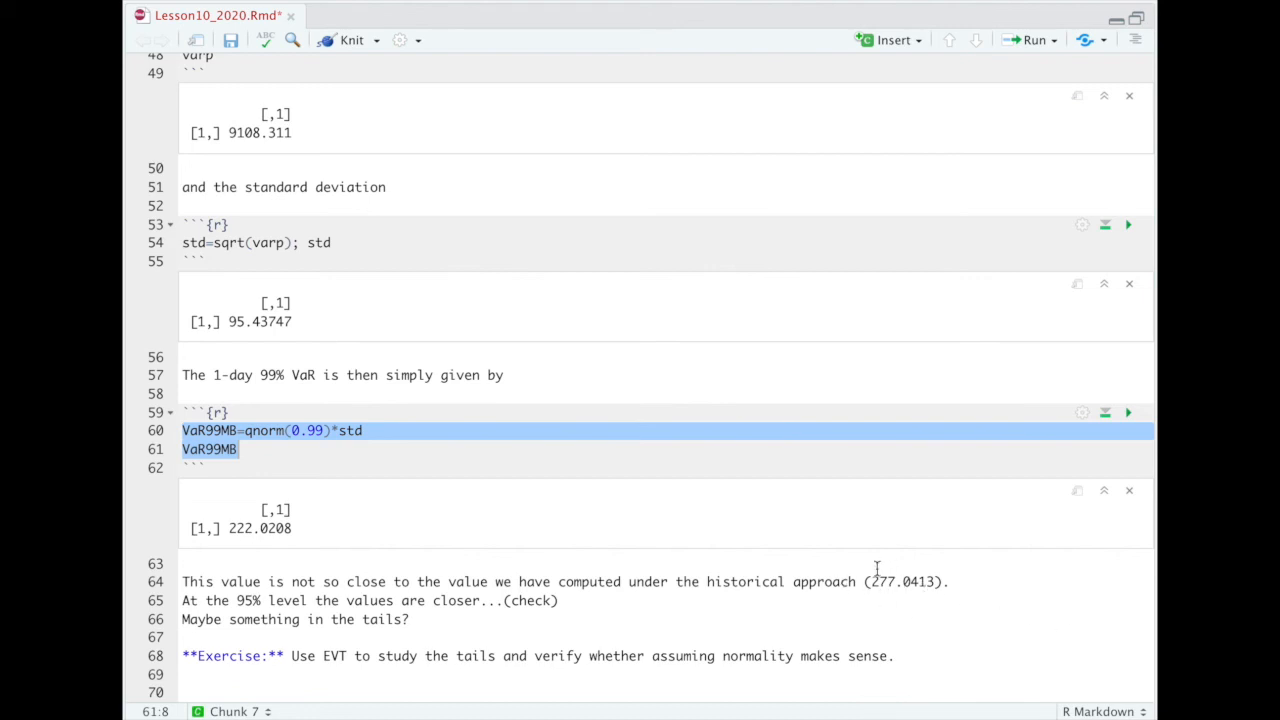
mouse_move(893, 591)
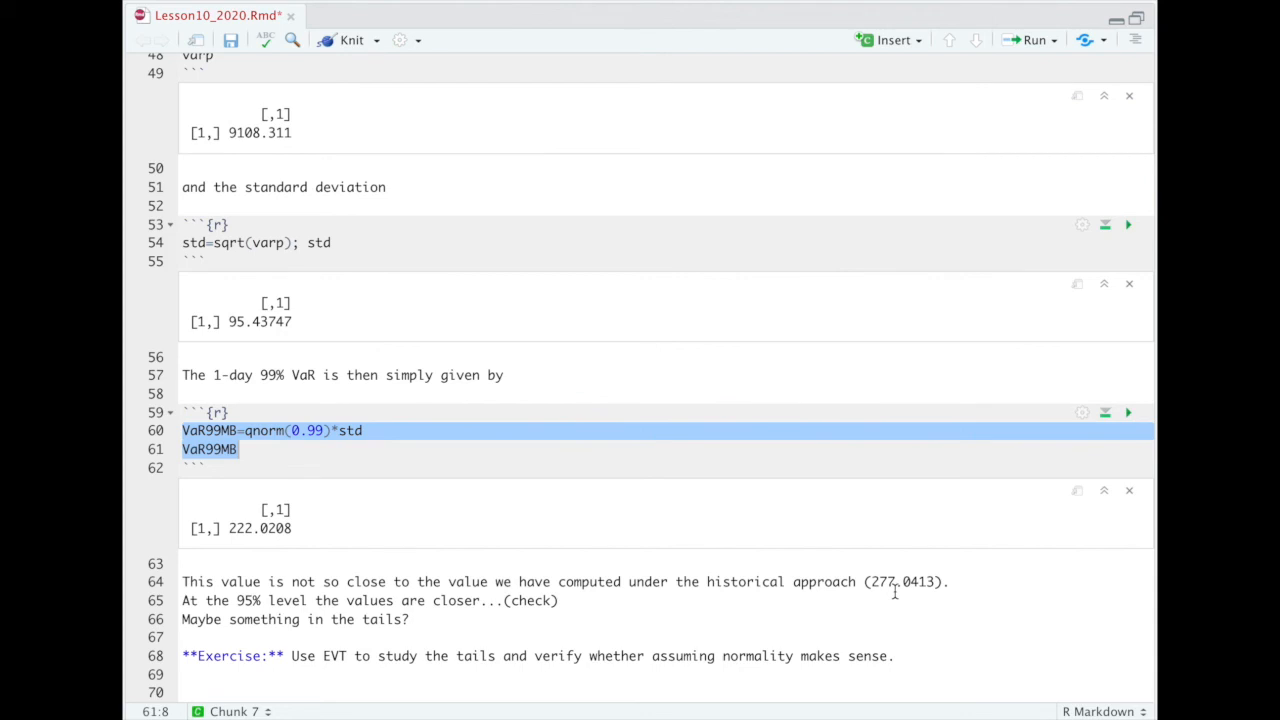
mouse_move(403, 648)
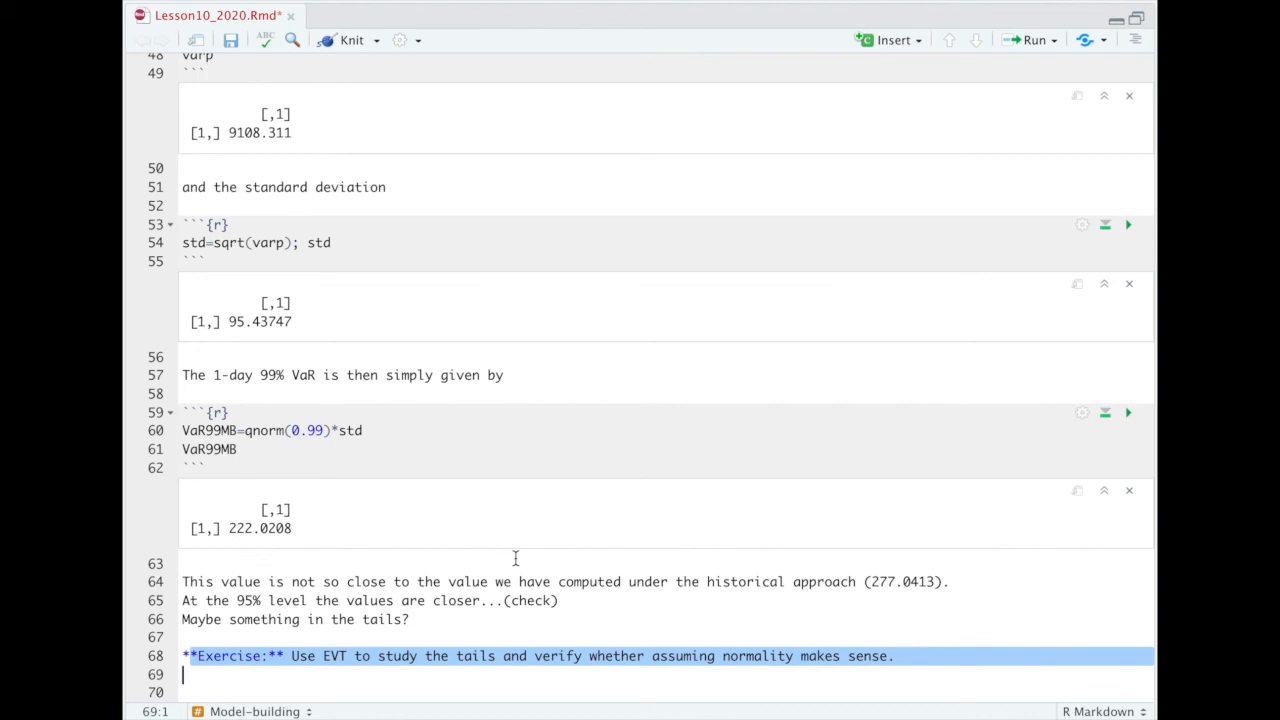
mouse_move(508, 562)
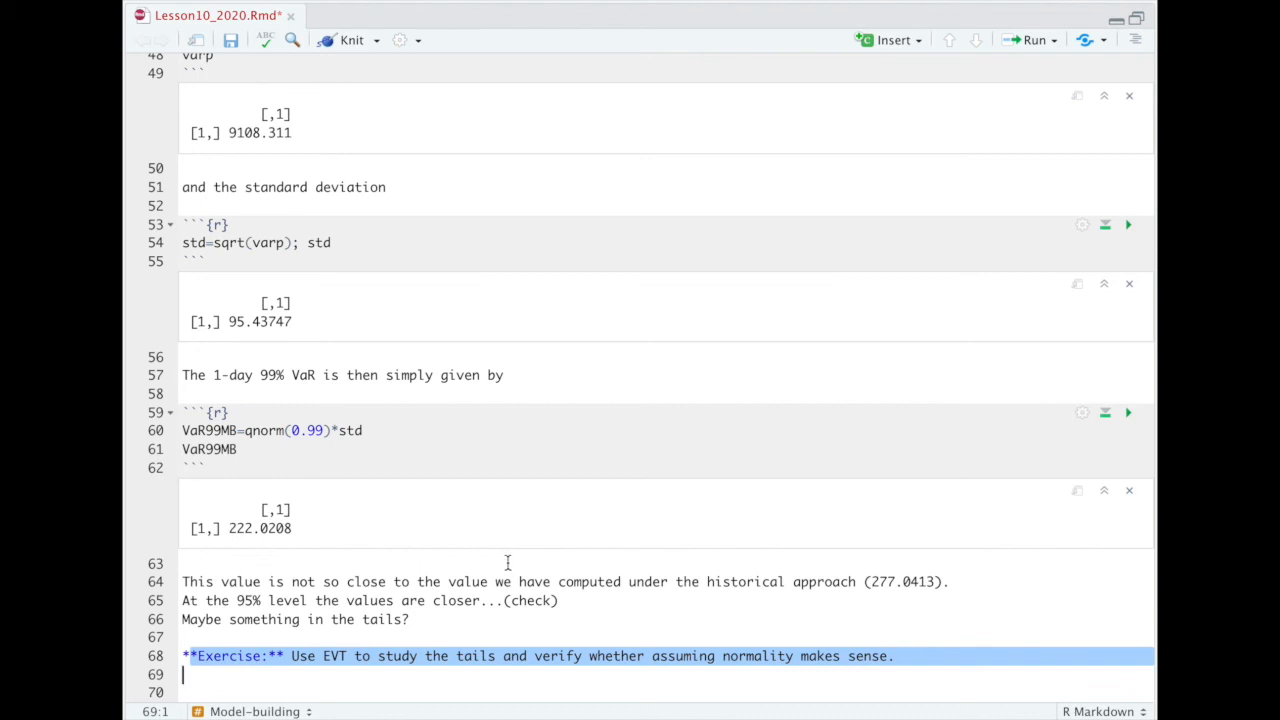
mouse_move(473, 640)
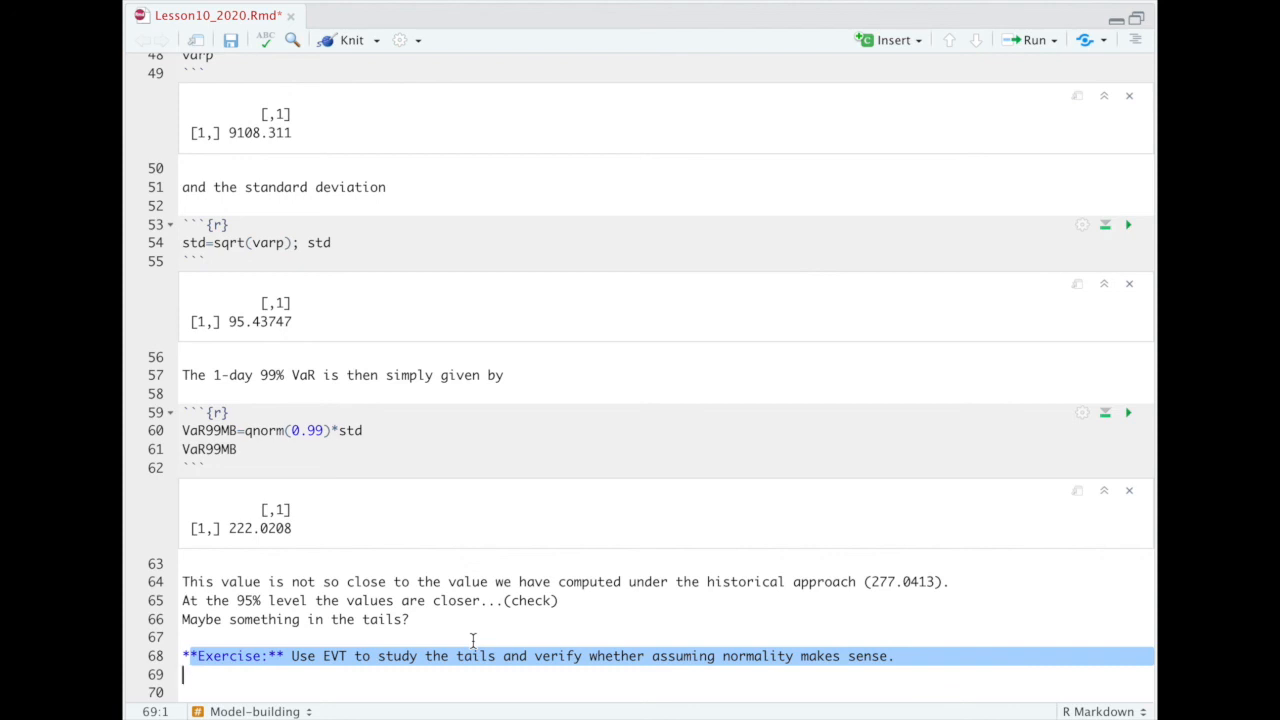
click(354, 430)
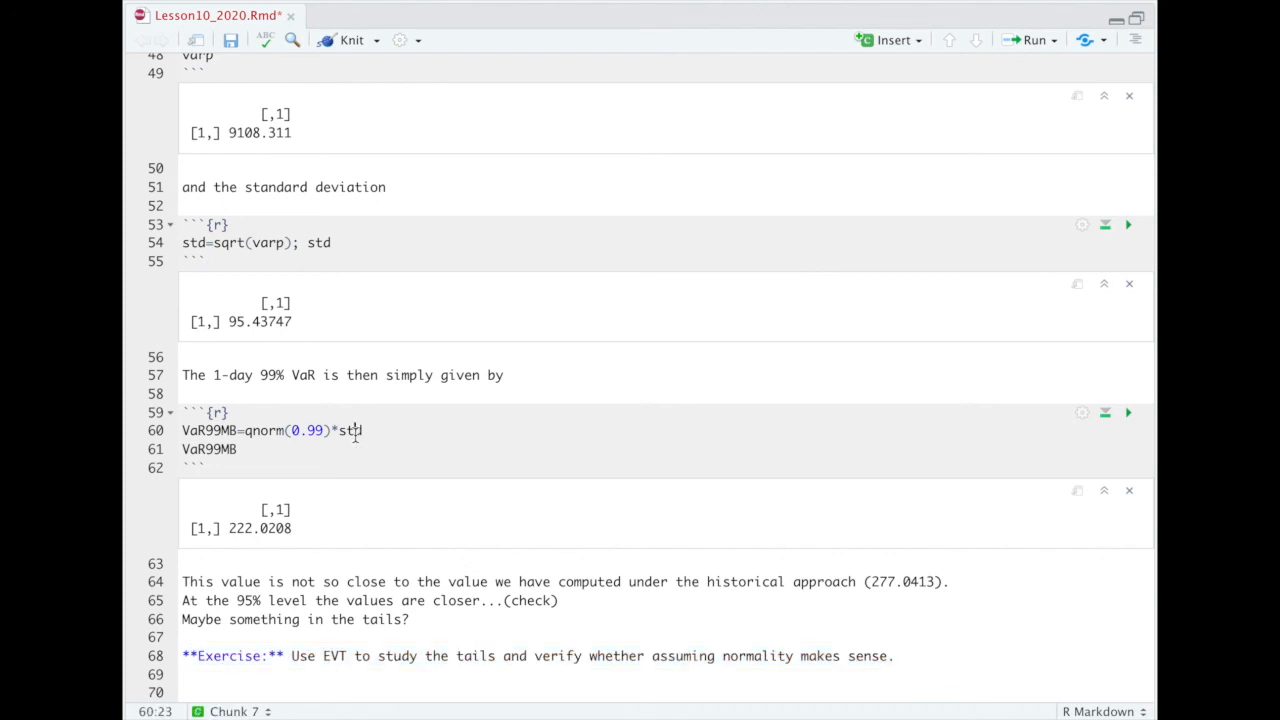
drag(363, 430, 182, 449)
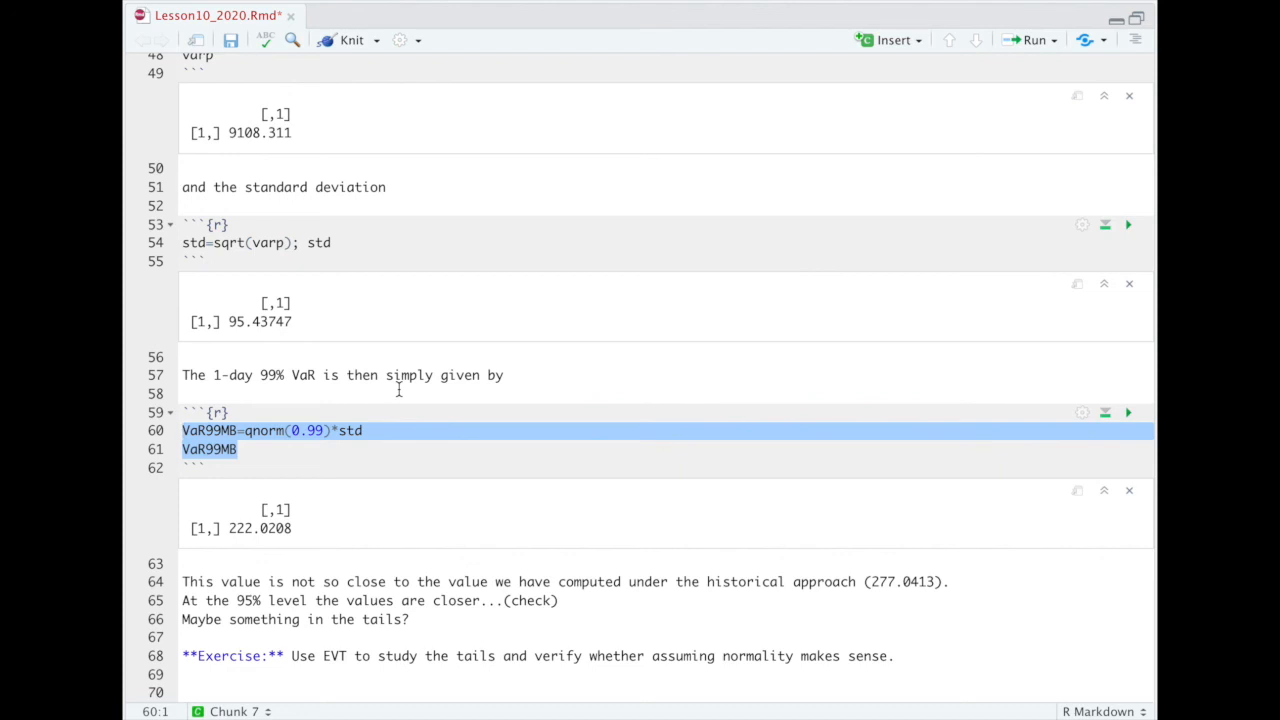
mouse_move(275, 692)
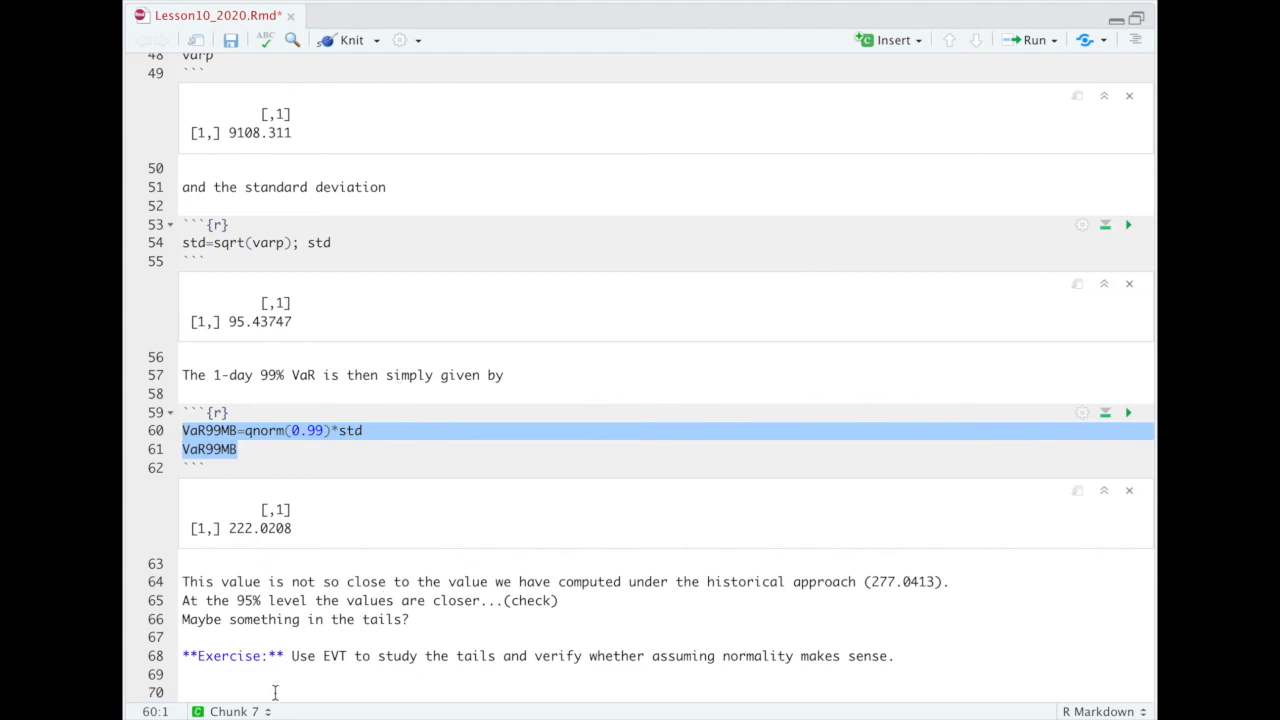
mouse_move(337, 607)
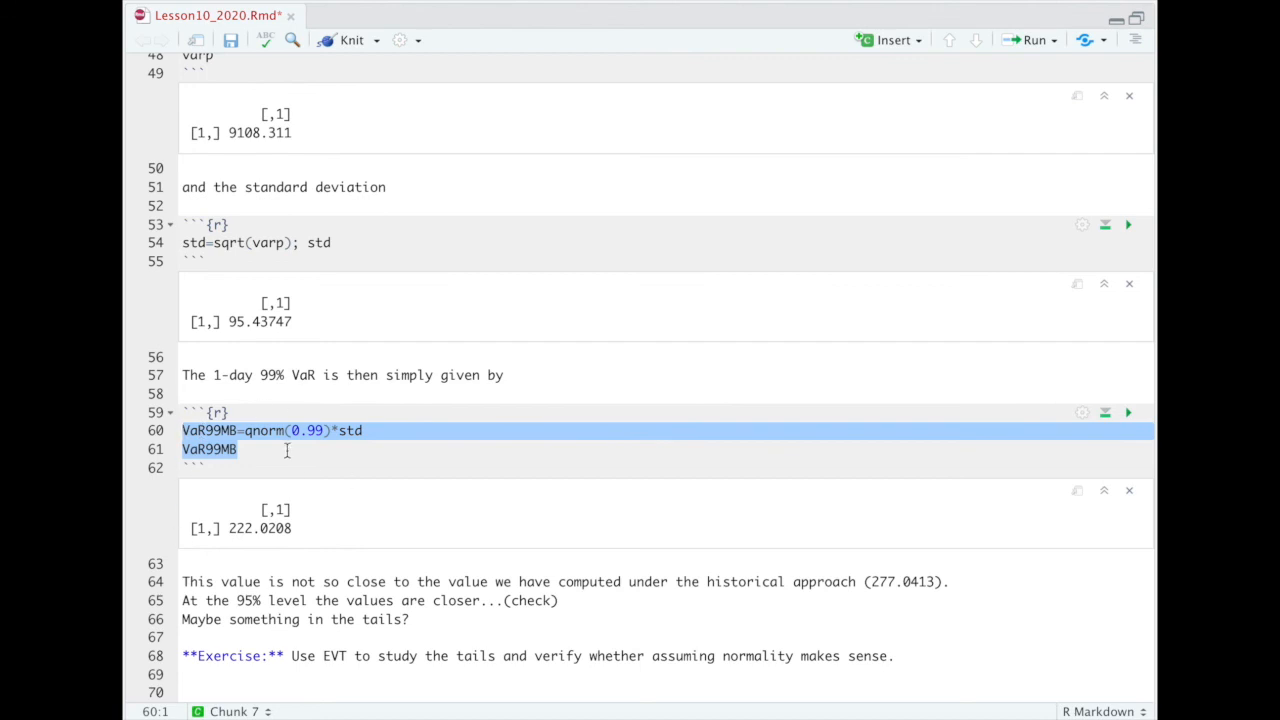
double_click(745, 581)
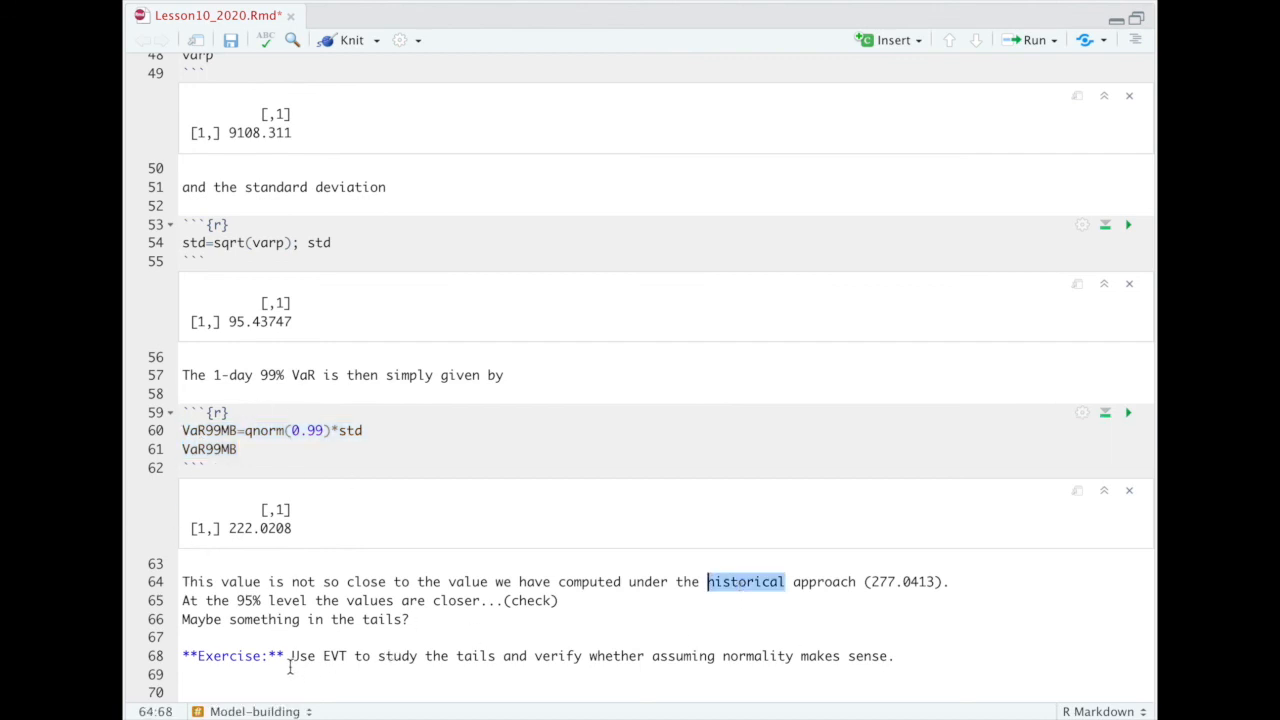
drag(291, 656, 560, 656)
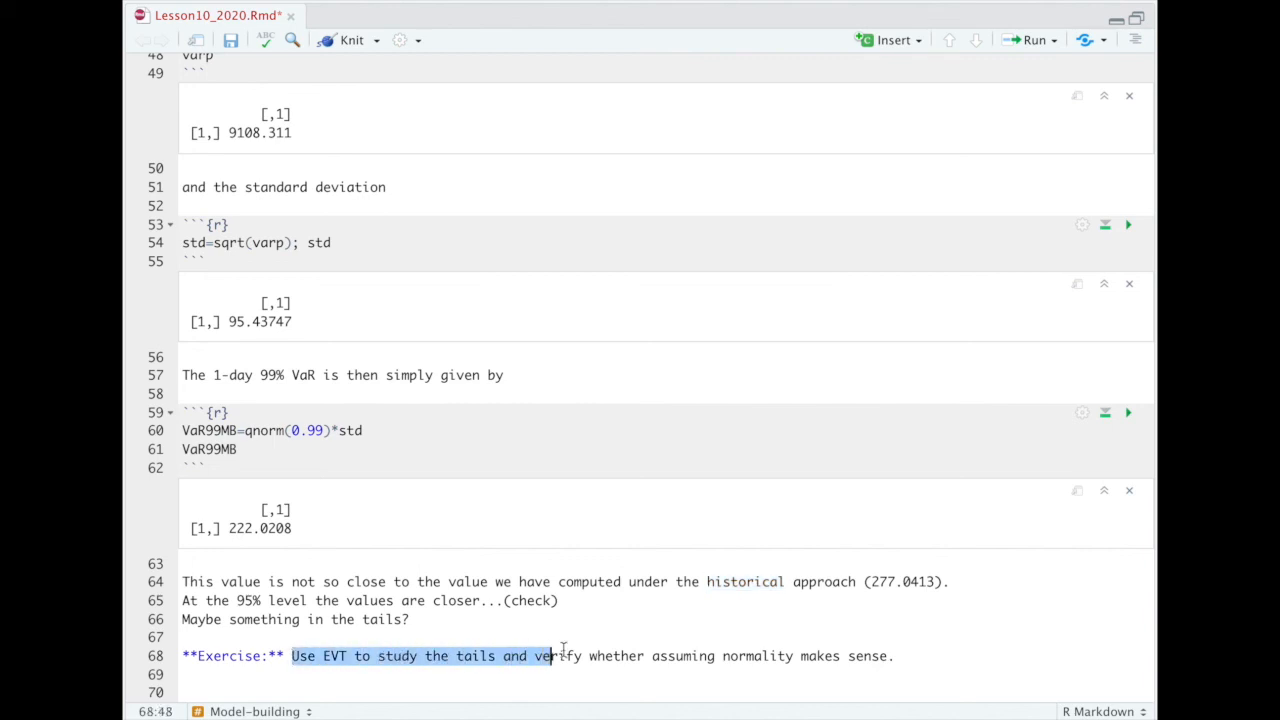